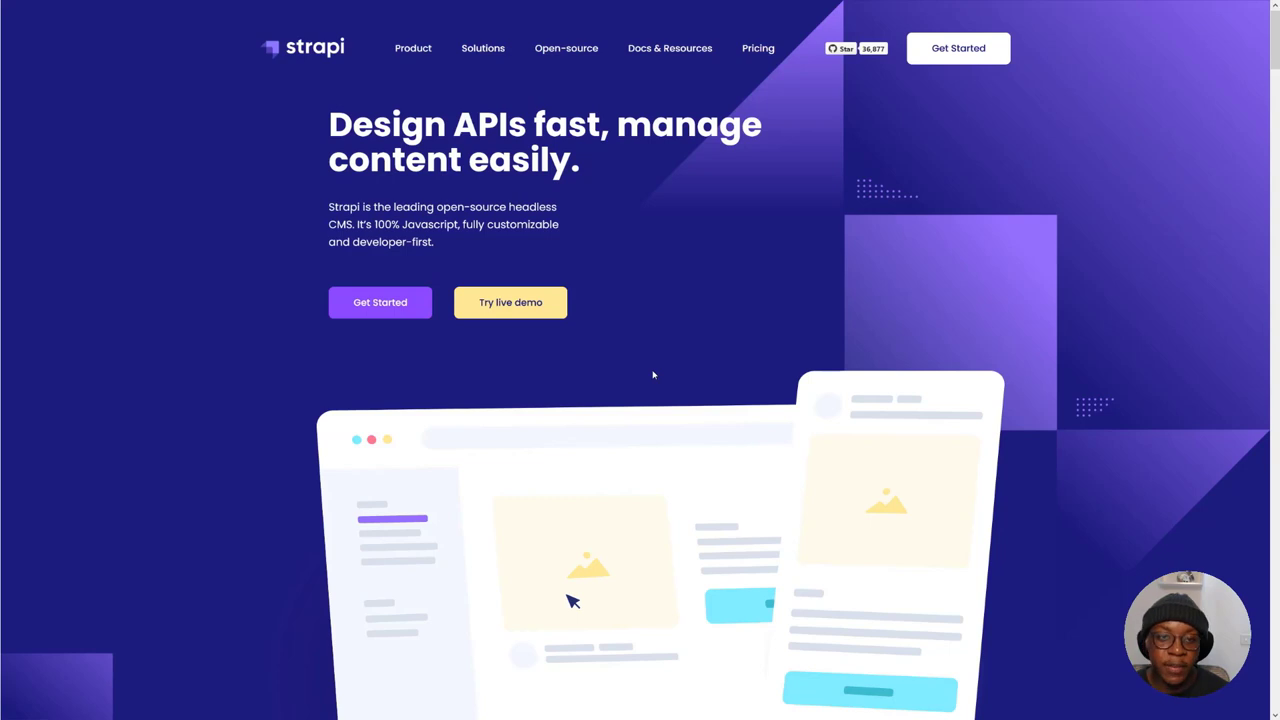
pyautogui.moveTo(672, 352)
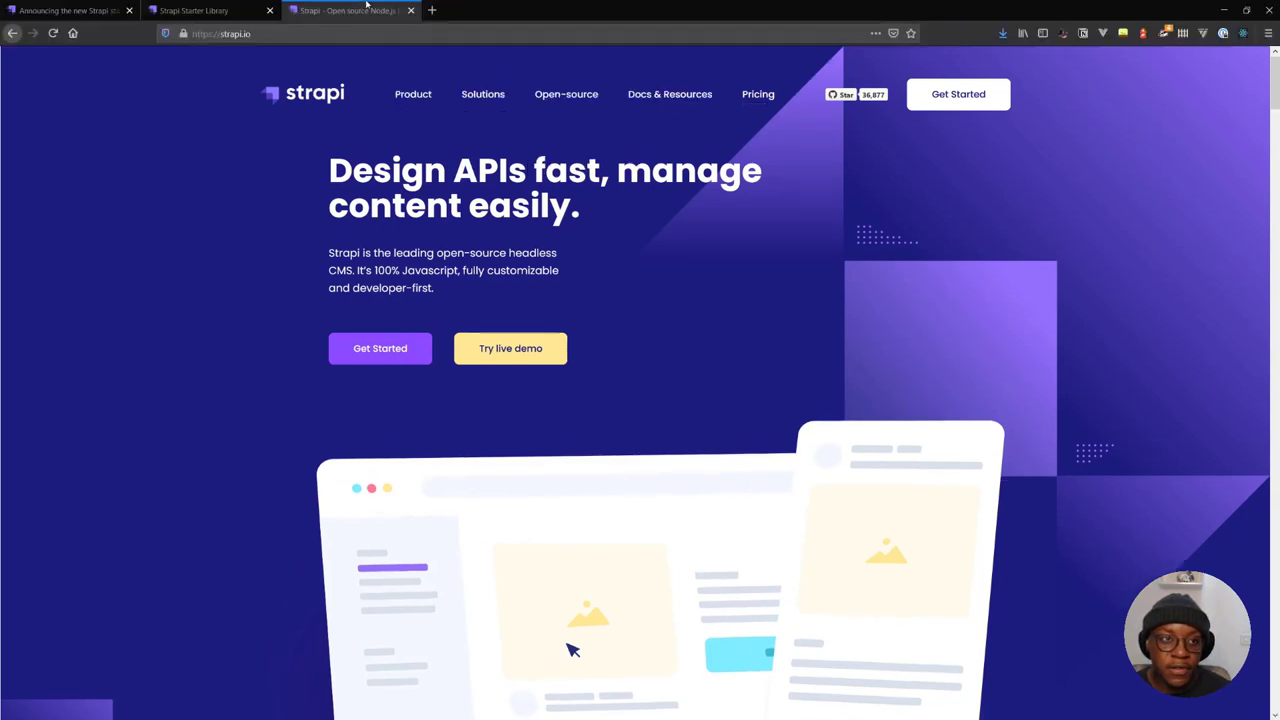
# Navigate from the Strapi homepage to the pre-made Starters page
pyautogui.click(196, 10)
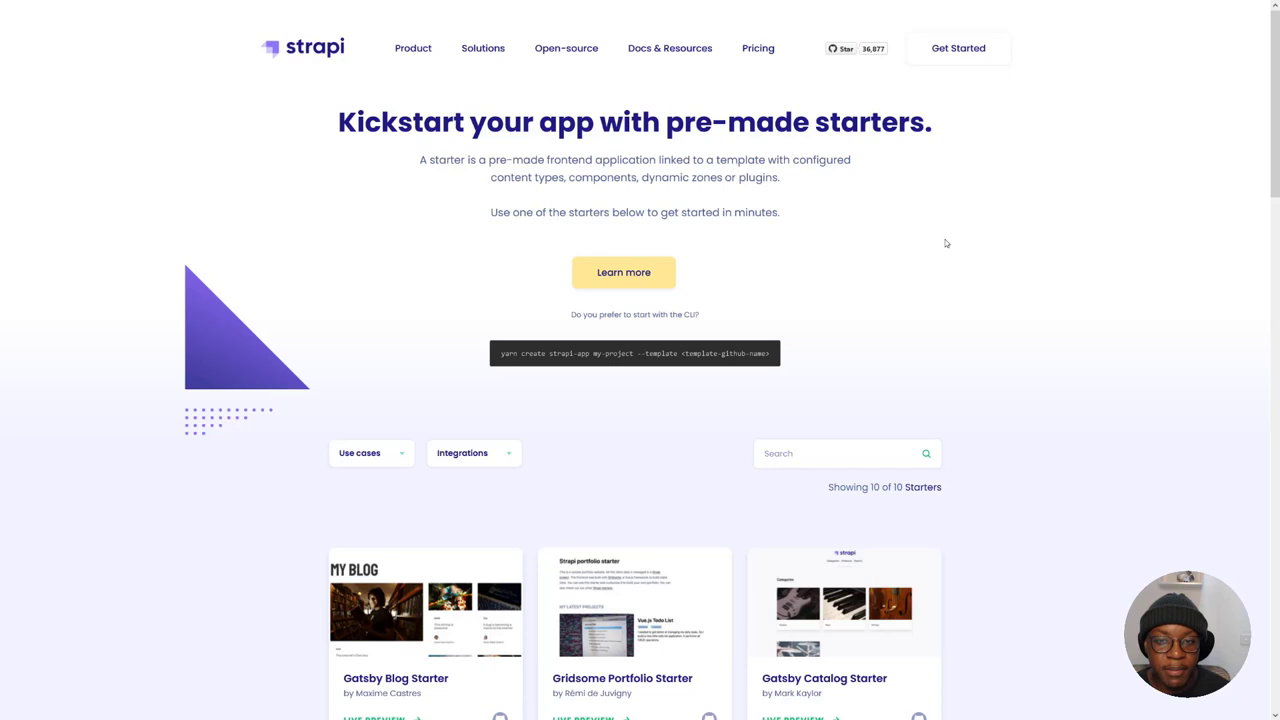
pyautogui.moveTo(940, 238)
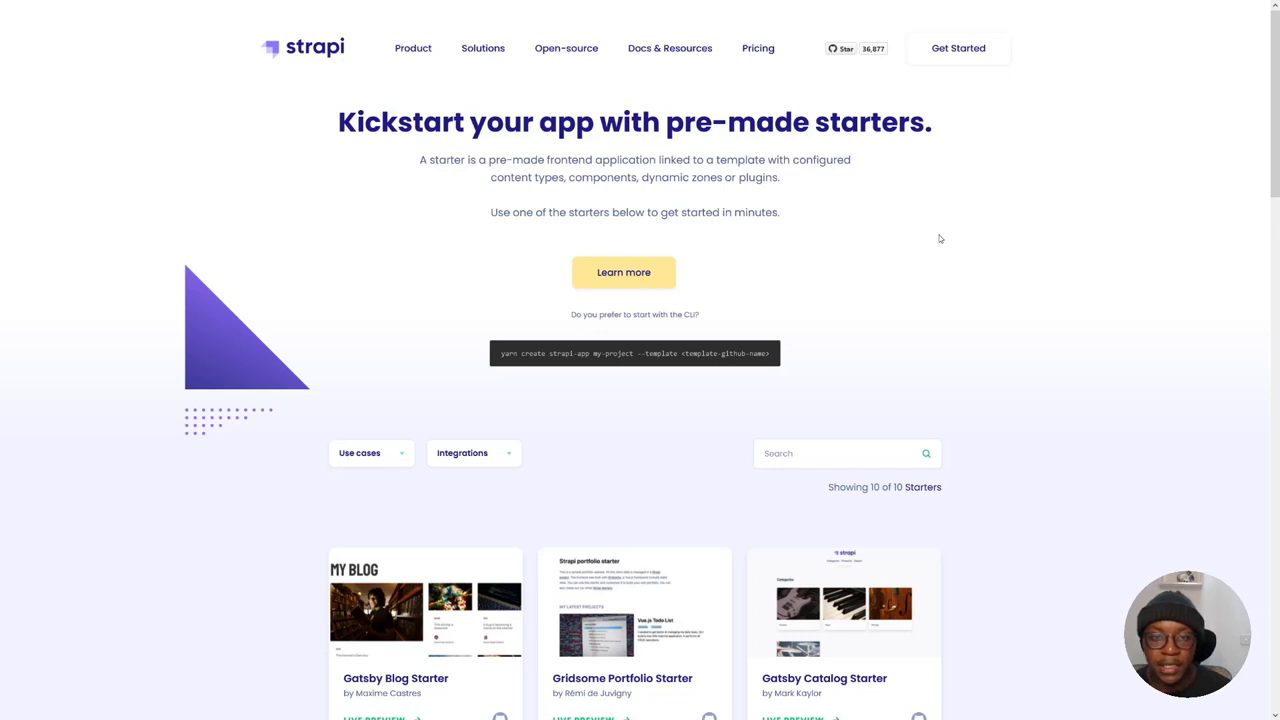
pyautogui.scroll(-3)
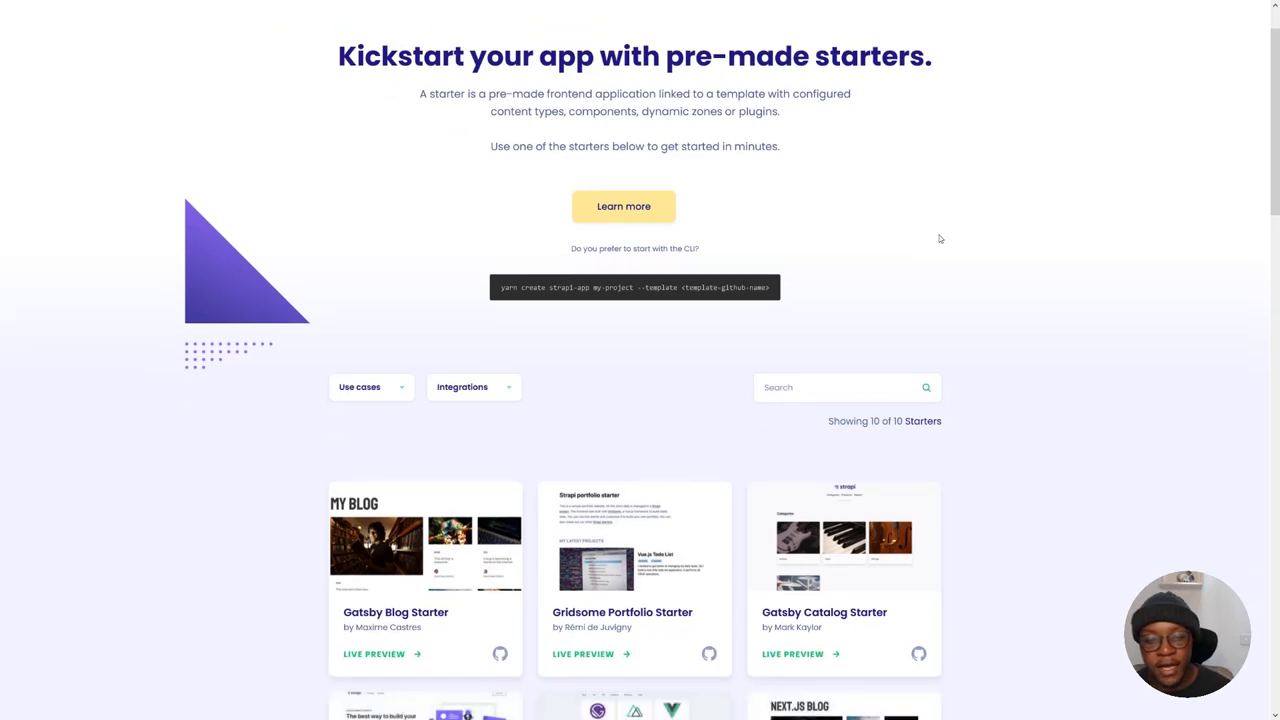
pyautogui.scroll(-3)
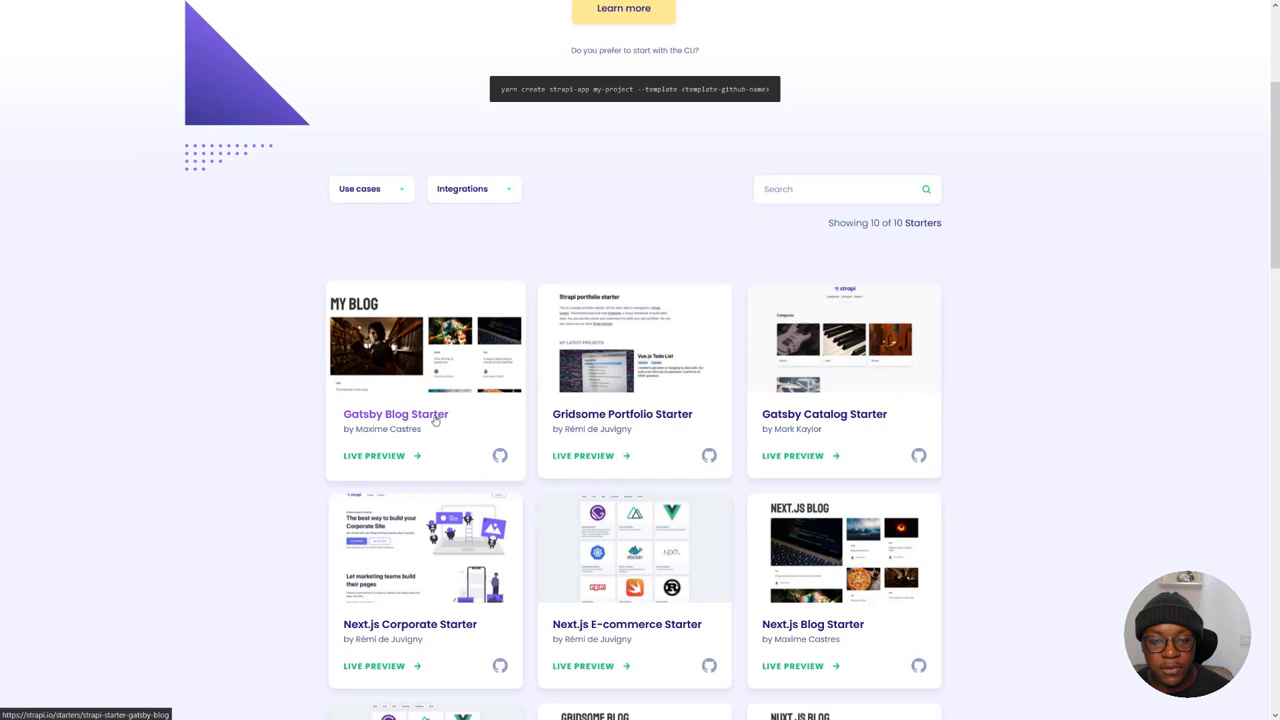
pyautogui.scroll(-3)
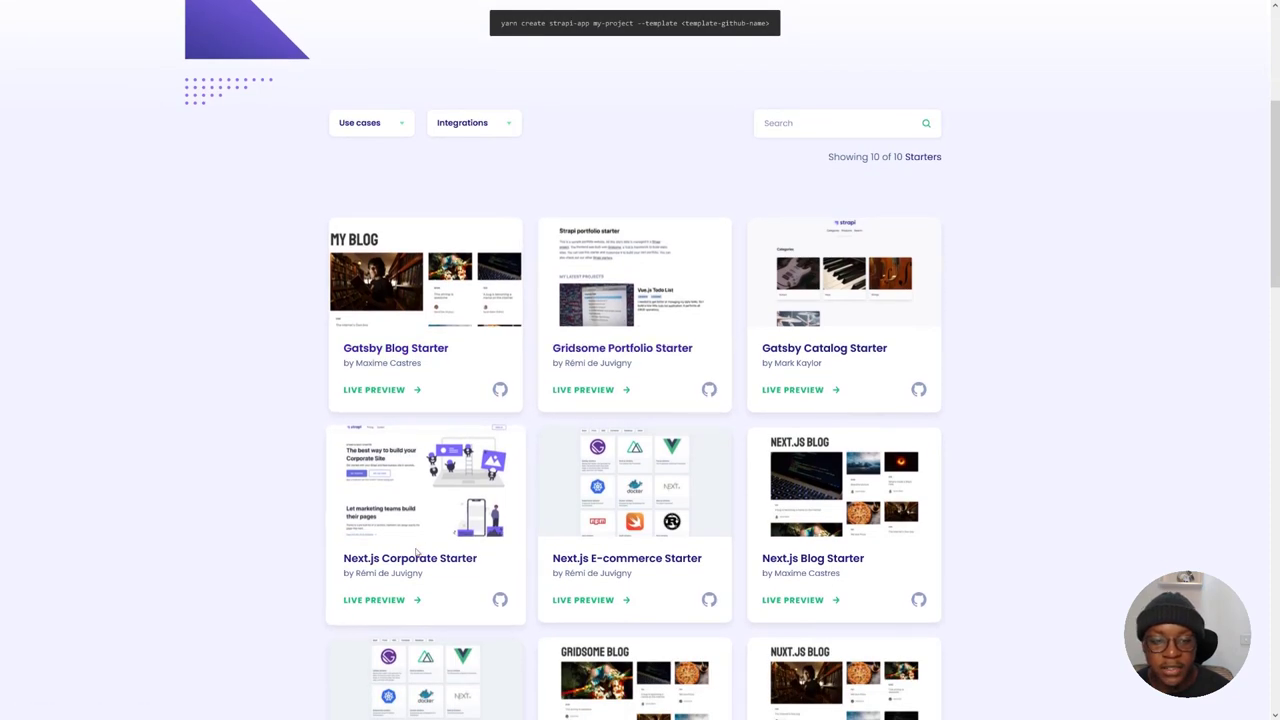
pyautogui.scroll(-3)
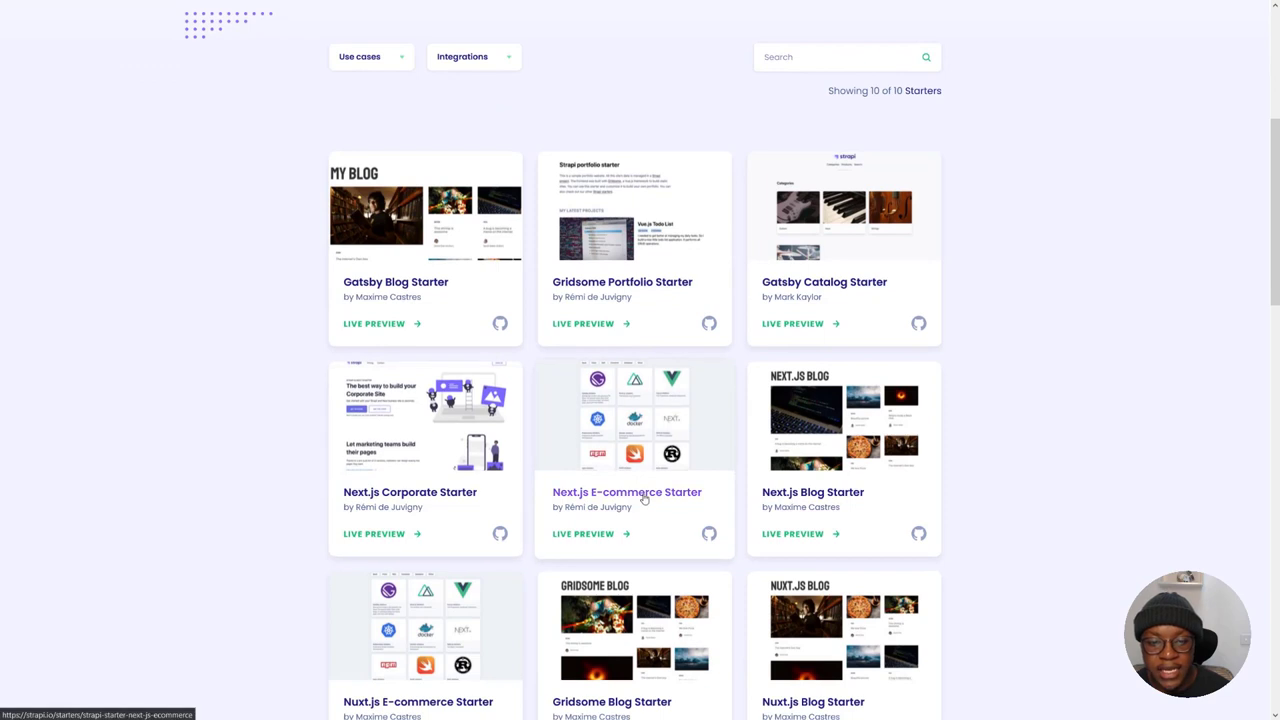
pyautogui.scroll(-3)
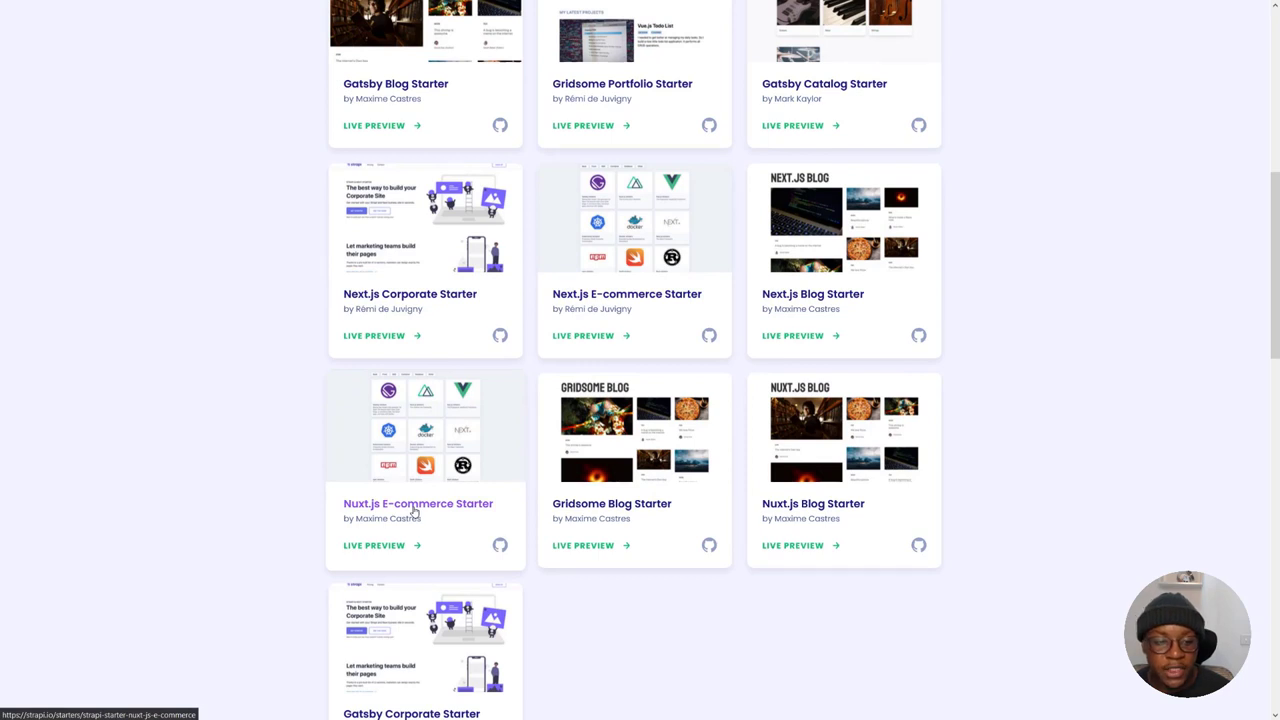
# View the Nuxt.js E-commerce Starter's description, features and local installation commands
pyautogui.click(418, 504)
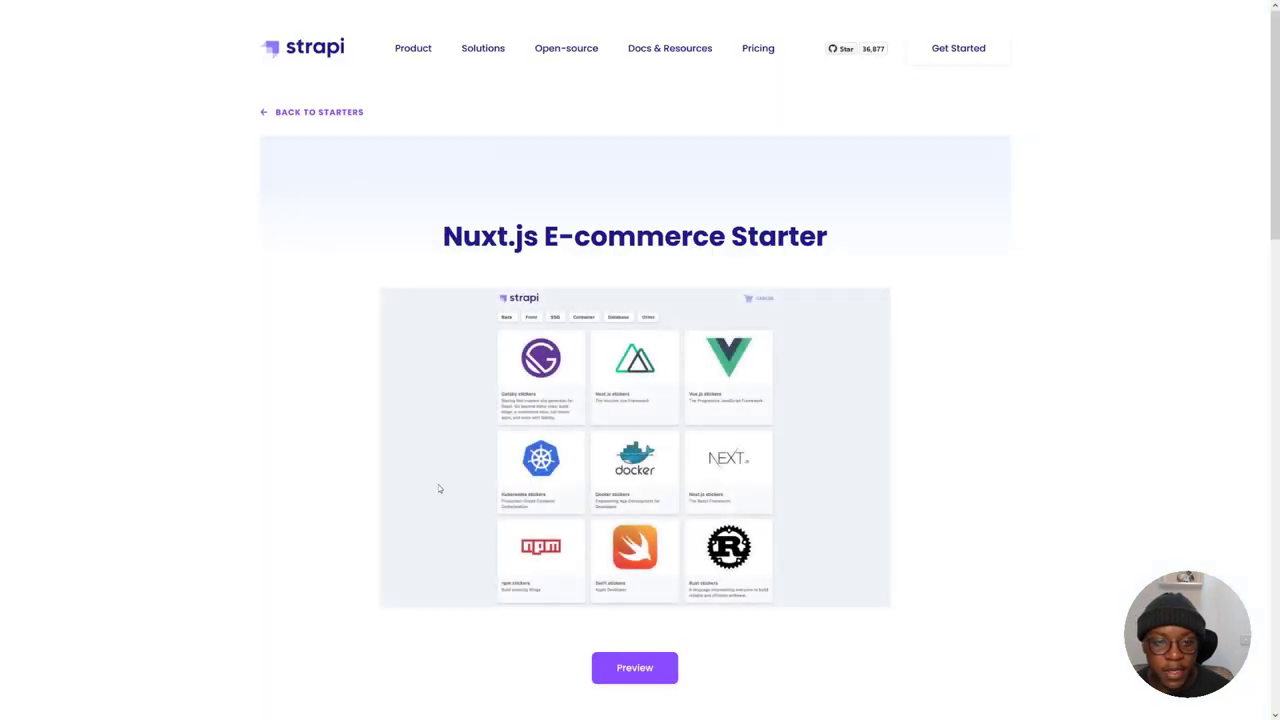
pyautogui.moveTo(952, 364)
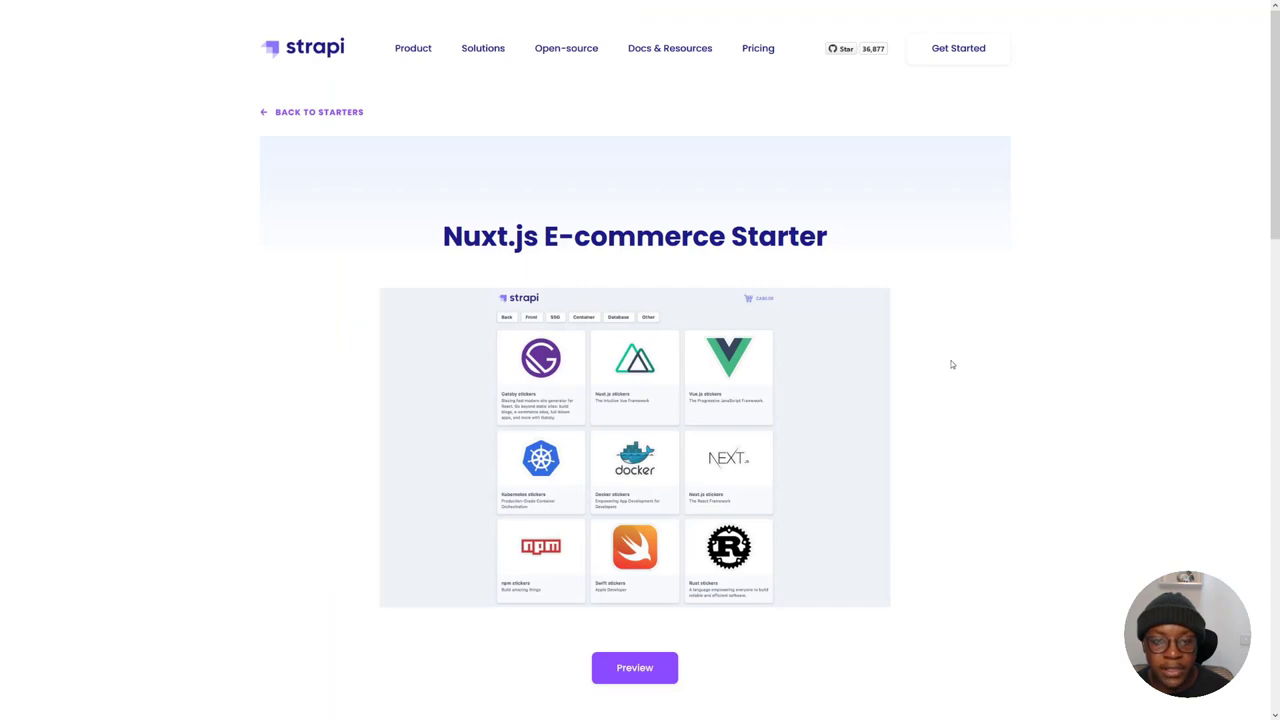
pyautogui.scroll(-3)
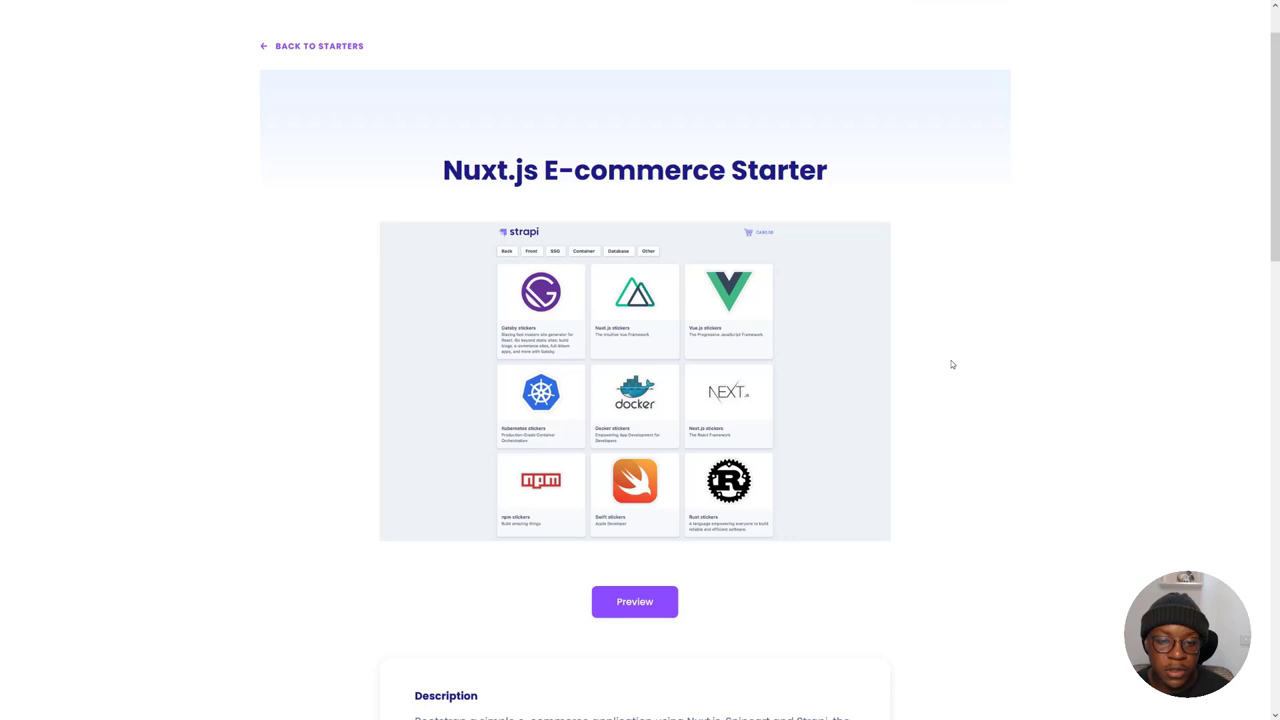
pyautogui.scroll(-3)
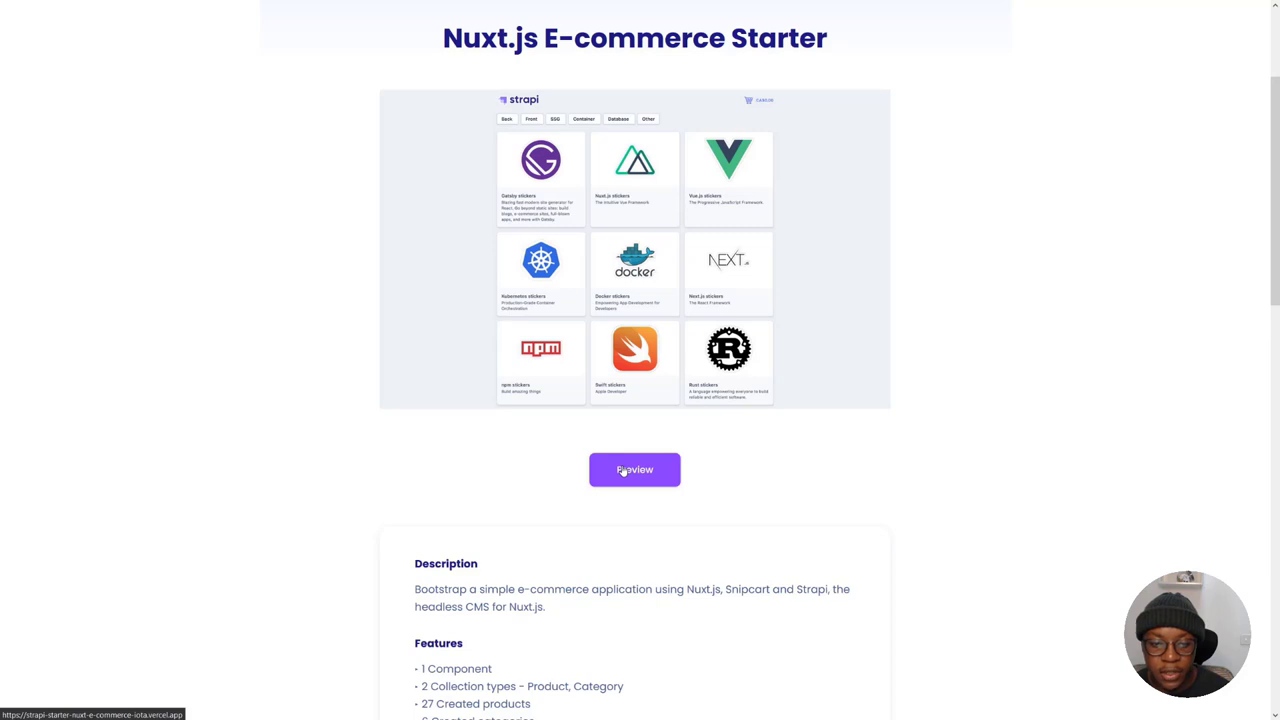
pyautogui.scroll(-3)
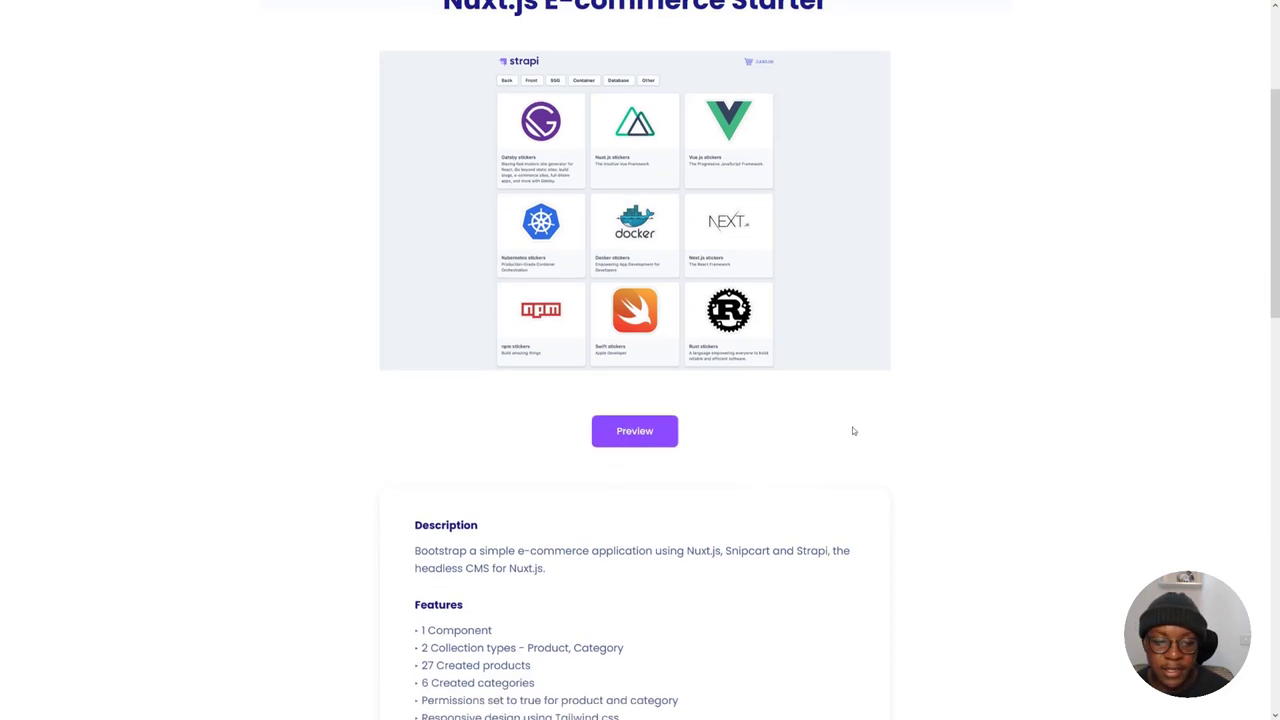
pyautogui.scroll(-3)
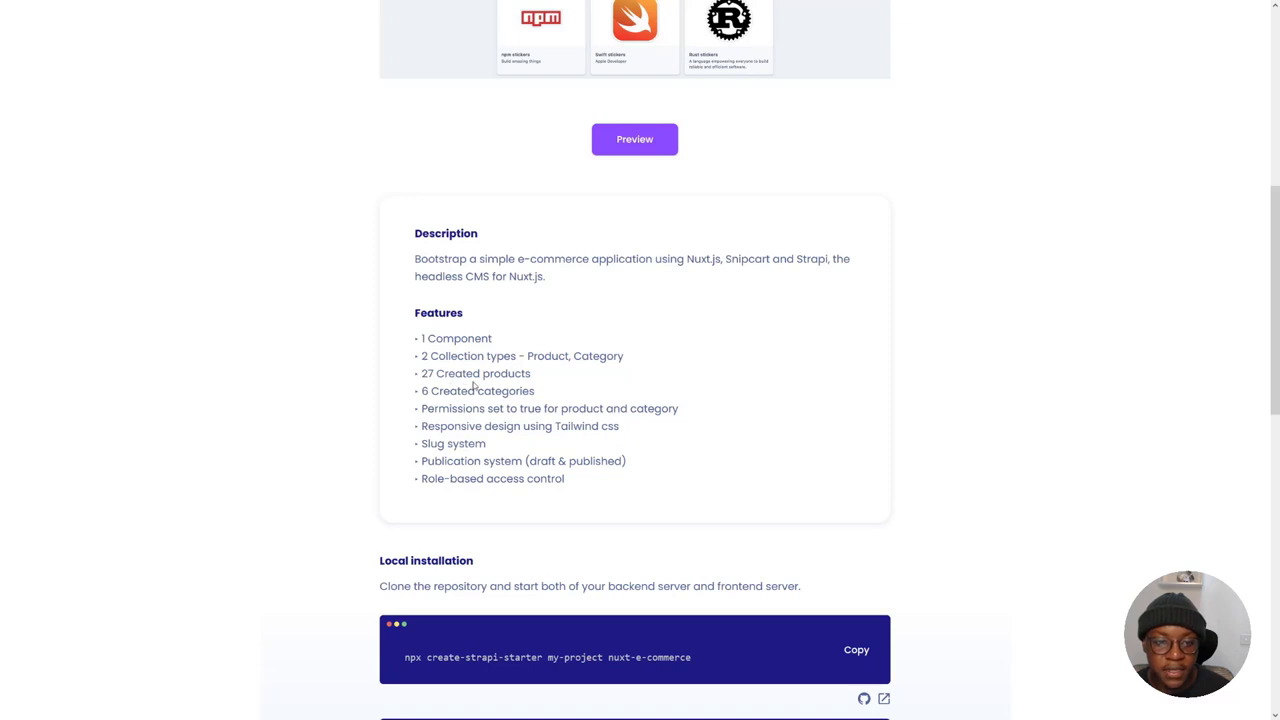
pyautogui.scroll(-3)
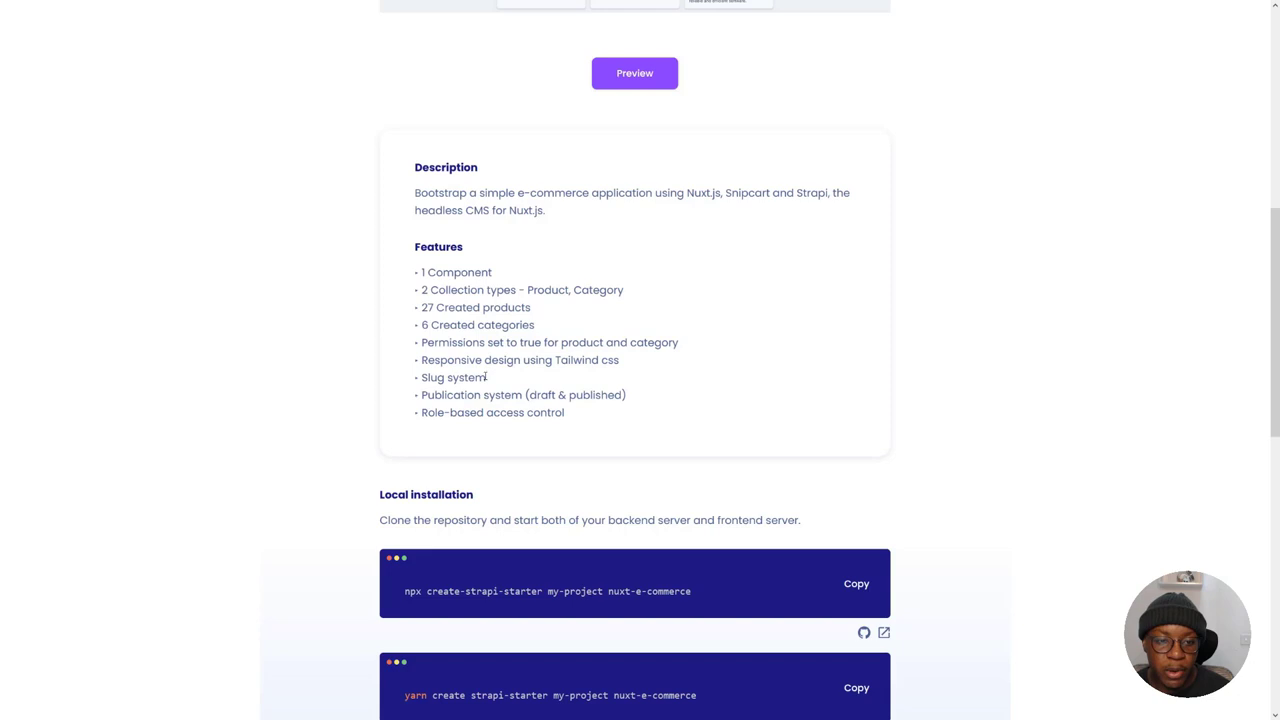
pyautogui.scroll(-3)
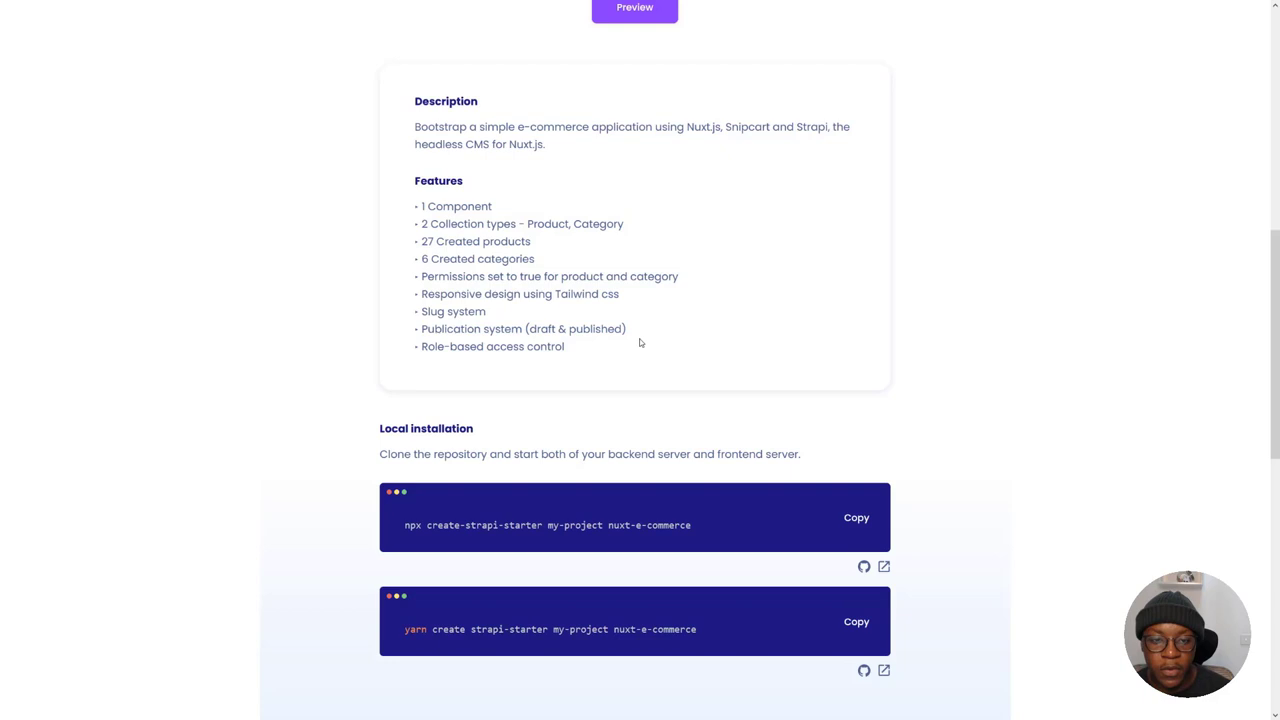
# Copy the yarn create strapi-starter command from the Local installation section
pyautogui.scroll(-3)
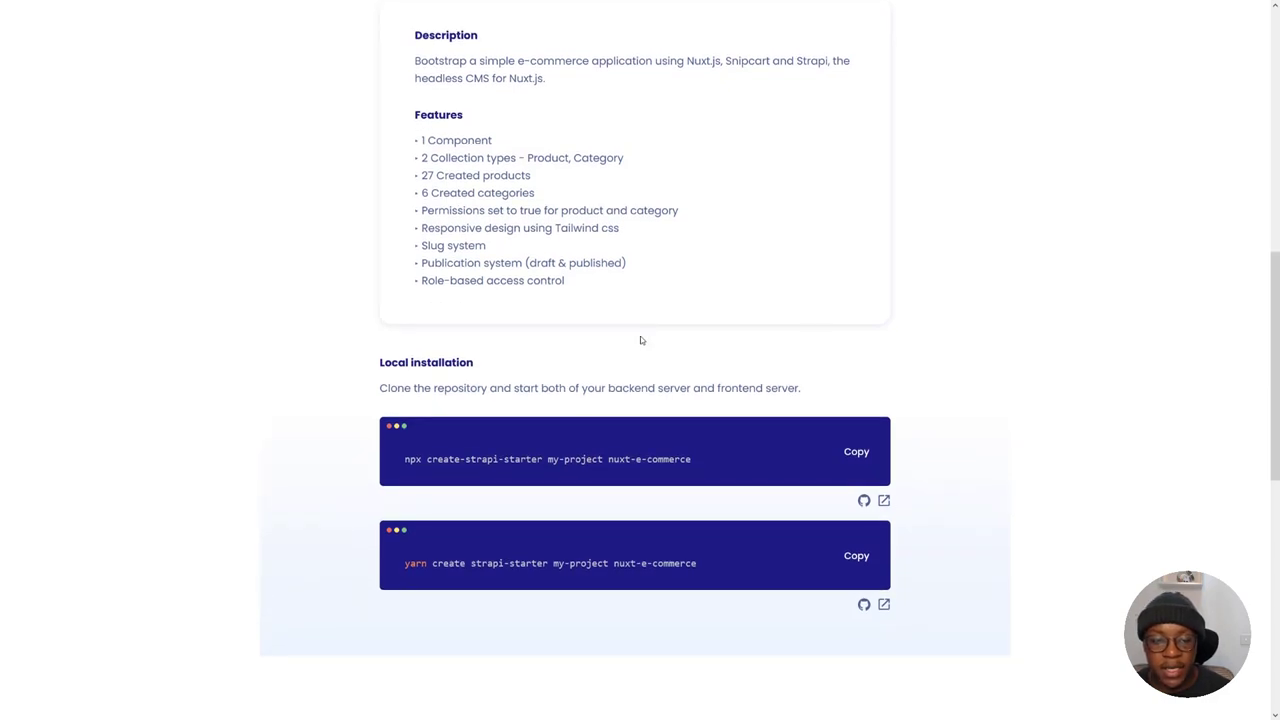
pyautogui.scroll(-3)
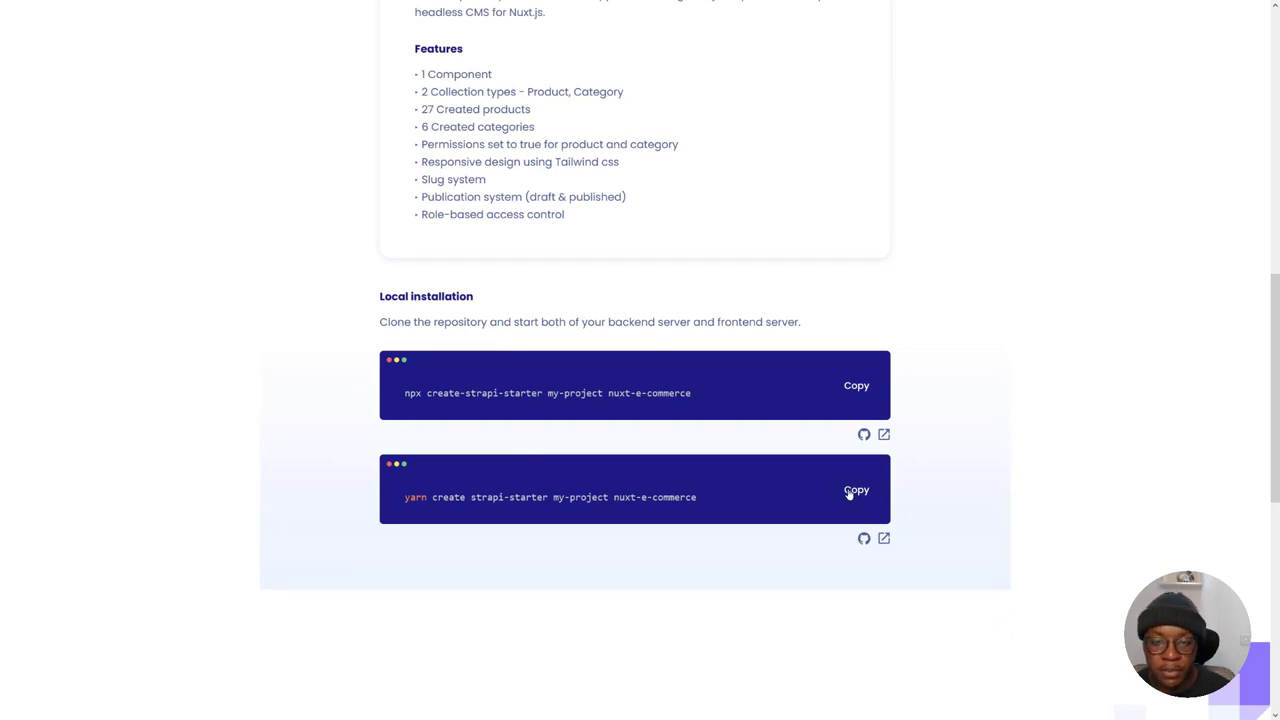
pyautogui.click(856, 490)
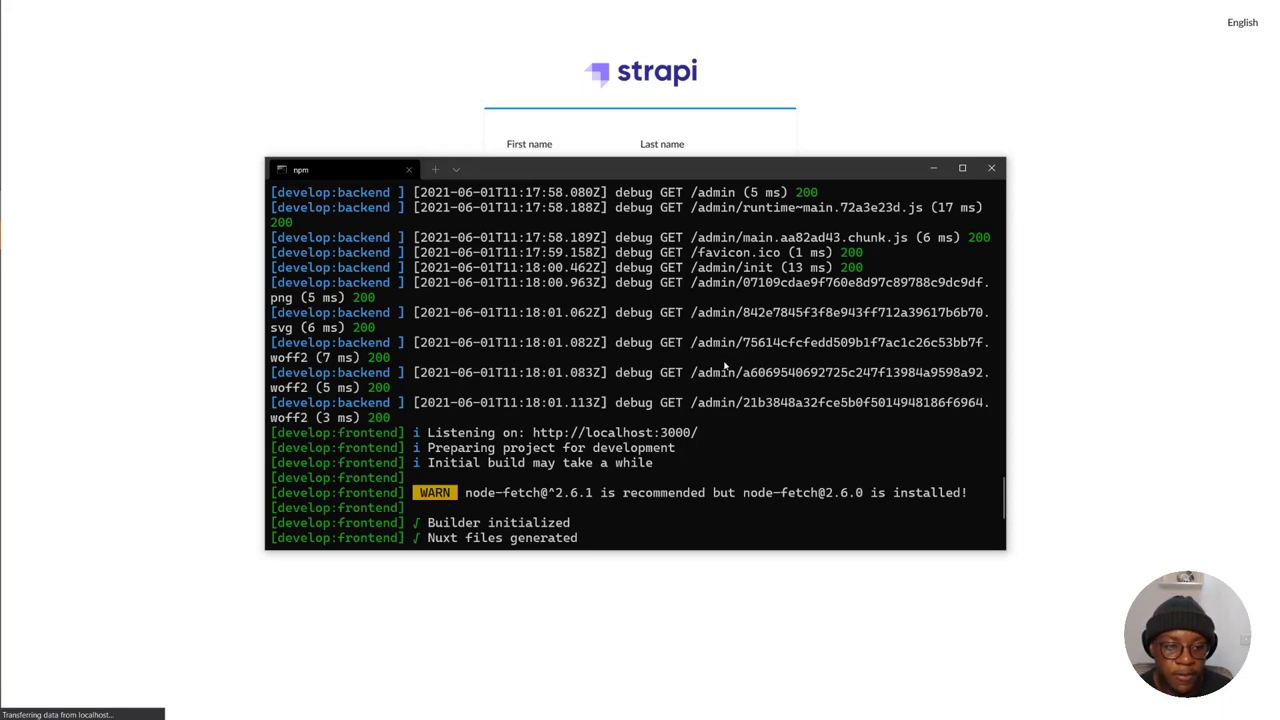
pyautogui.moveTo(336, 310)
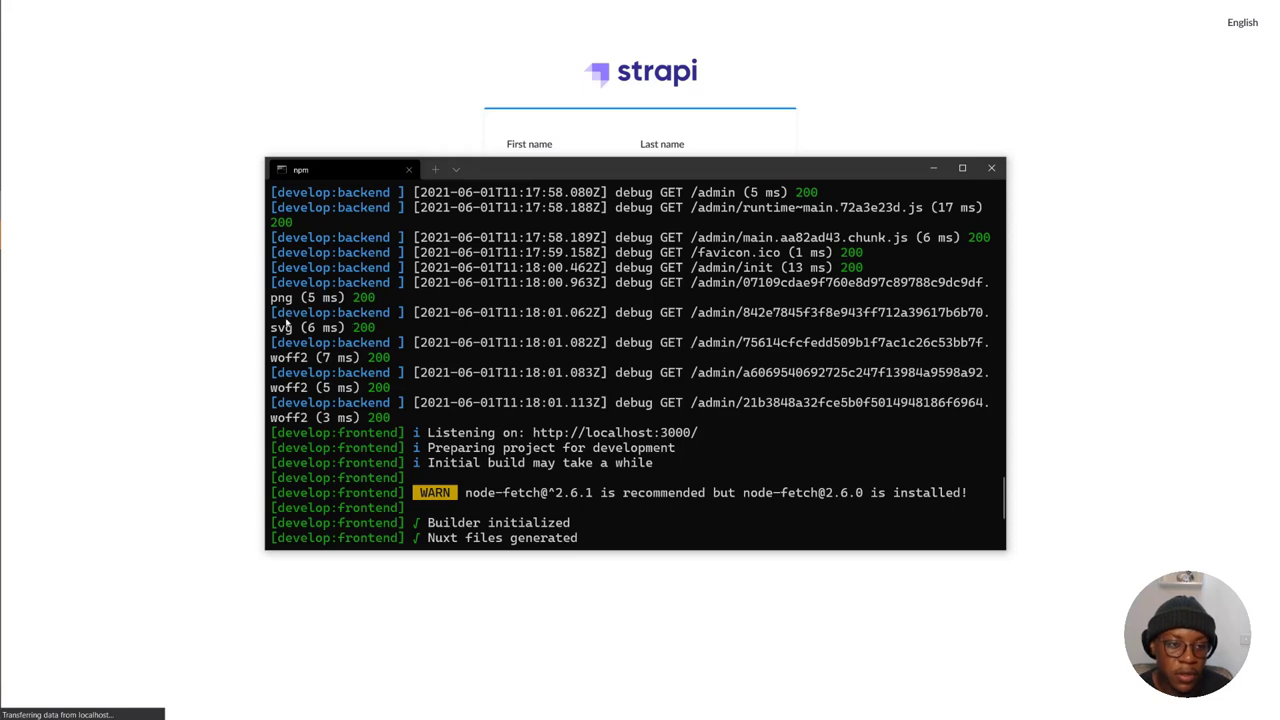
pyautogui.moveTo(416, 360)
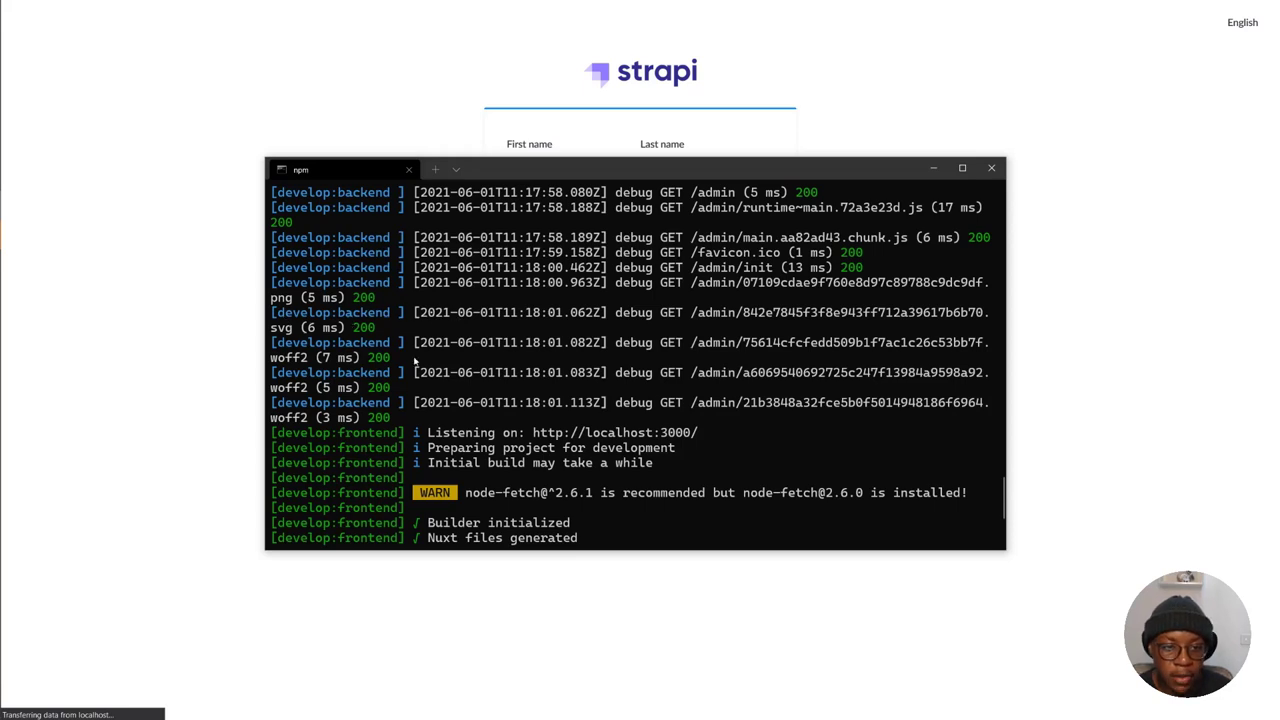
pyautogui.scroll(-3)
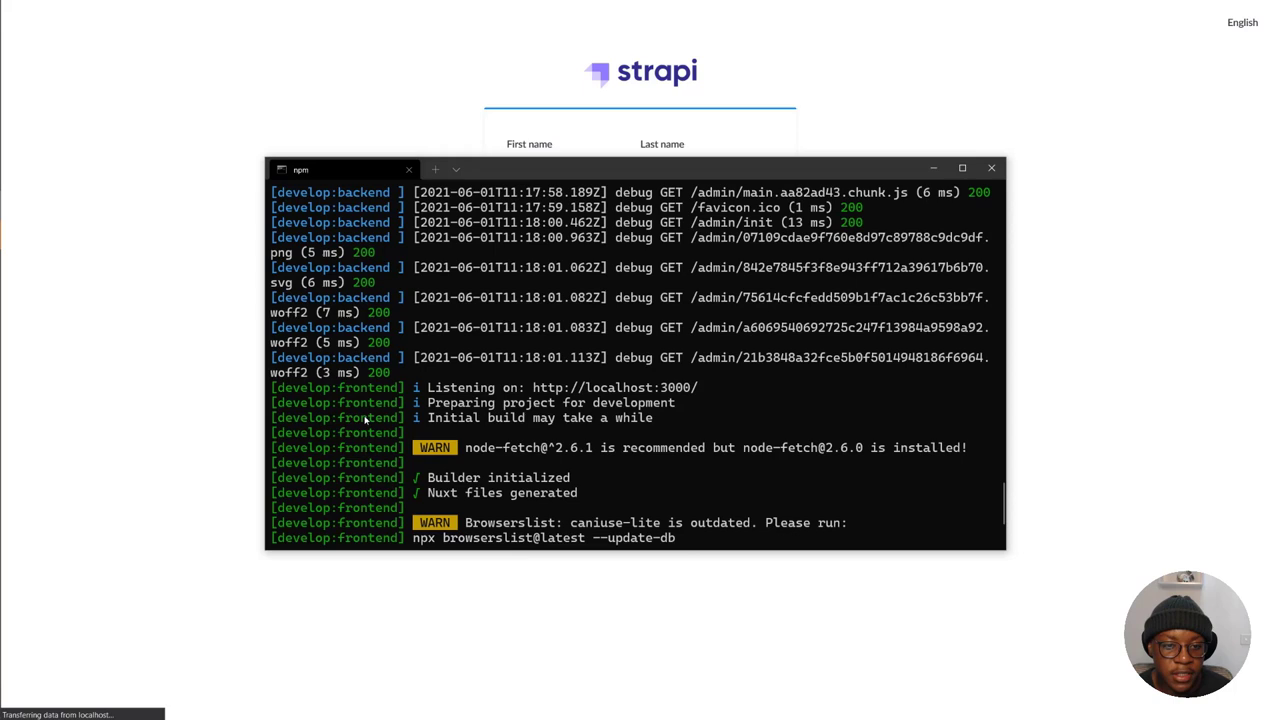
pyautogui.moveTo(470, 364)
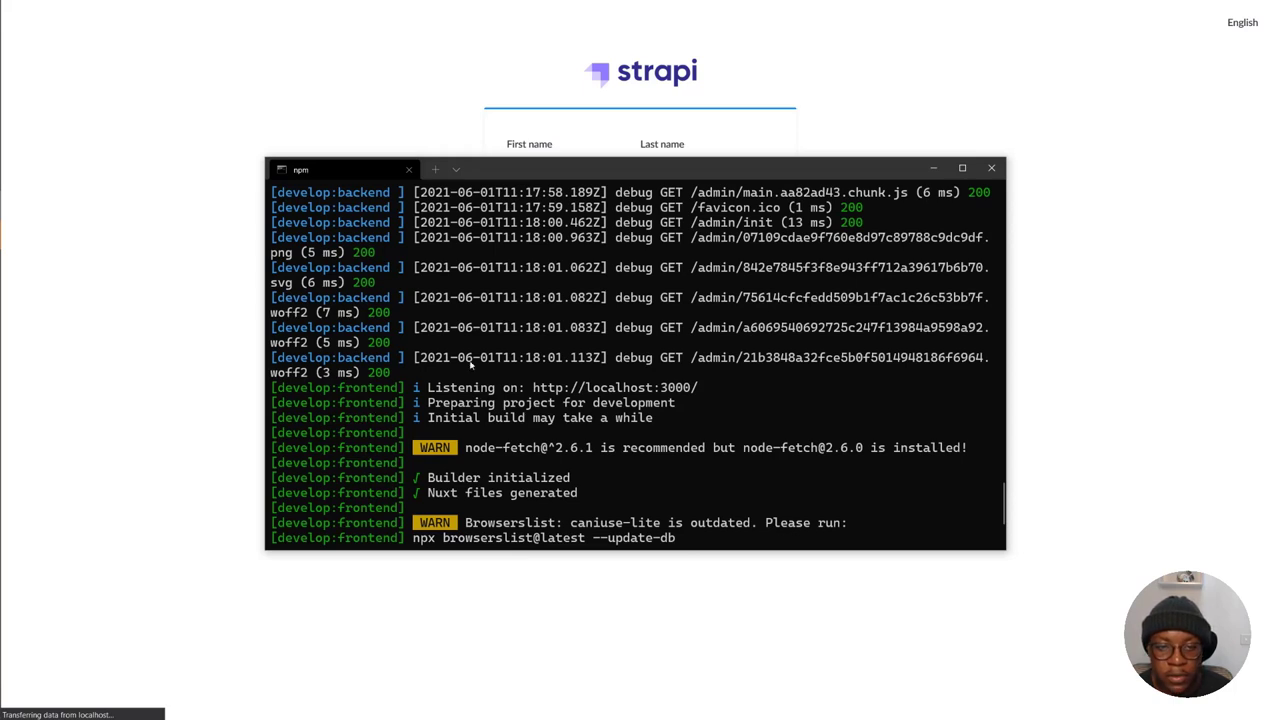
pyautogui.scroll(-3)
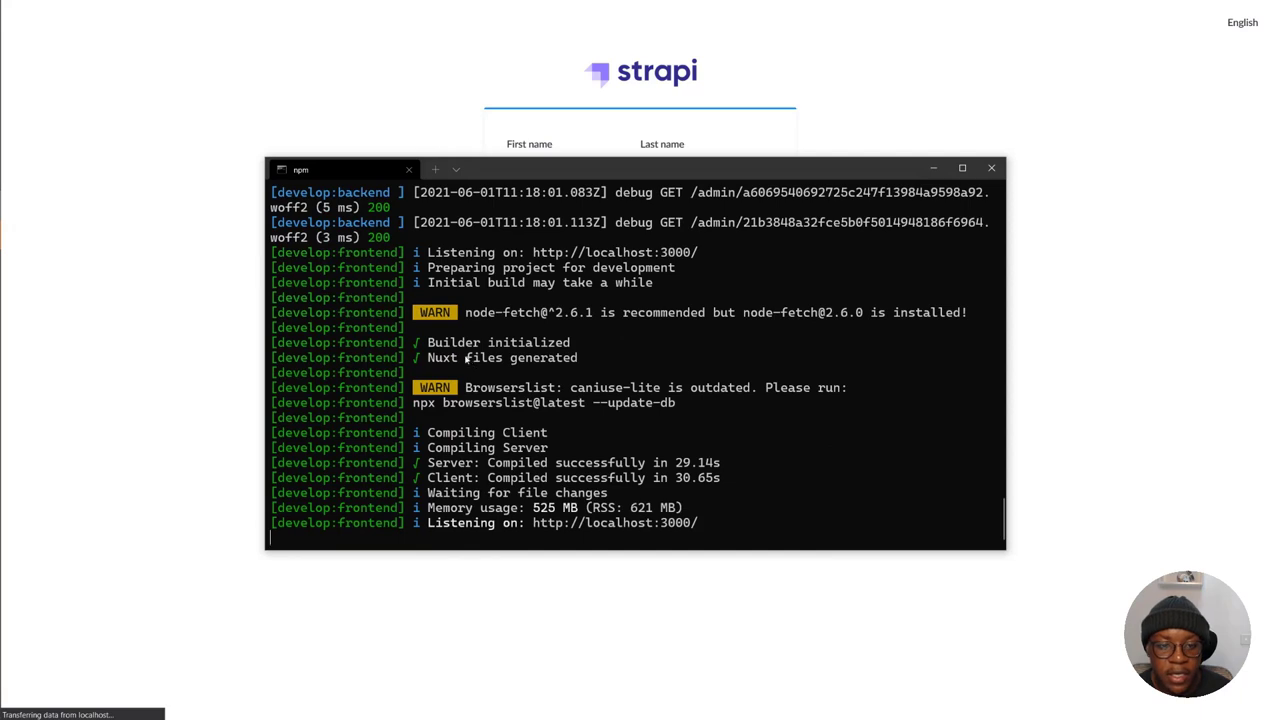
pyautogui.moveTo(478, 388)
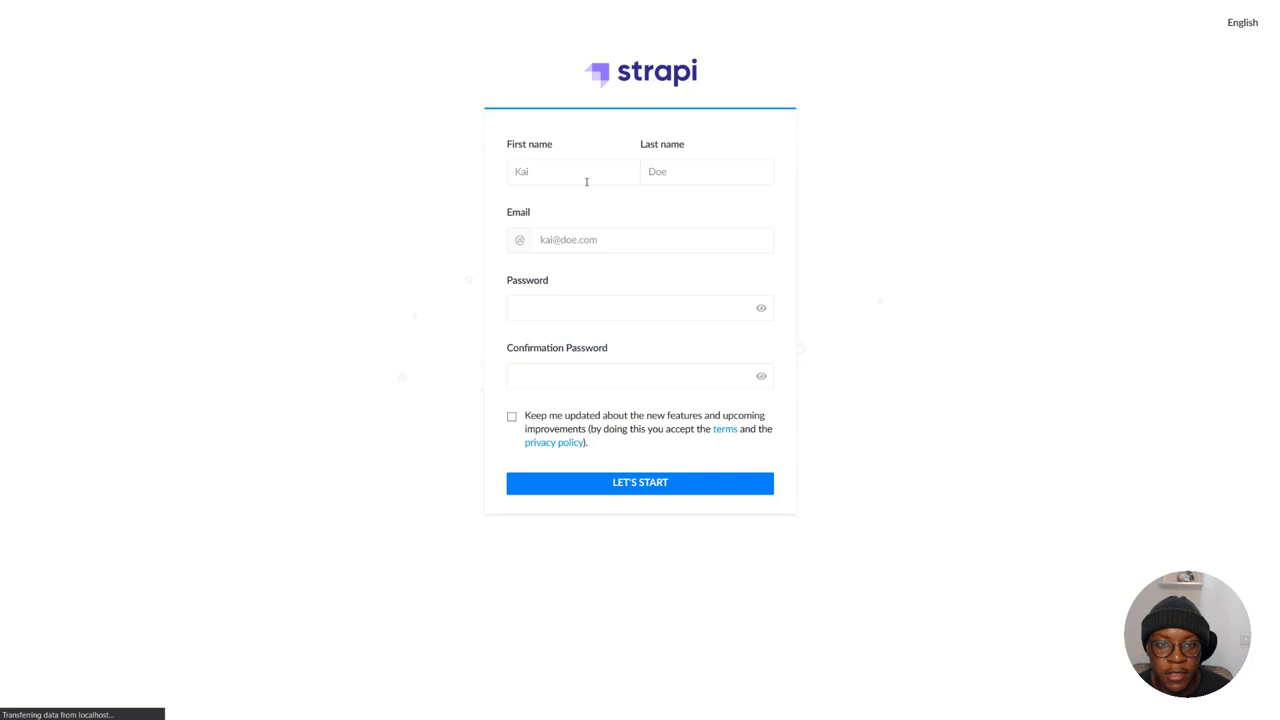
# Register the first Strapi admin account with update emails opted in and start the dashboard
pyautogui.click(572, 172)
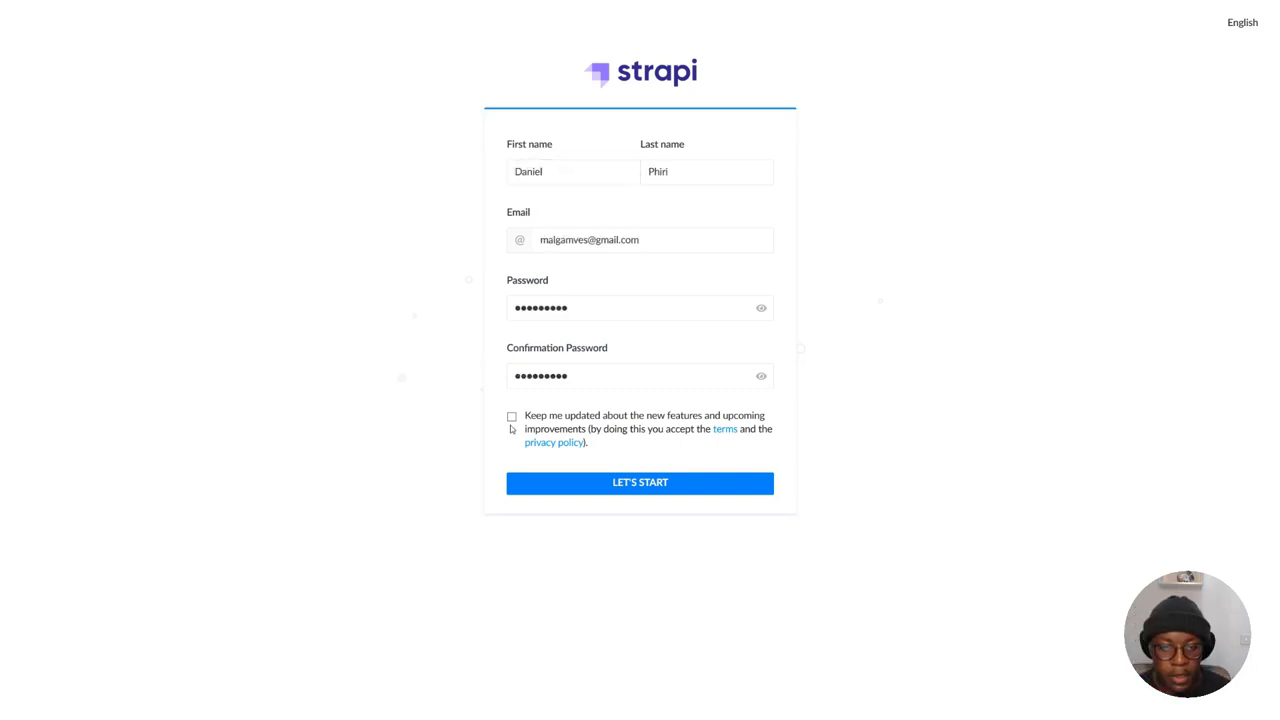
pyautogui.click(512, 416)
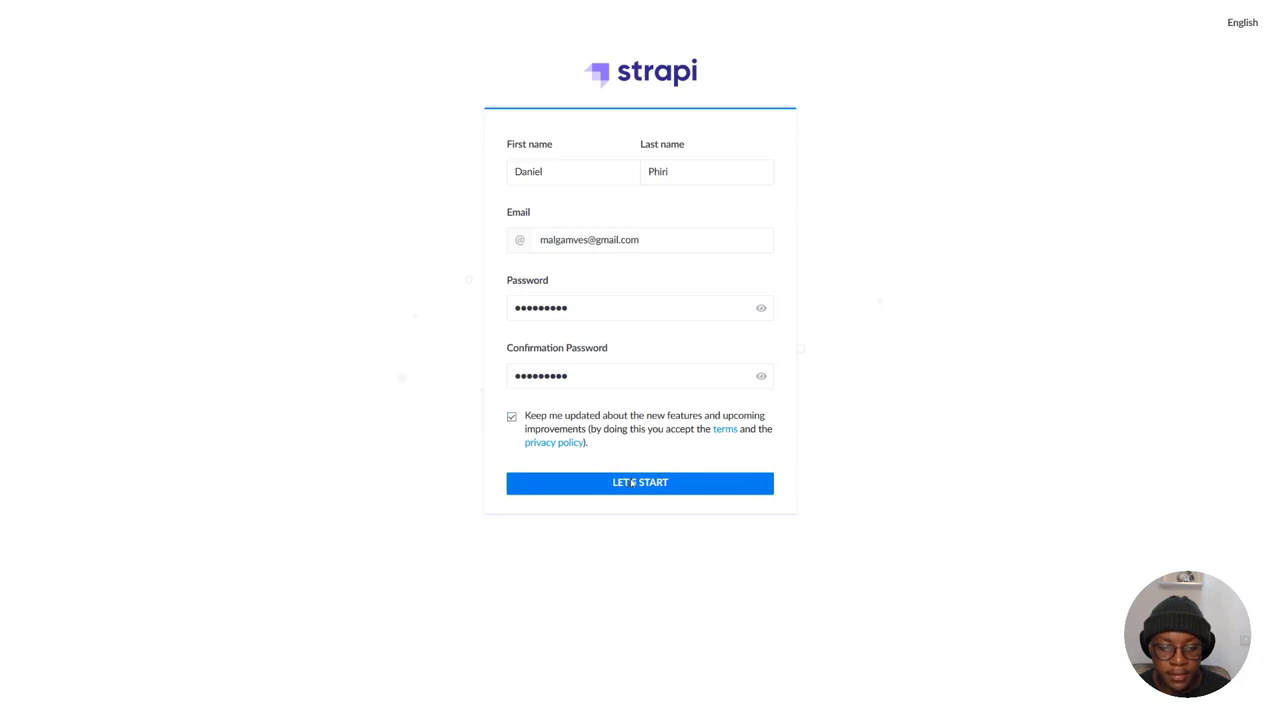
pyautogui.click(640, 482)
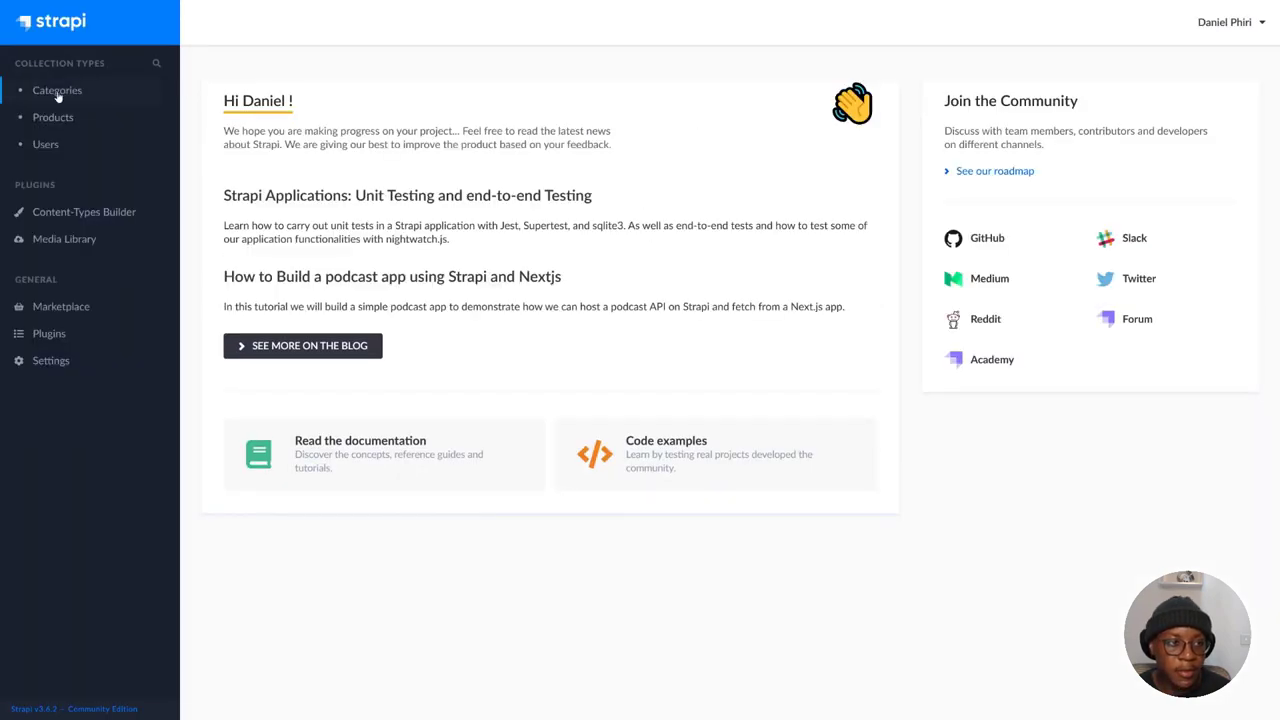
# Browse the Categories entries, then the Products collection with its 27 entries
pyautogui.click(56, 90)
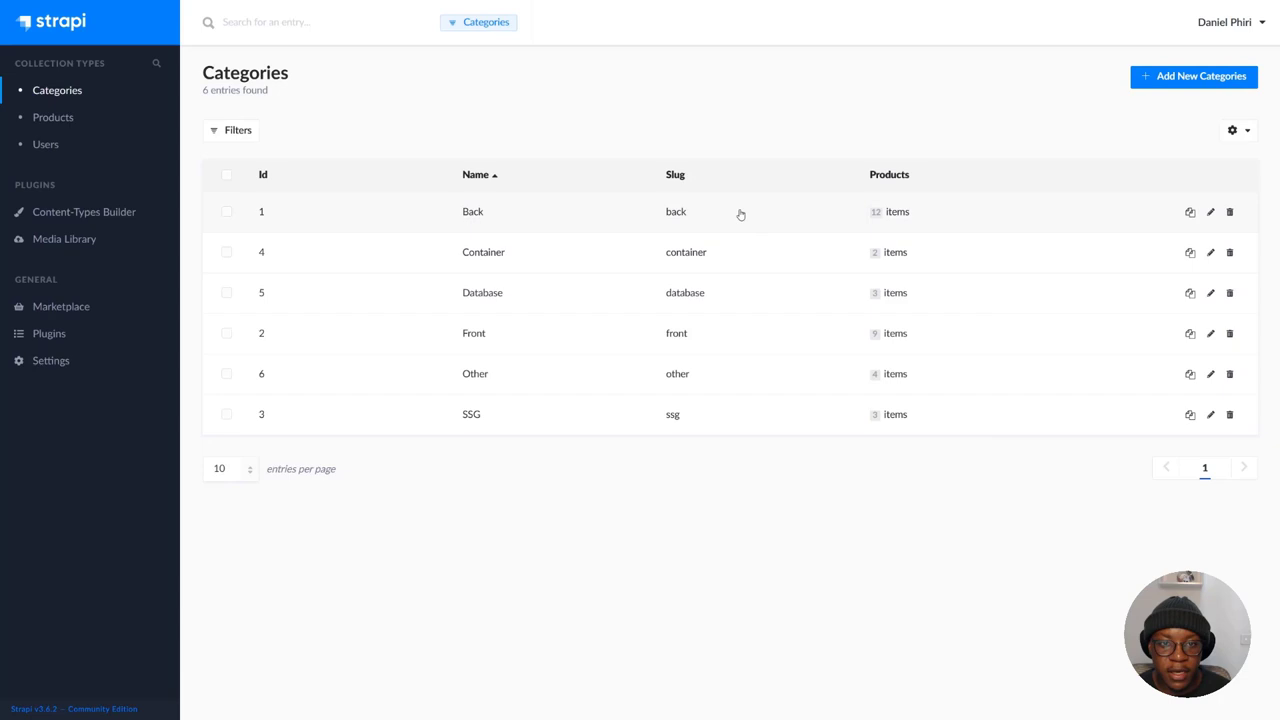
pyautogui.moveTo(400, 232)
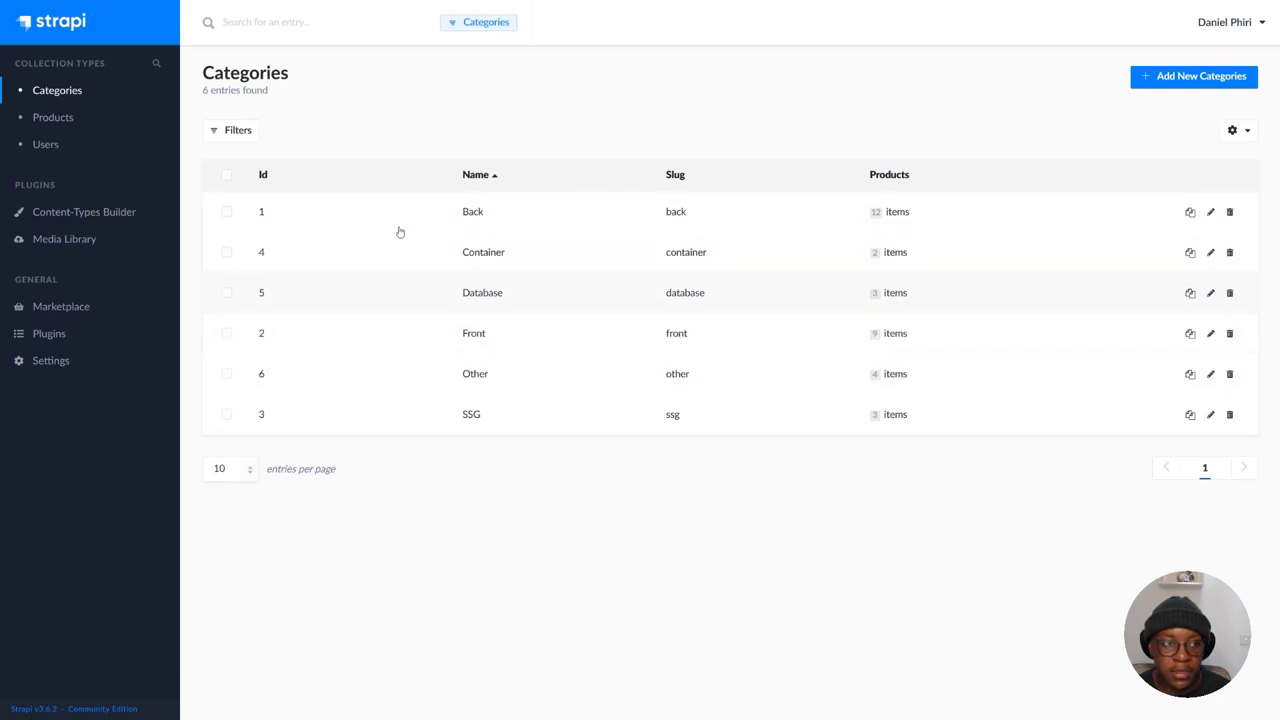
pyautogui.click(52, 116)
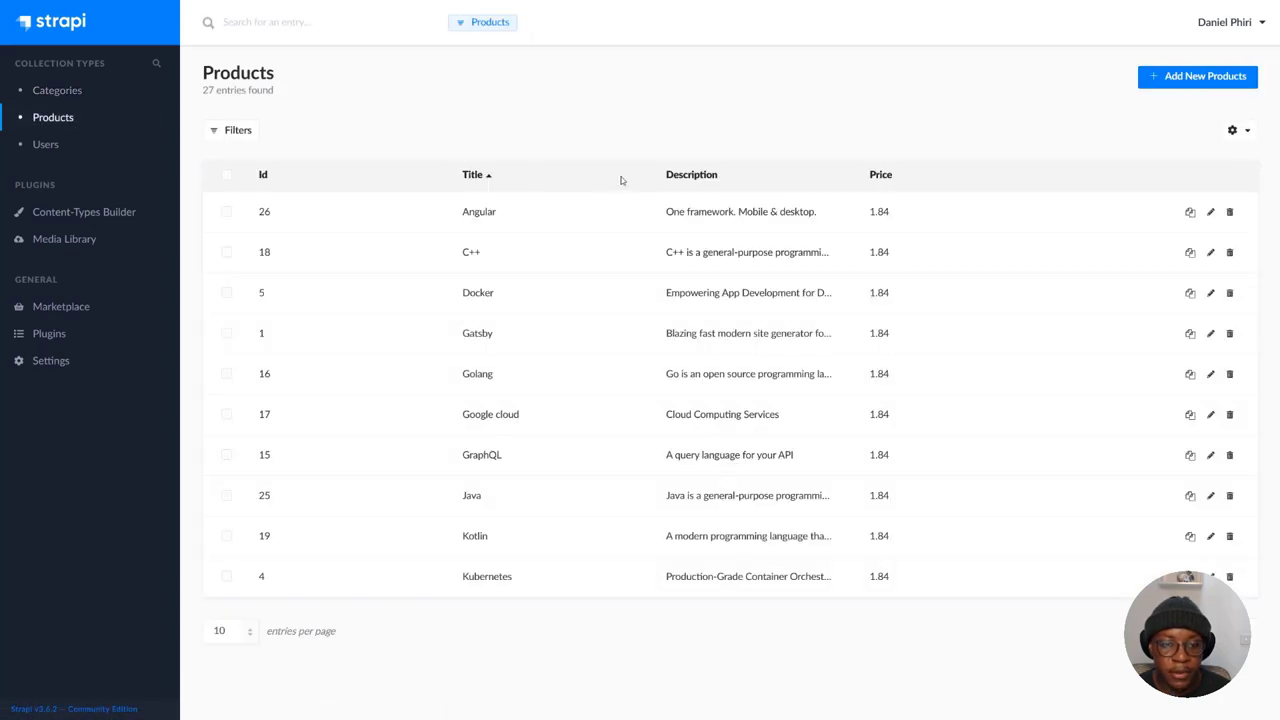
pyautogui.moveTo(590, 592)
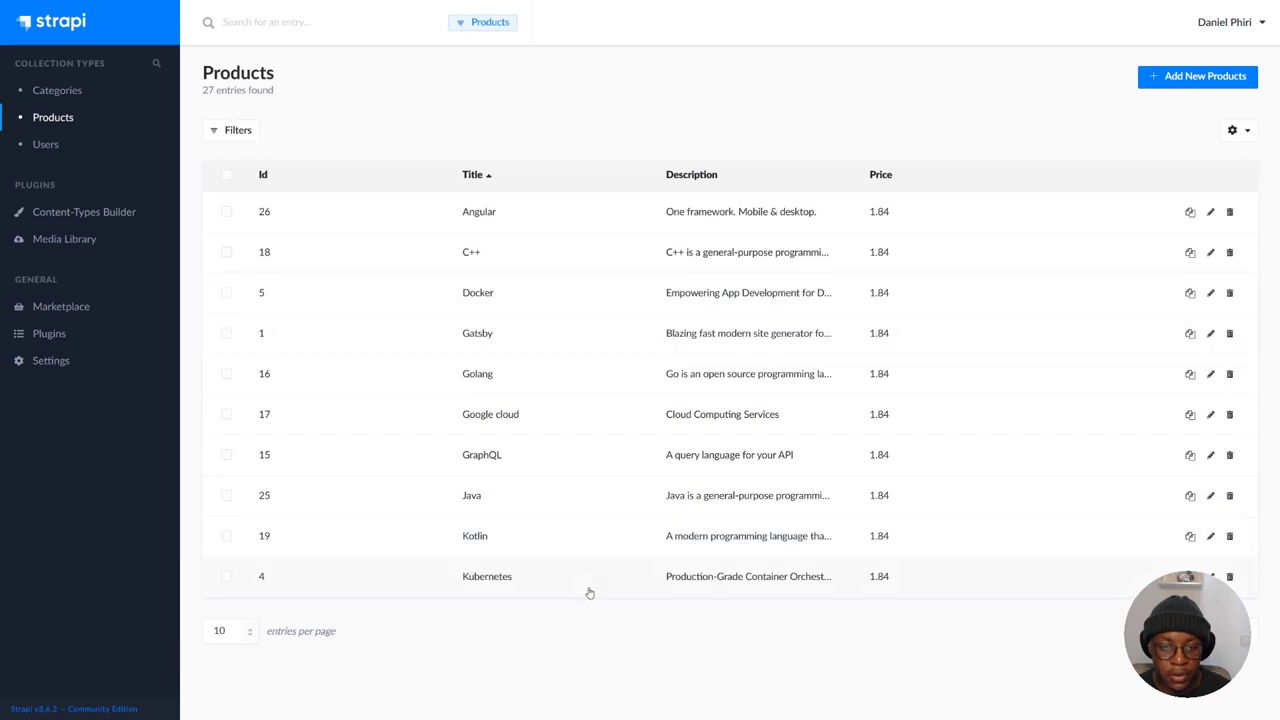
pyautogui.moveTo(616, 476)
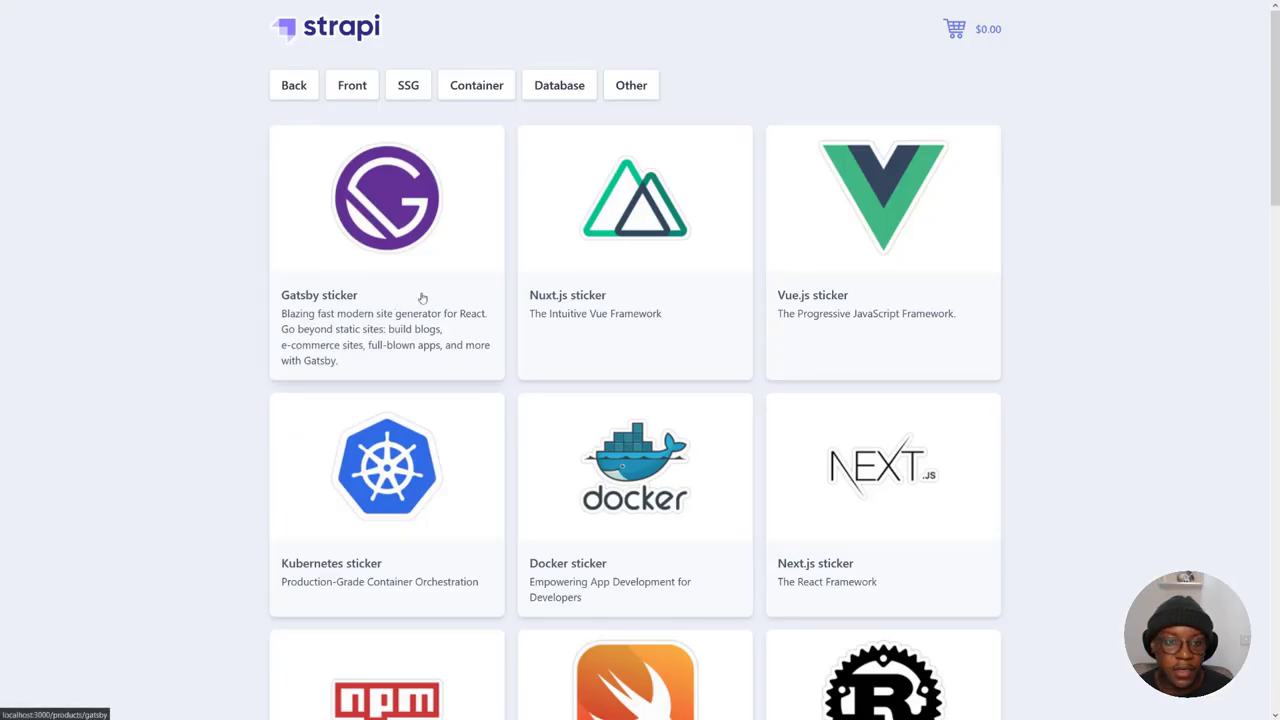
pyautogui.moveTo(868, 256)
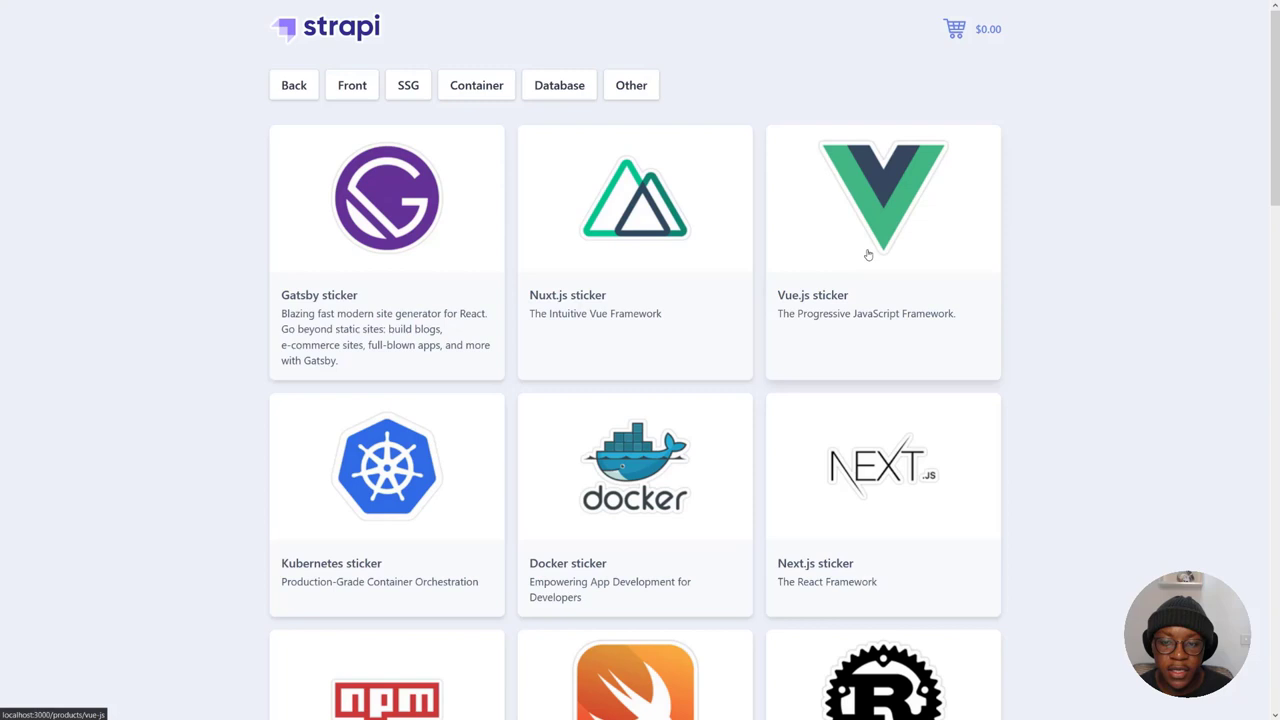
# Add the Docker sticker to the cart from its product page and keep shopping
pyautogui.scroll(-3)
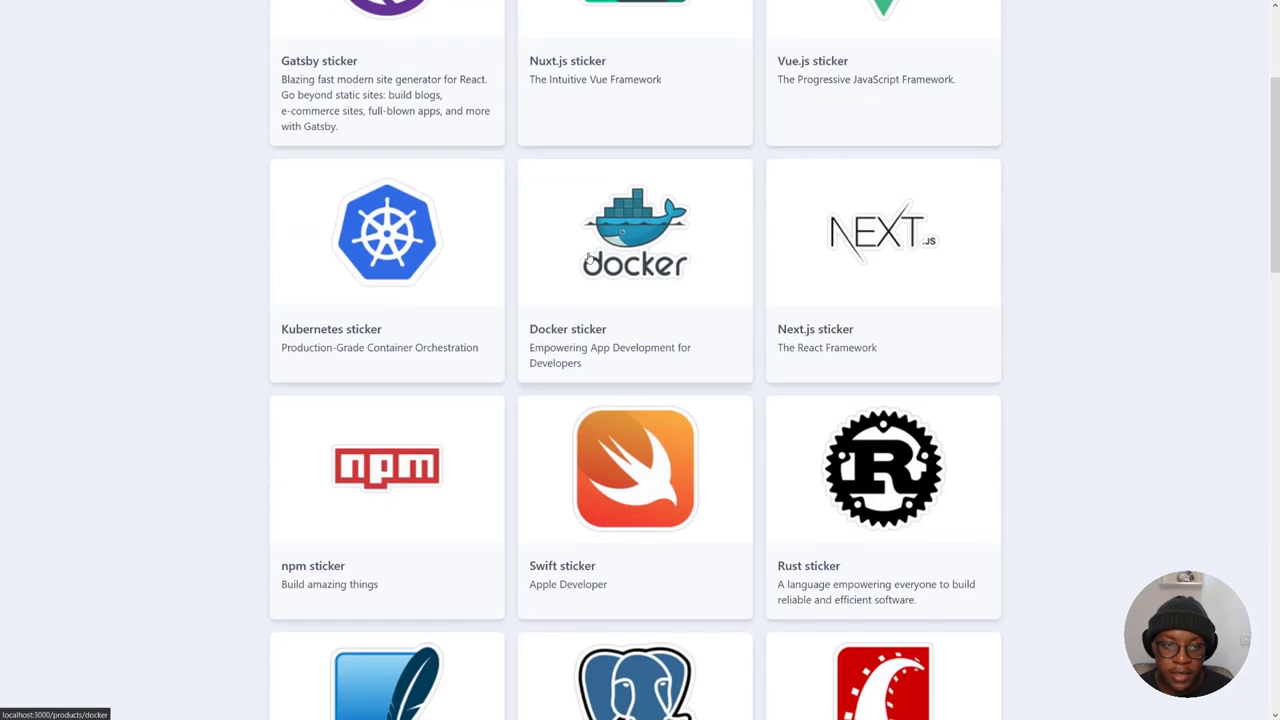
pyautogui.click(634, 234)
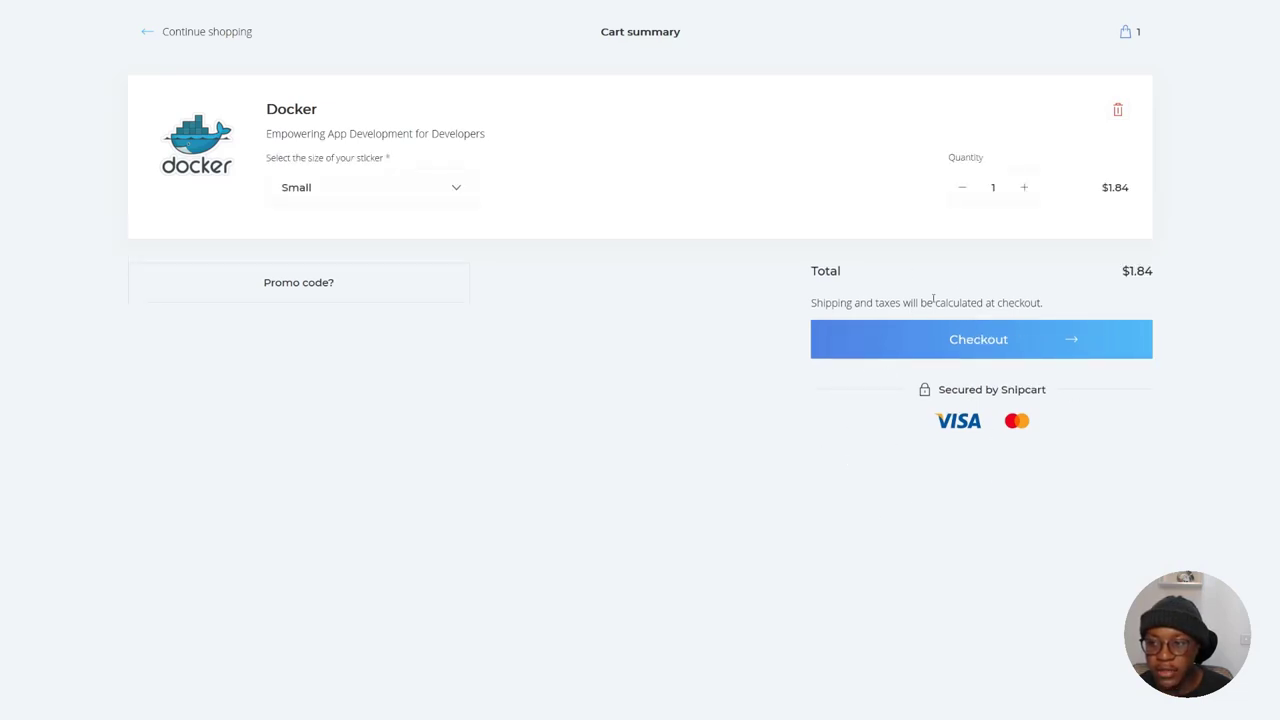
pyautogui.click(208, 32)
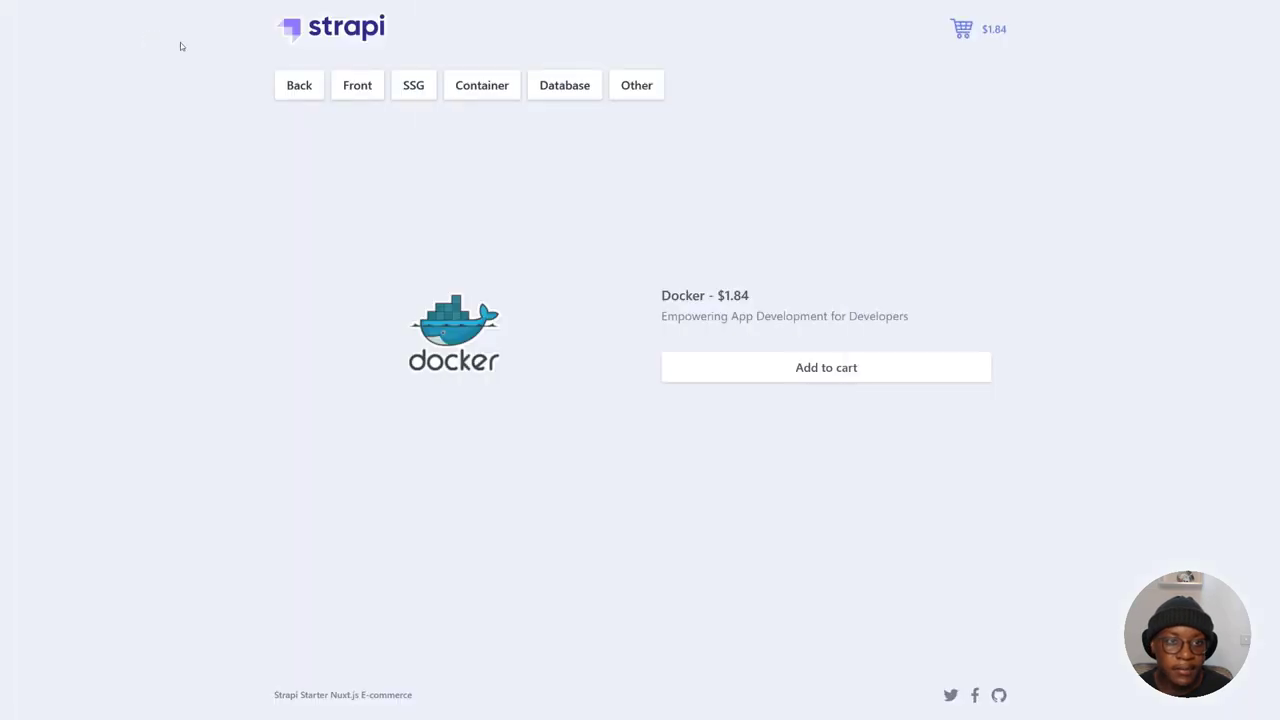
pyautogui.moveTo(300, 84)
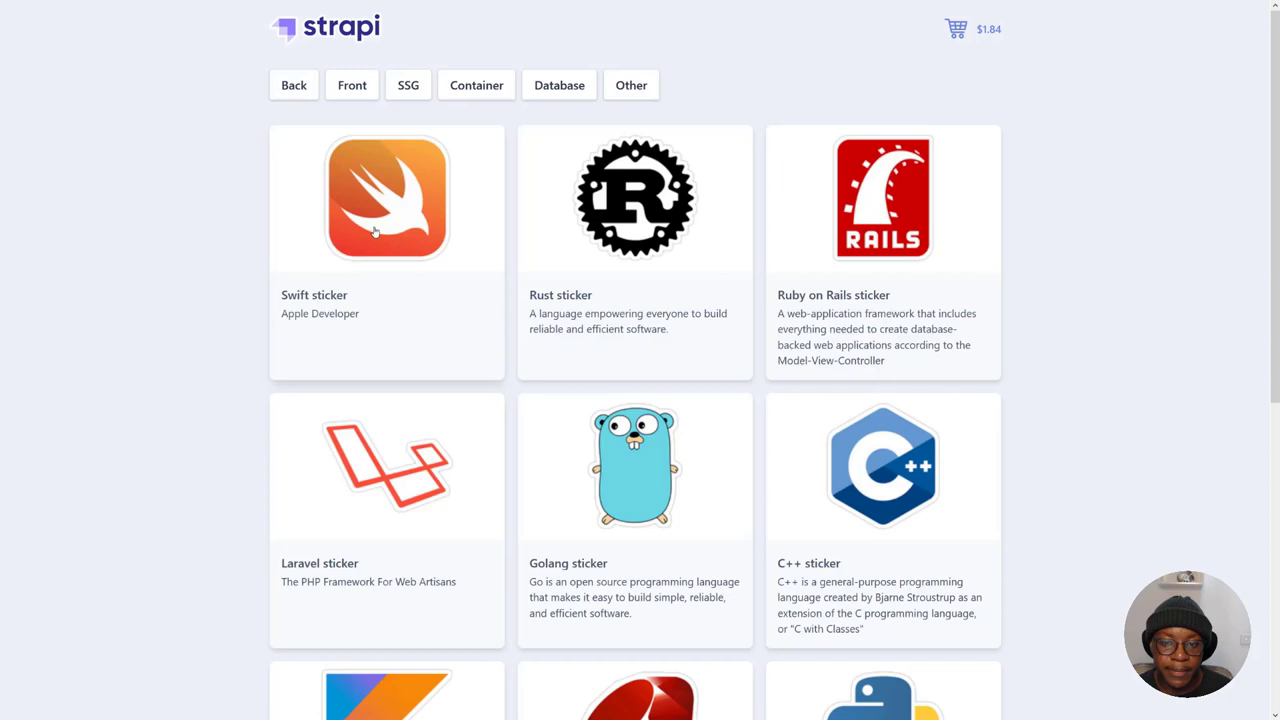
# Add the PostgreSQL sticker to the cart and return to the full sticker catalogue
pyautogui.scroll(-3)
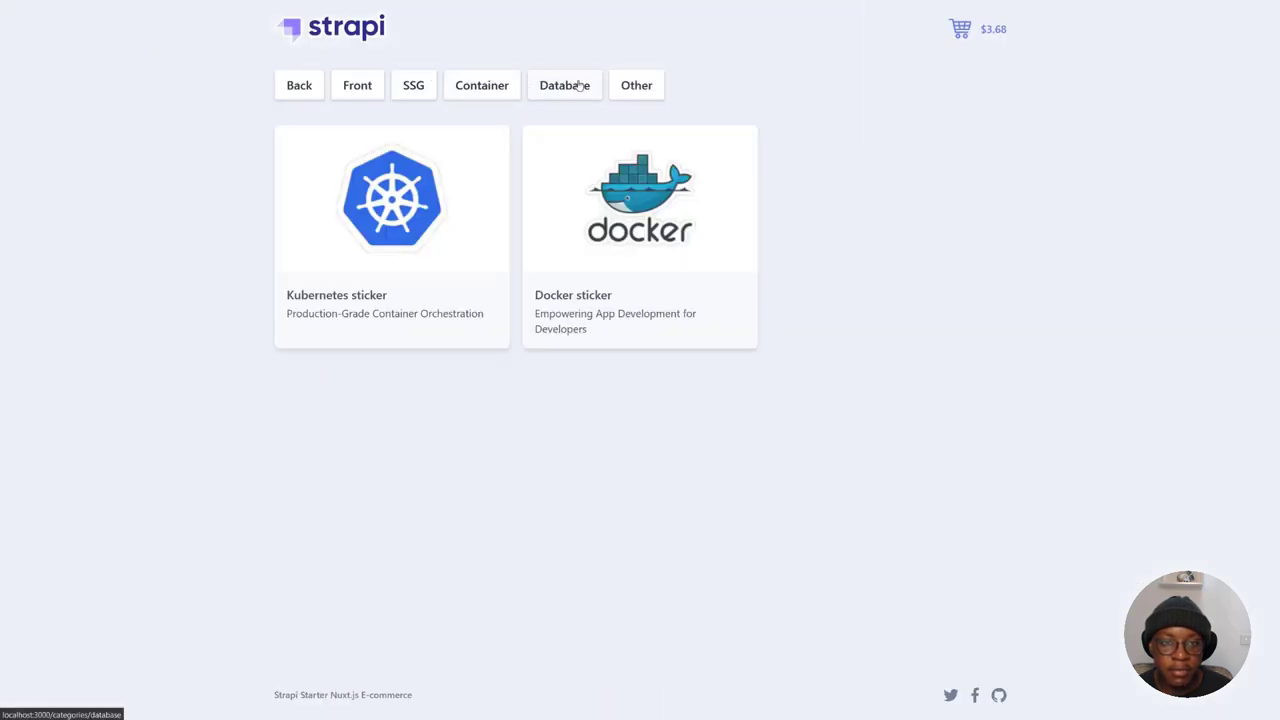
pyautogui.click(564, 84)
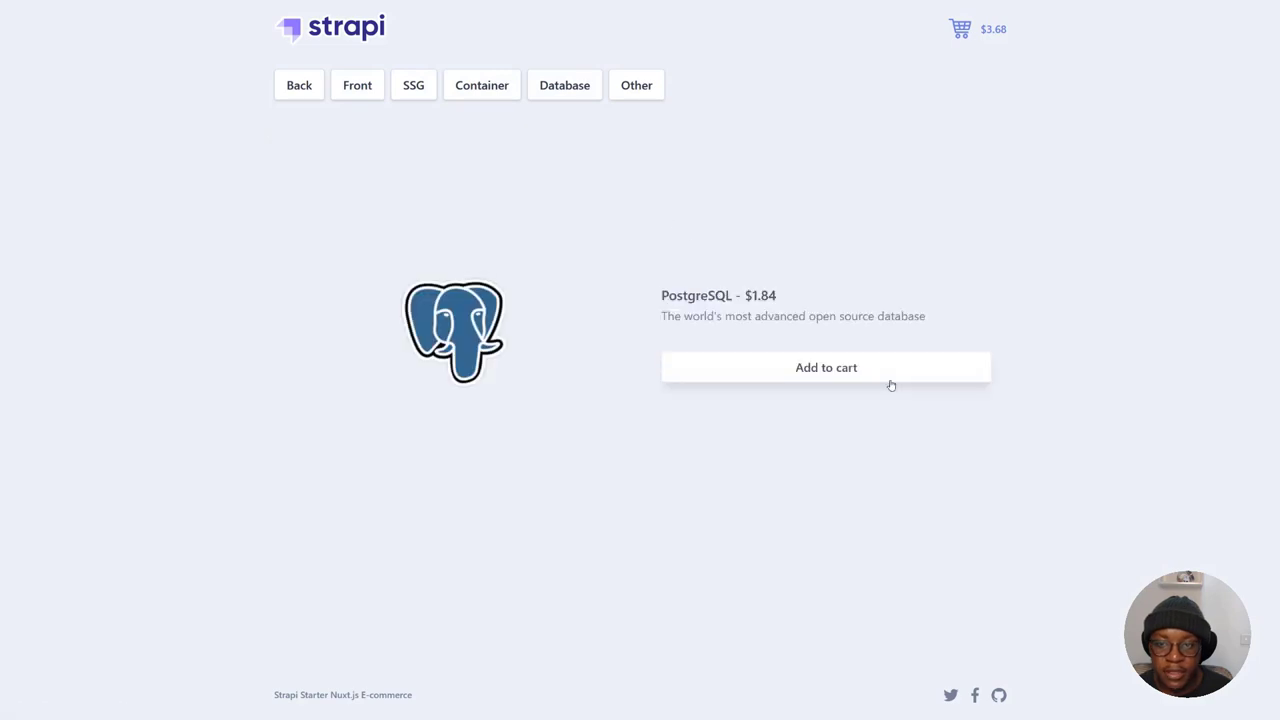
pyautogui.click(824, 368)
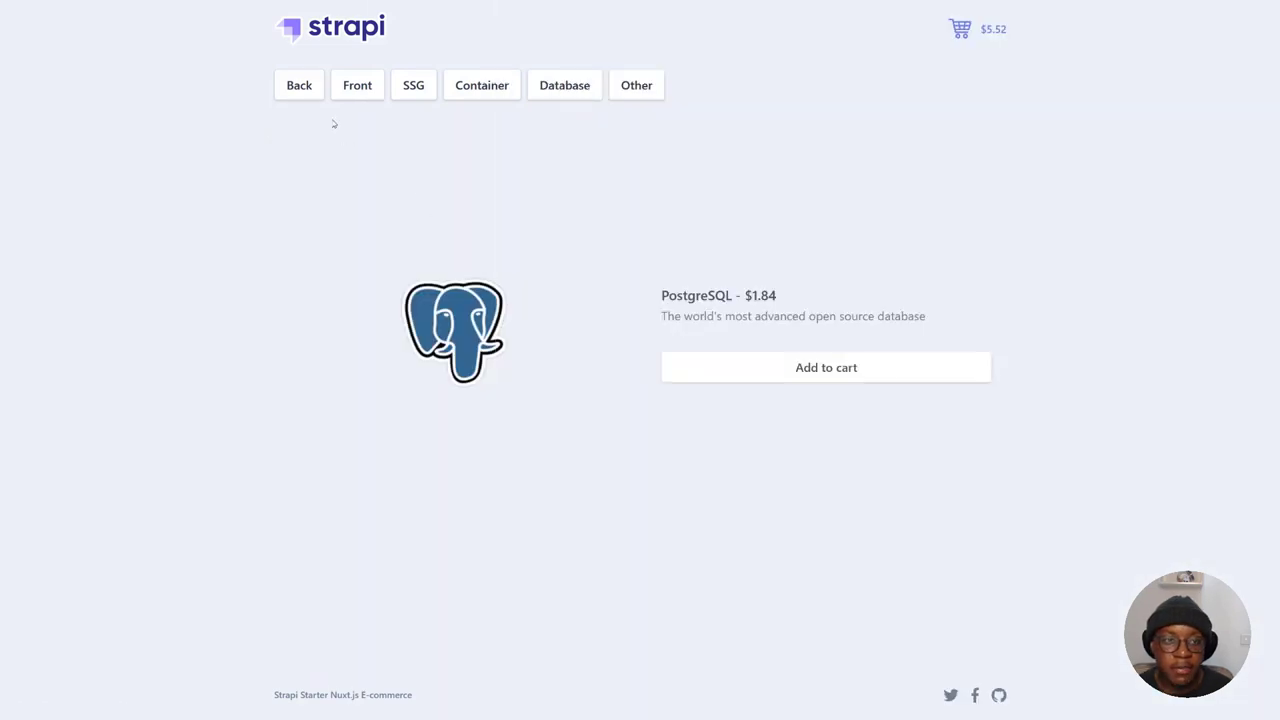
pyautogui.click(300, 84)
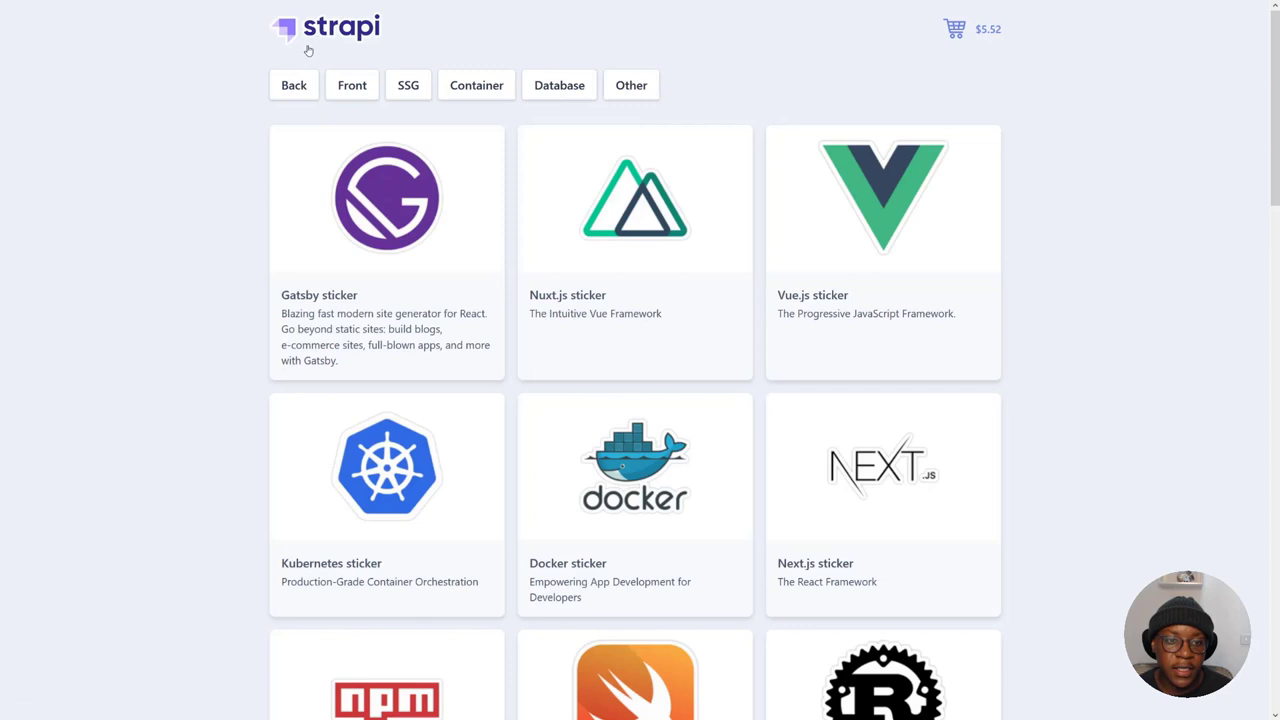
pyautogui.moveTo(920, 180)
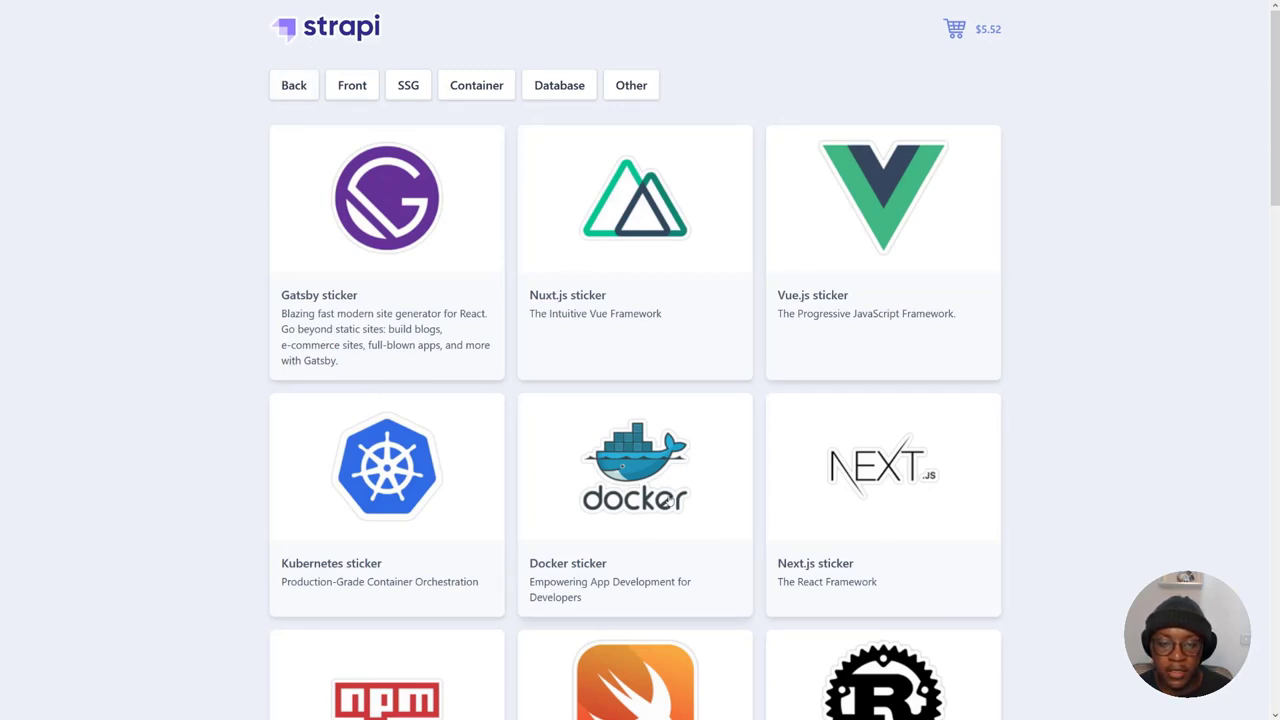
pyautogui.moveTo(804, 508)
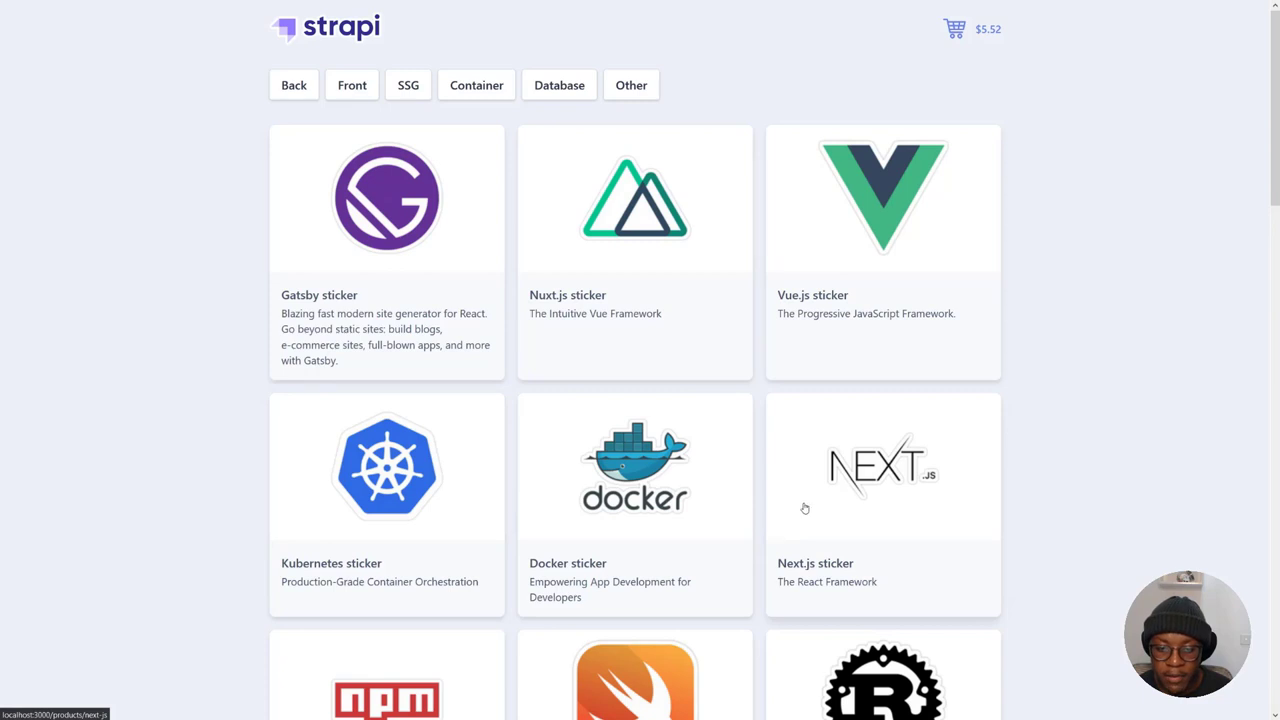
pyautogui.moveTo(826, 284)
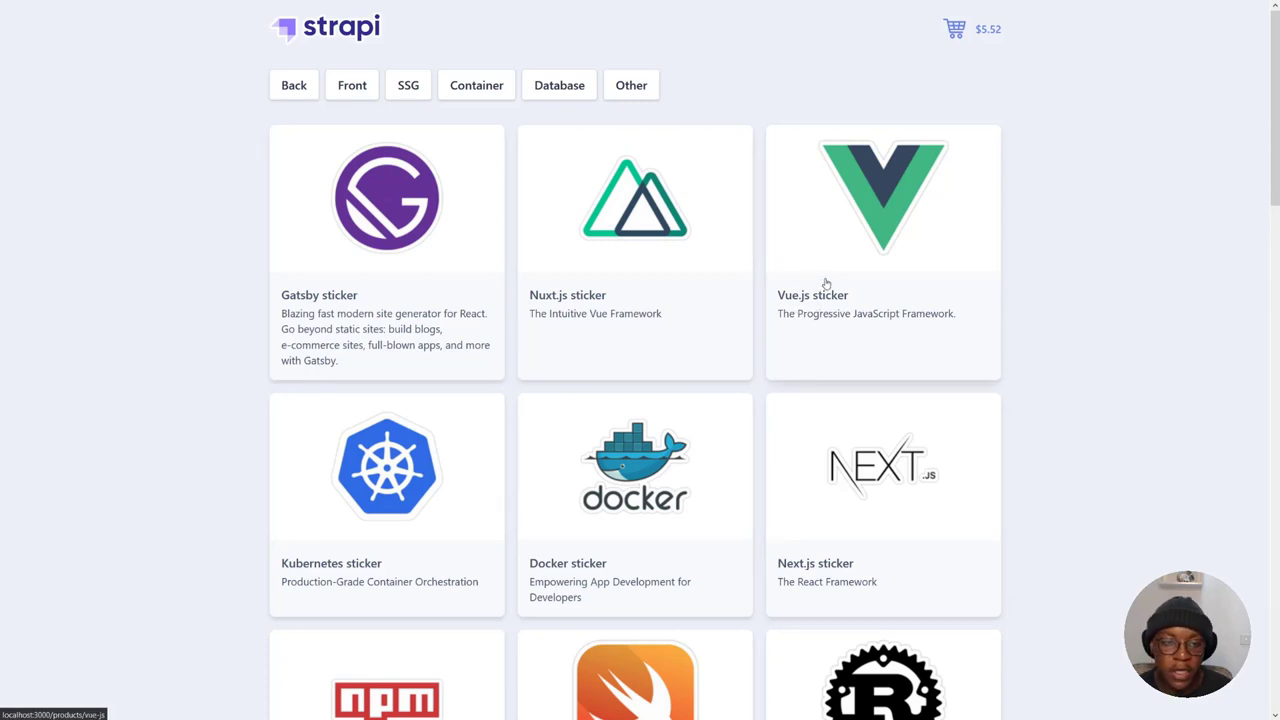
pyautogui.moveTo(810, 288)
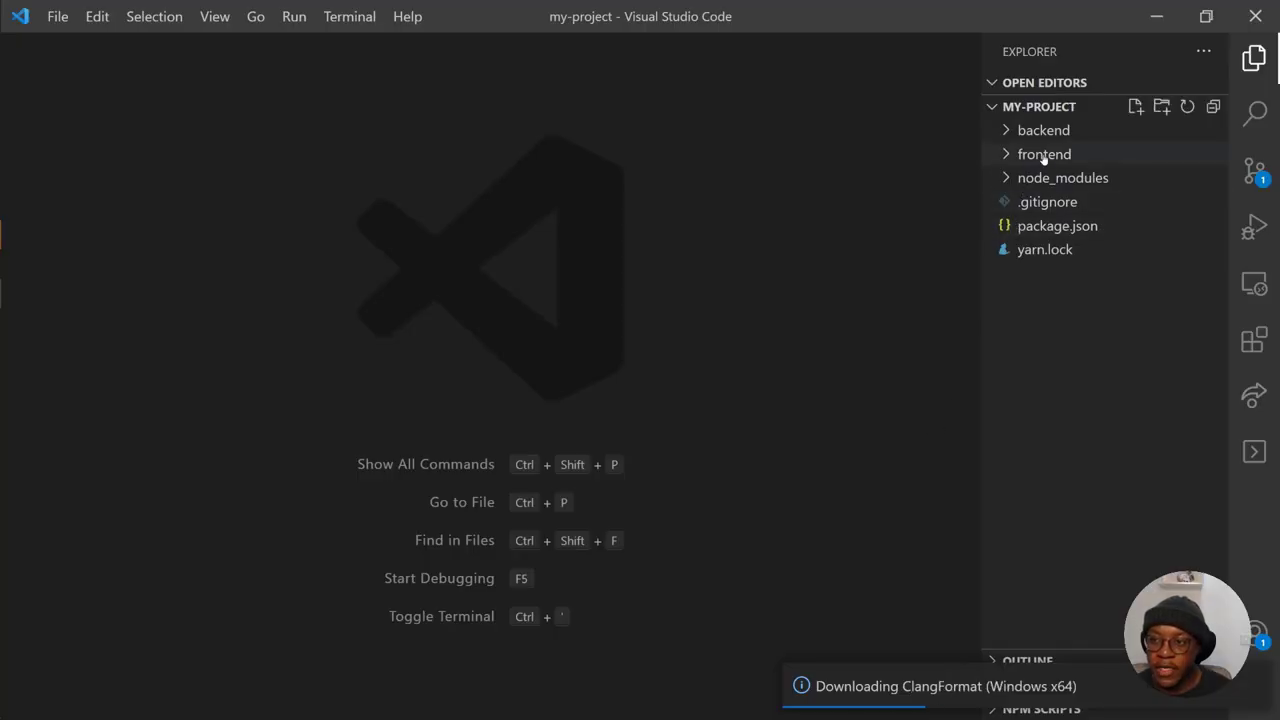
pyautogui.moveTo(1064, 176)
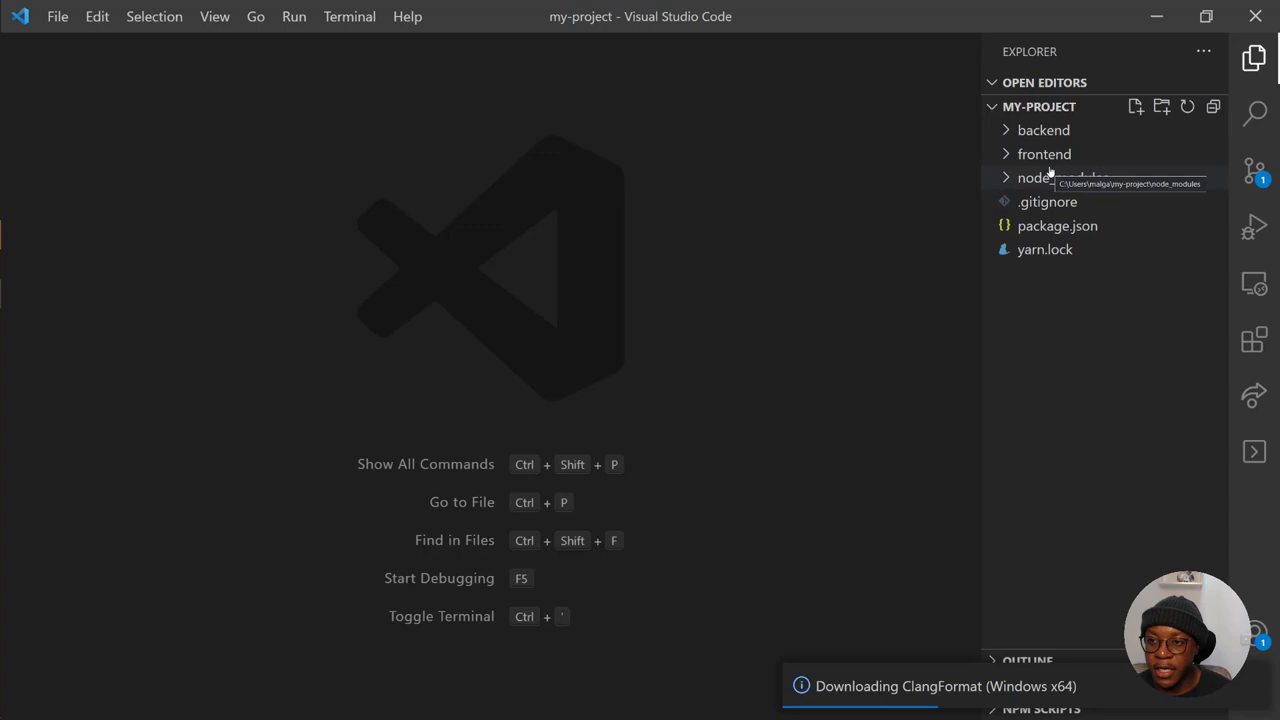
# Expand the frontend folder and bring up the Navbar.vue component
pyautogui.click(1044, 130)
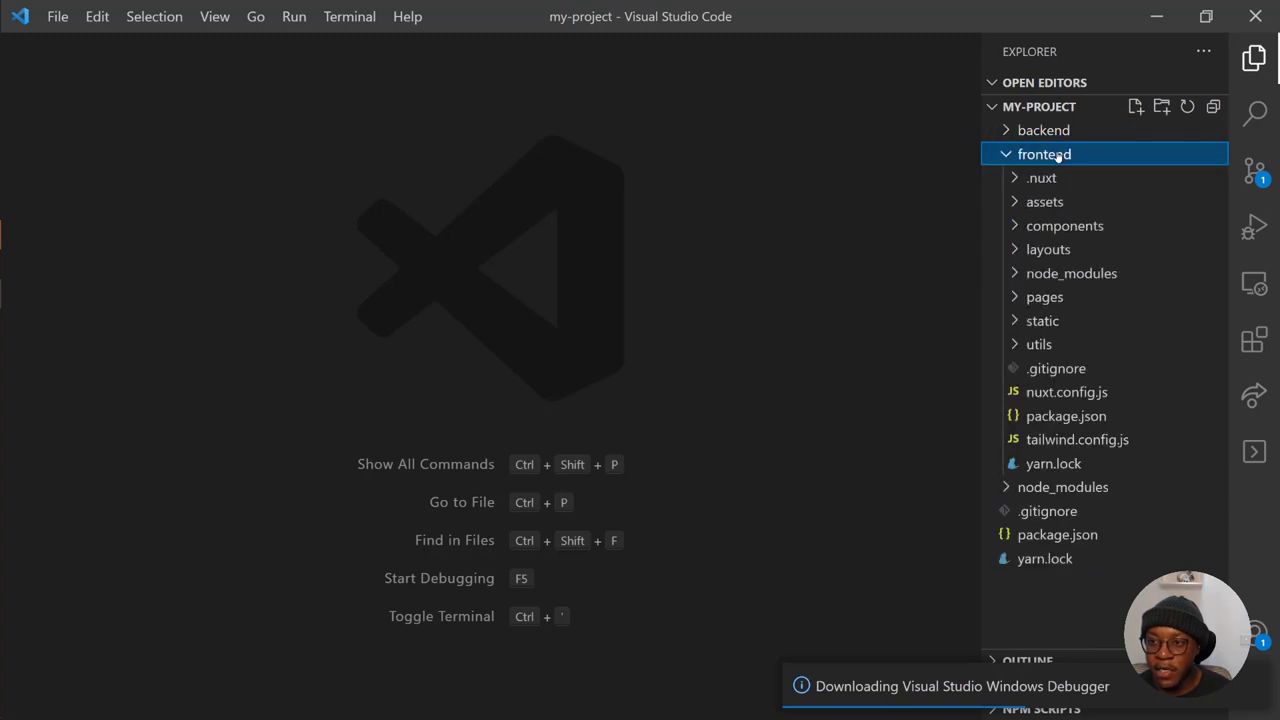
pyautogui.moveTo(1076, 440)
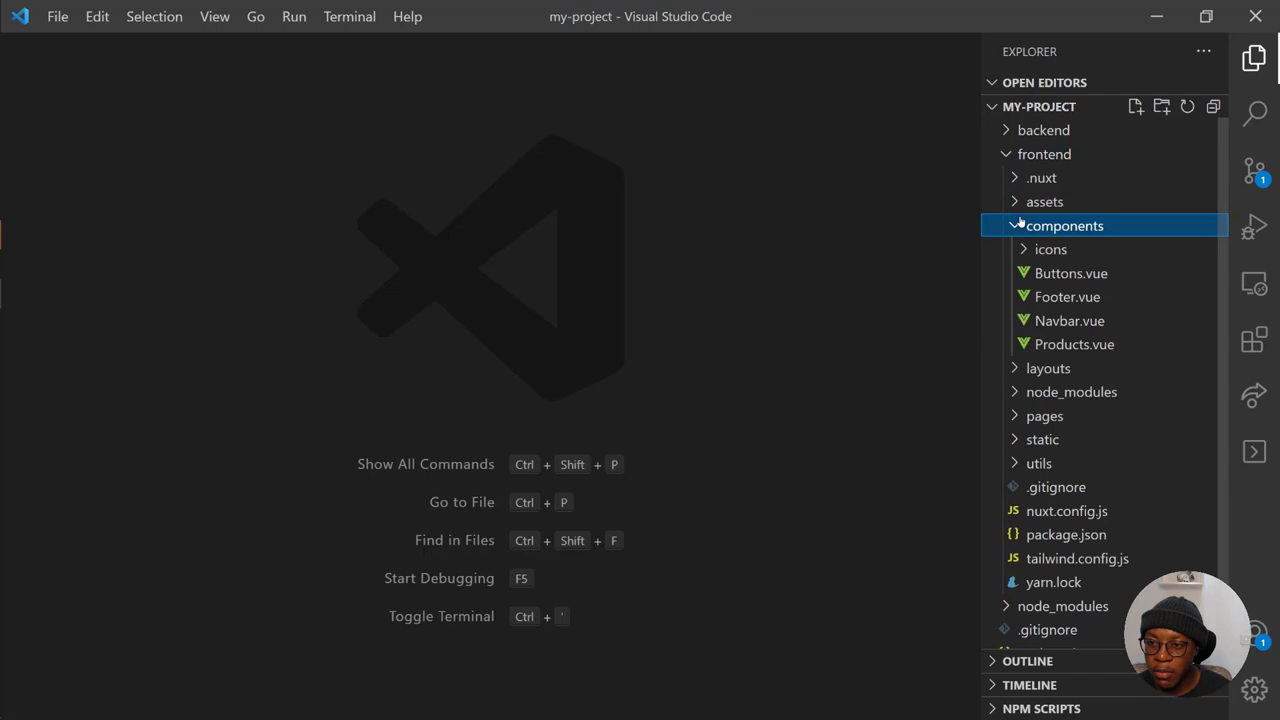
pyautogui.doubleClick(1068, 320)
pyautogui.write('<')
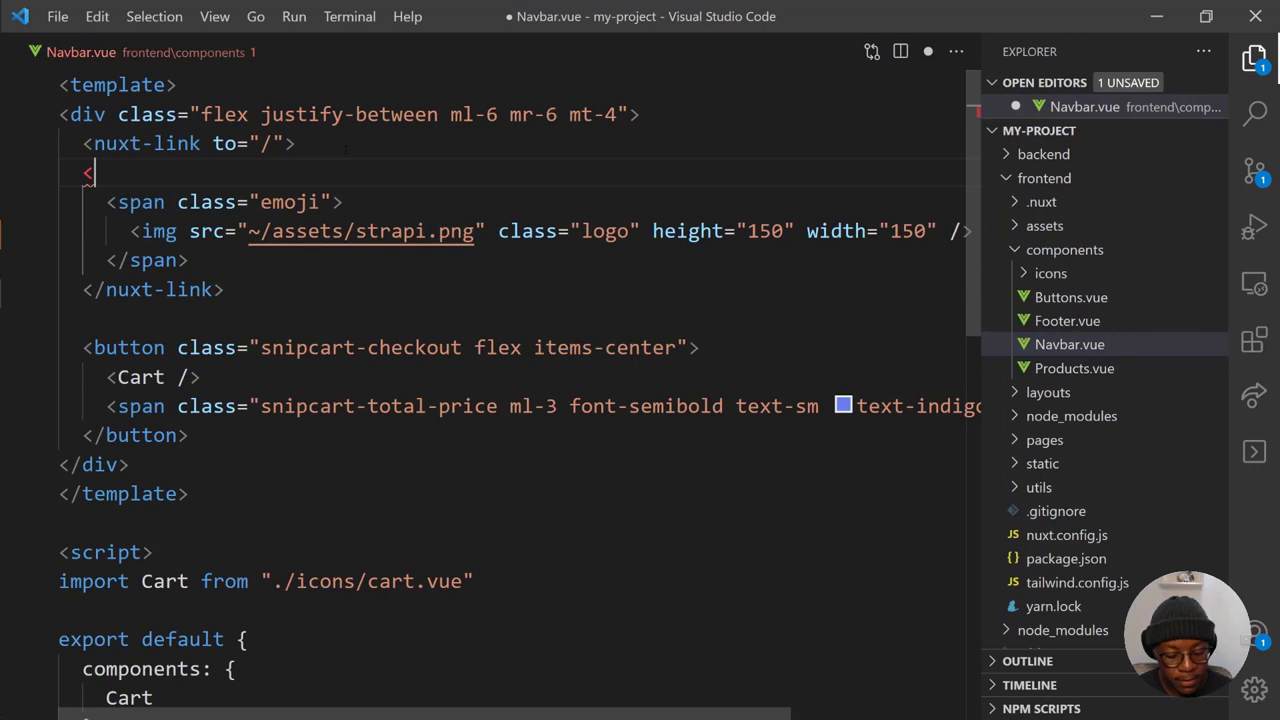
# Add an <h1>Hello Starter</h1> heading inside the Navbar's home link before the logo
pyautogui.write('h1>')
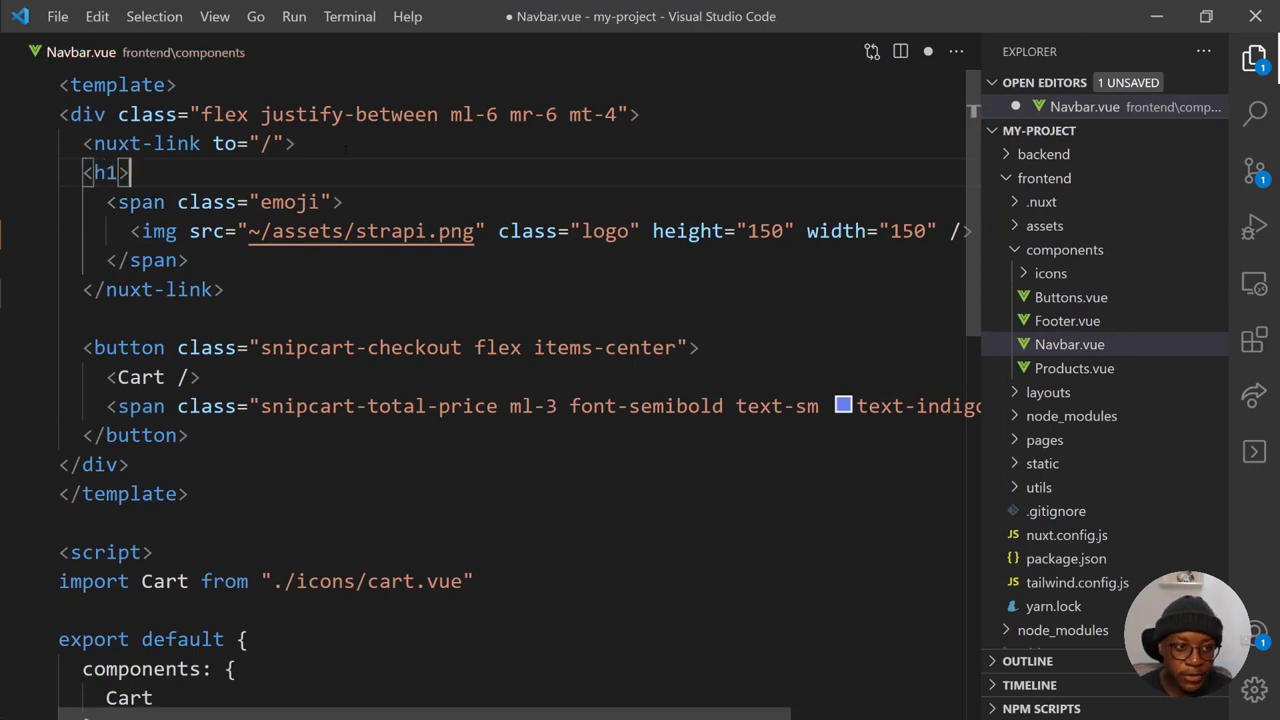
pyautogui.write('H')
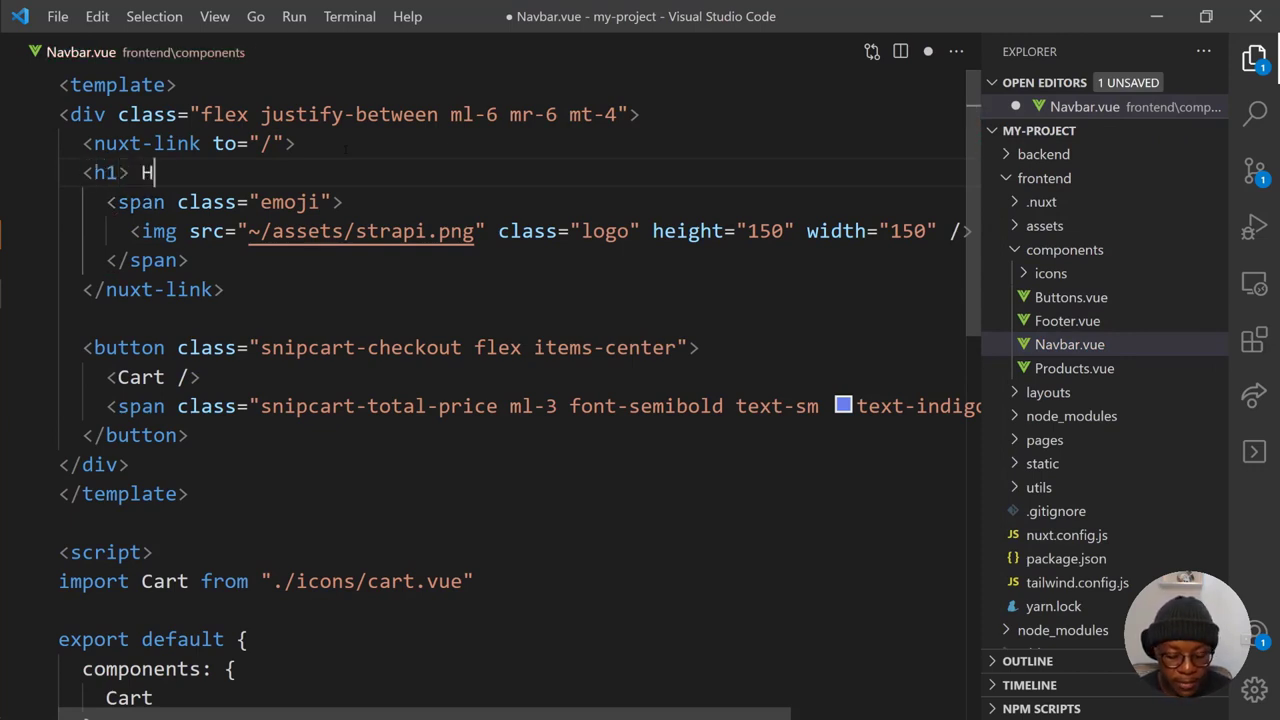
pyautogui.write('ello Star')
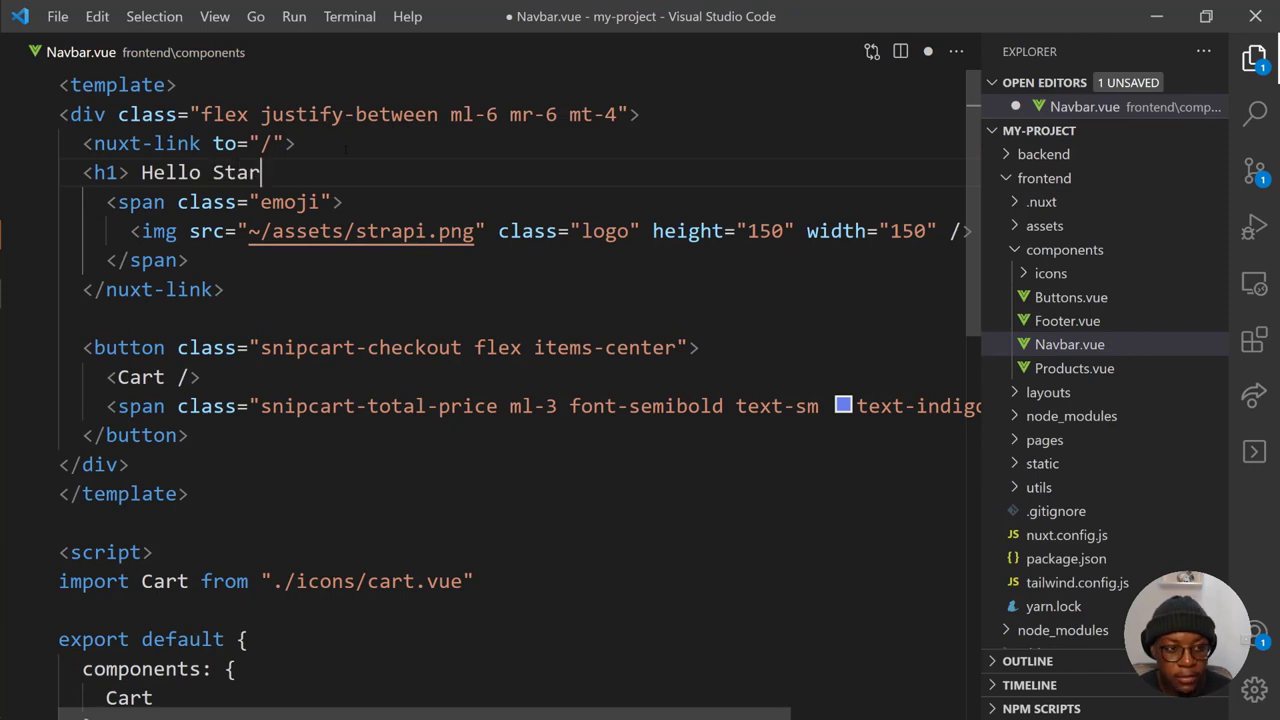
pyautogui.write('ter </')
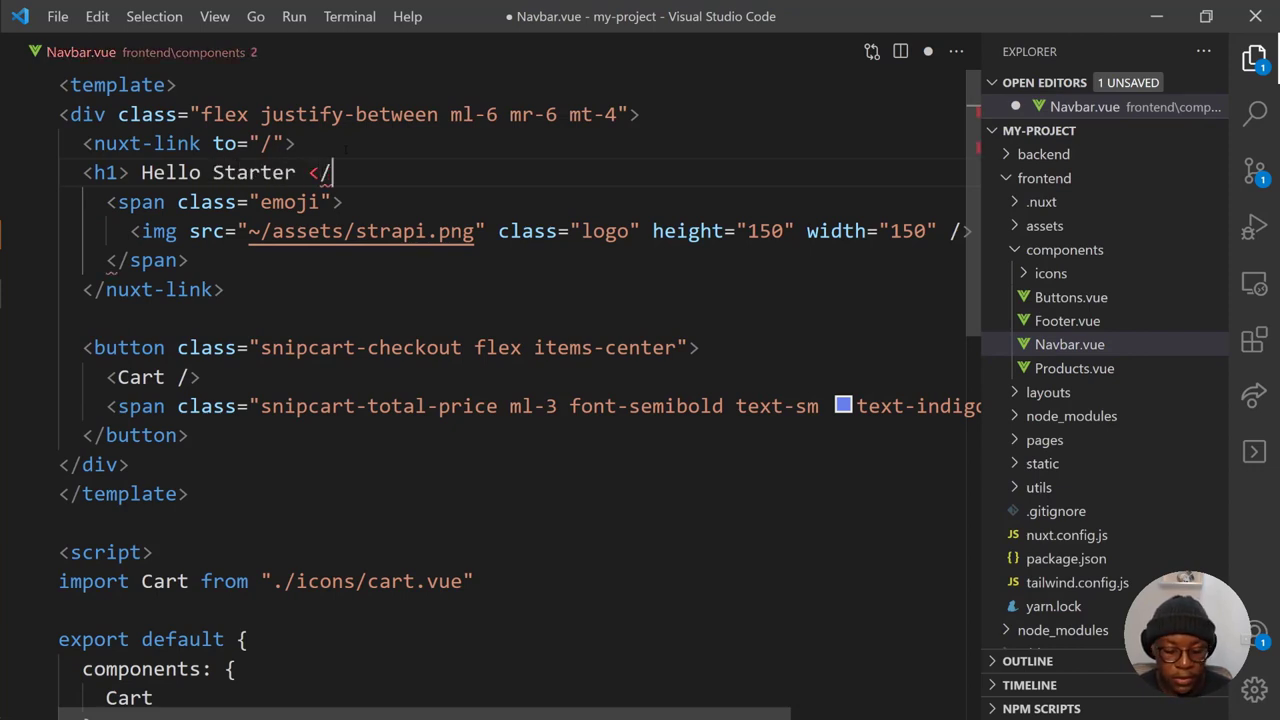
pyautogui.write('h1>')
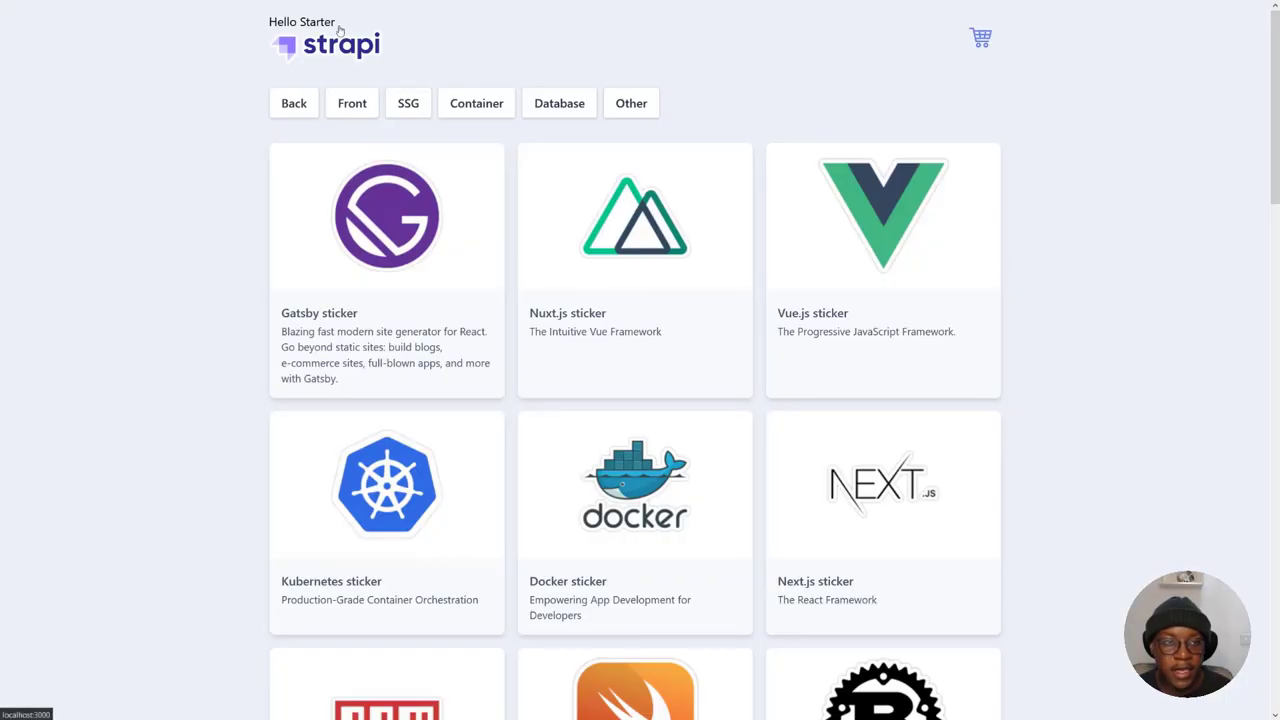
pyautogui.moveTo(316, 24)
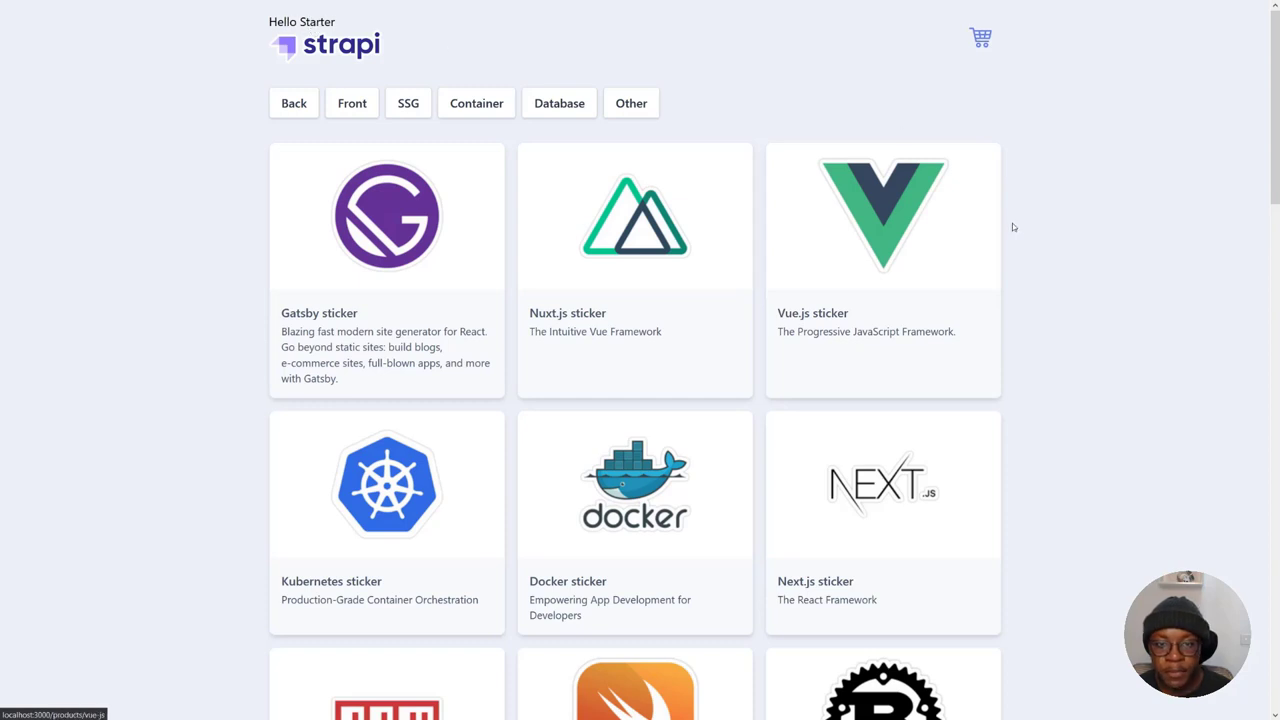
pyautogui.moveTo(592, 128)
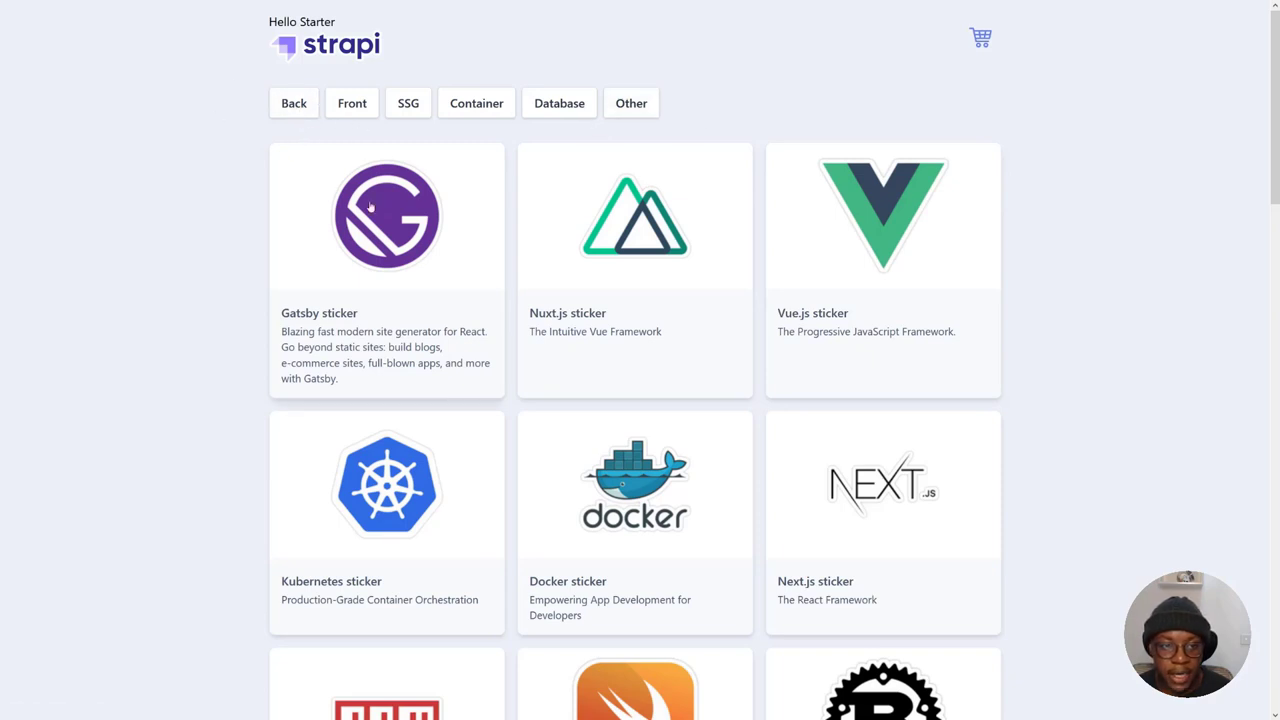
pyautogui.moveTo(1068, 160)
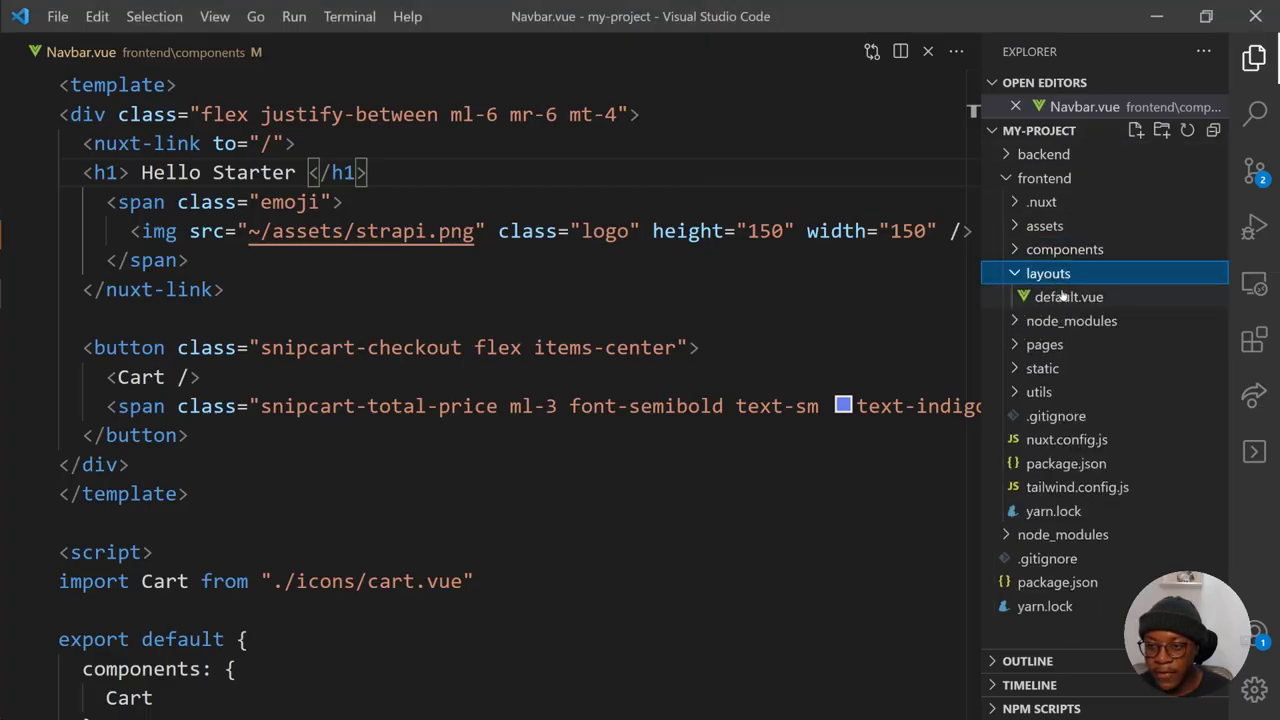
# Add <h1>Hello these products are really good</h1> below <Buttons /> in default.vue
pyautogui.click(1068, 296)
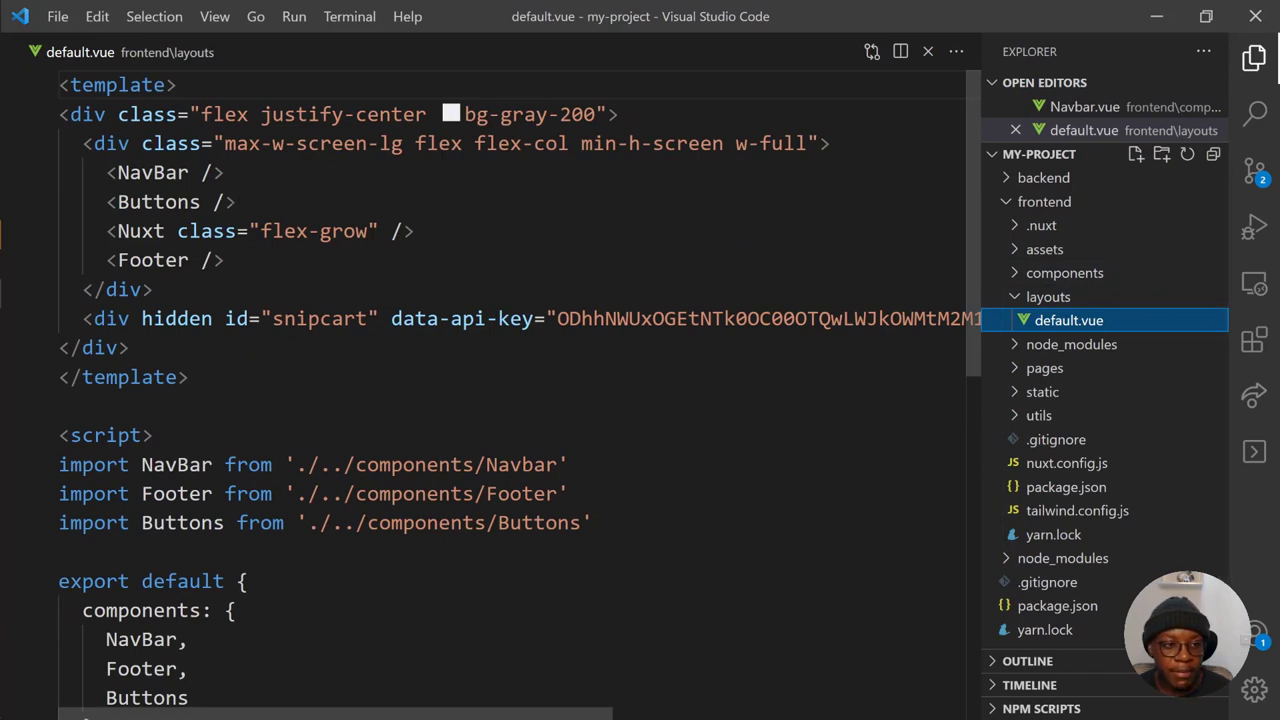
pyautogui.press('Enter')
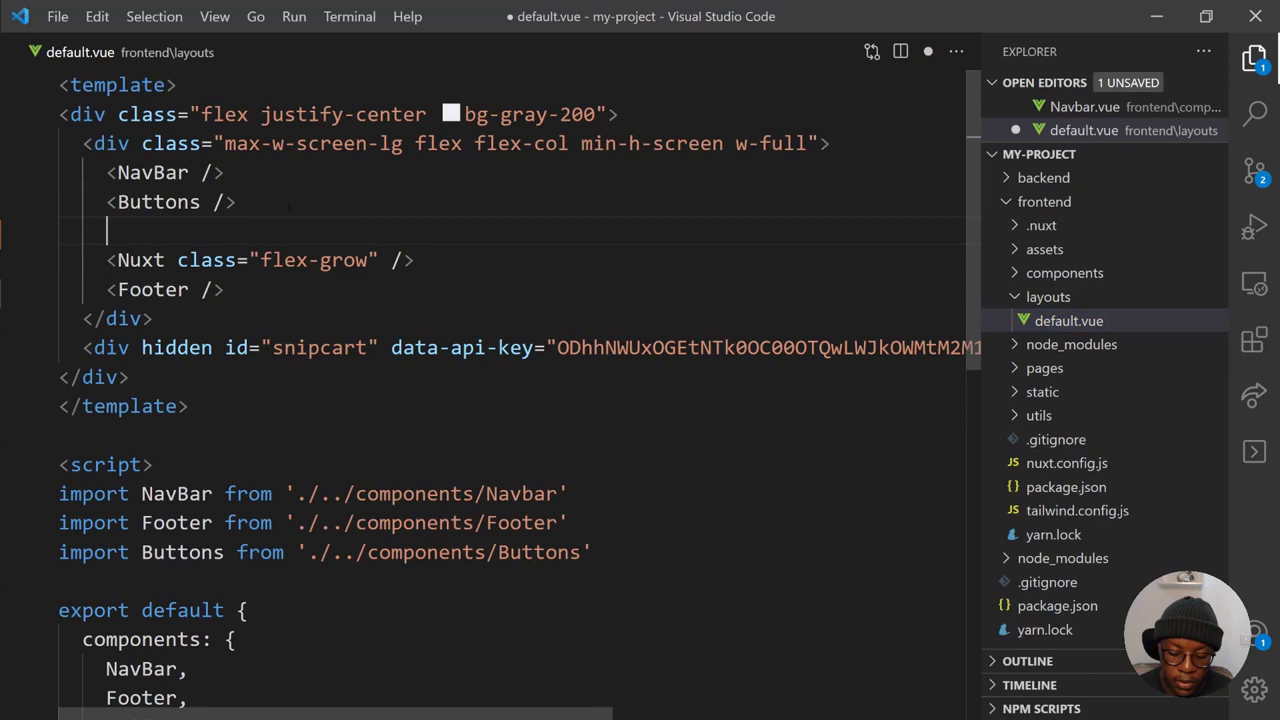
pyautogui.write('>')
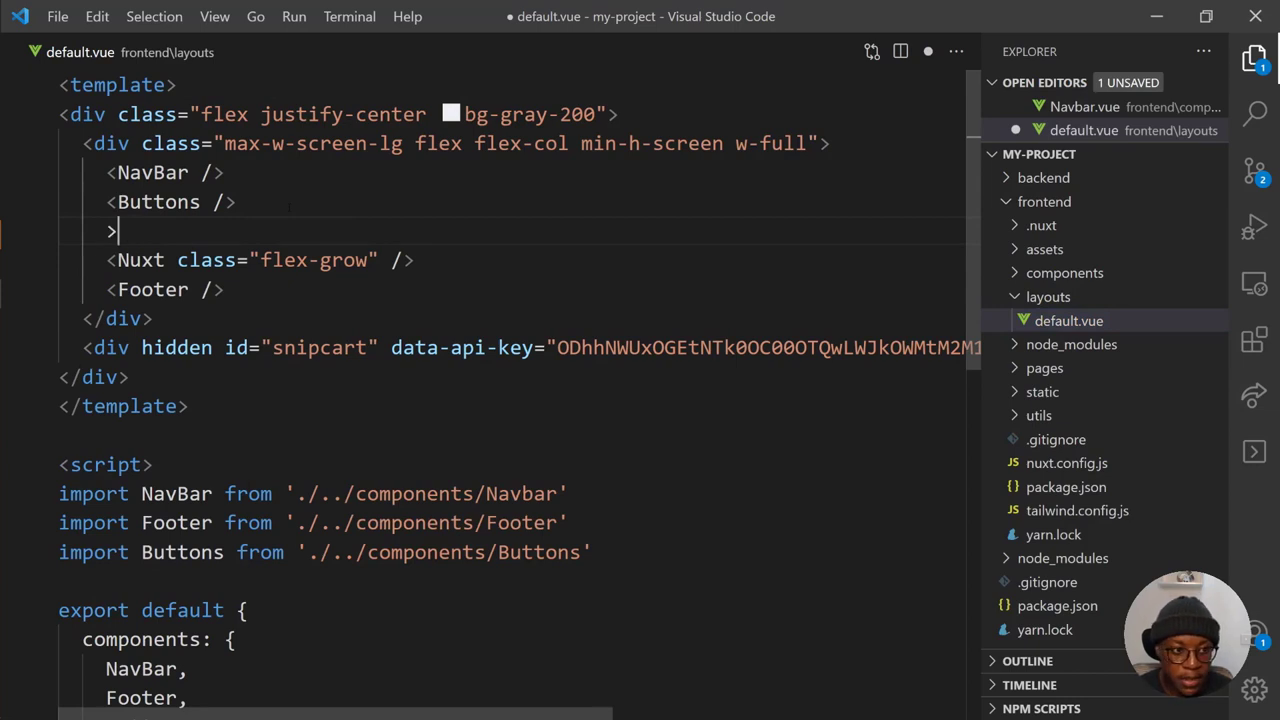
pyautogui.write('<1')
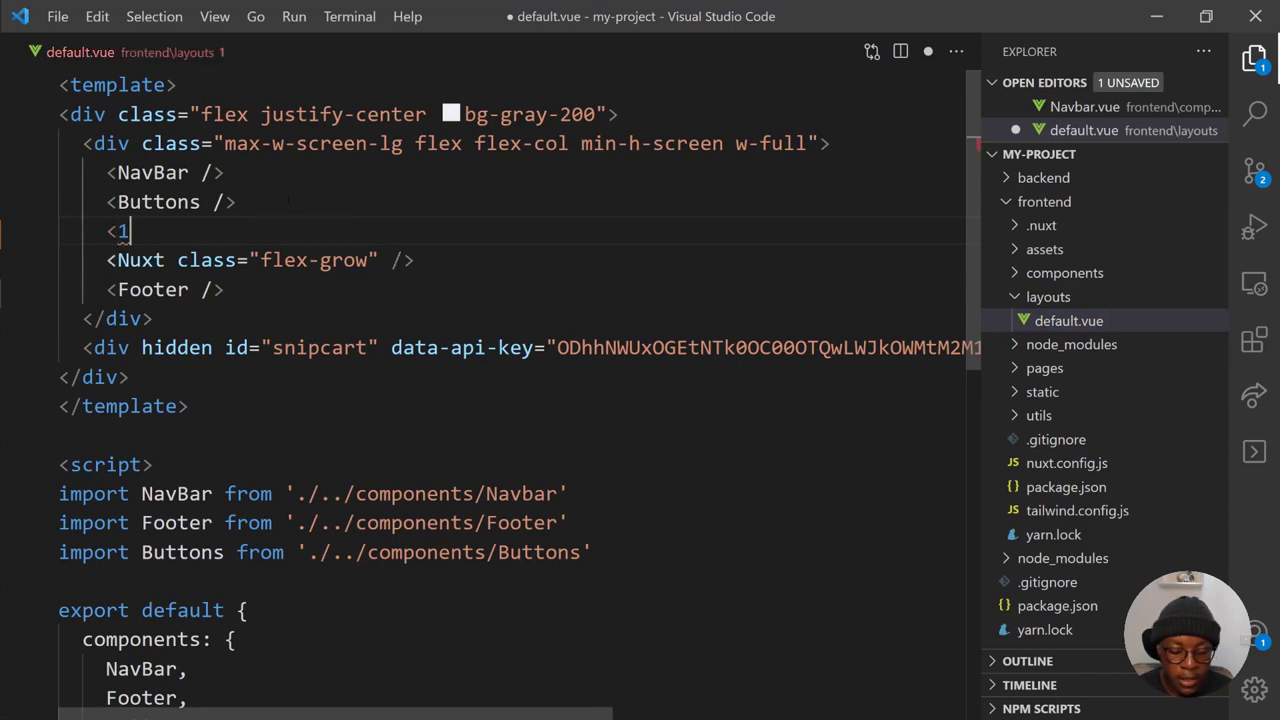
pyautogui.write('h1> Hello')
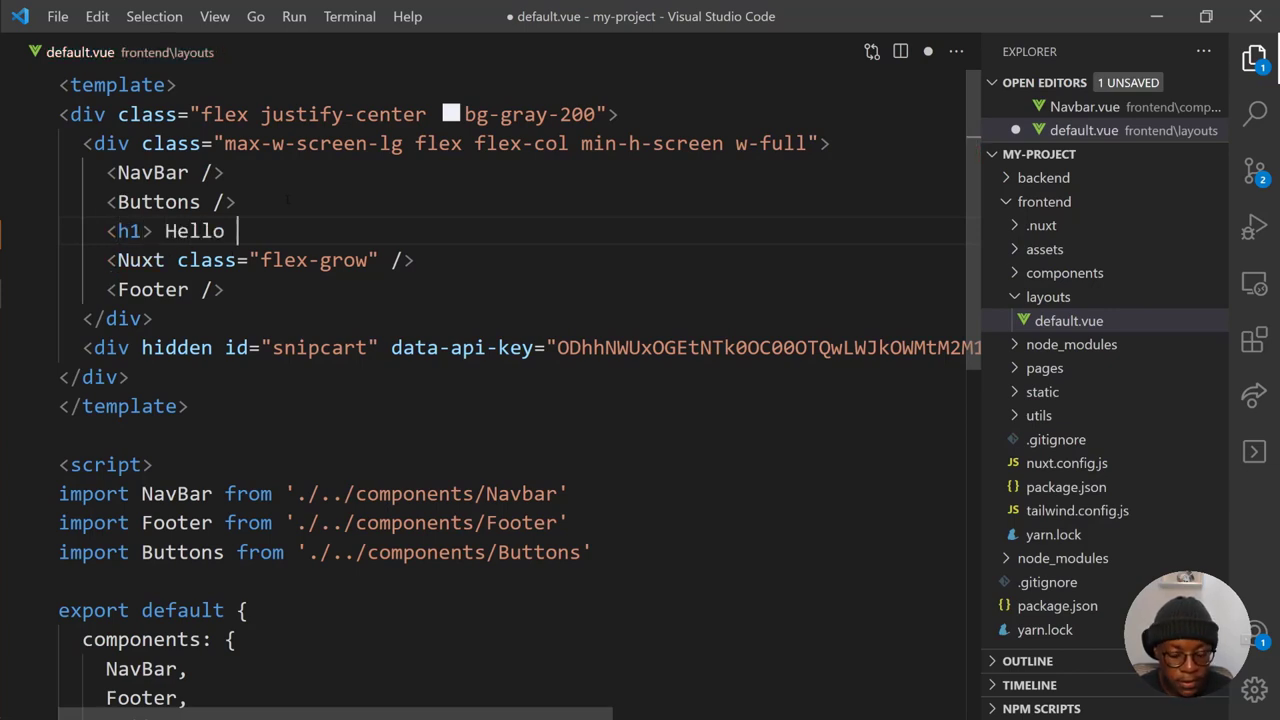
pyautogui.write('these')
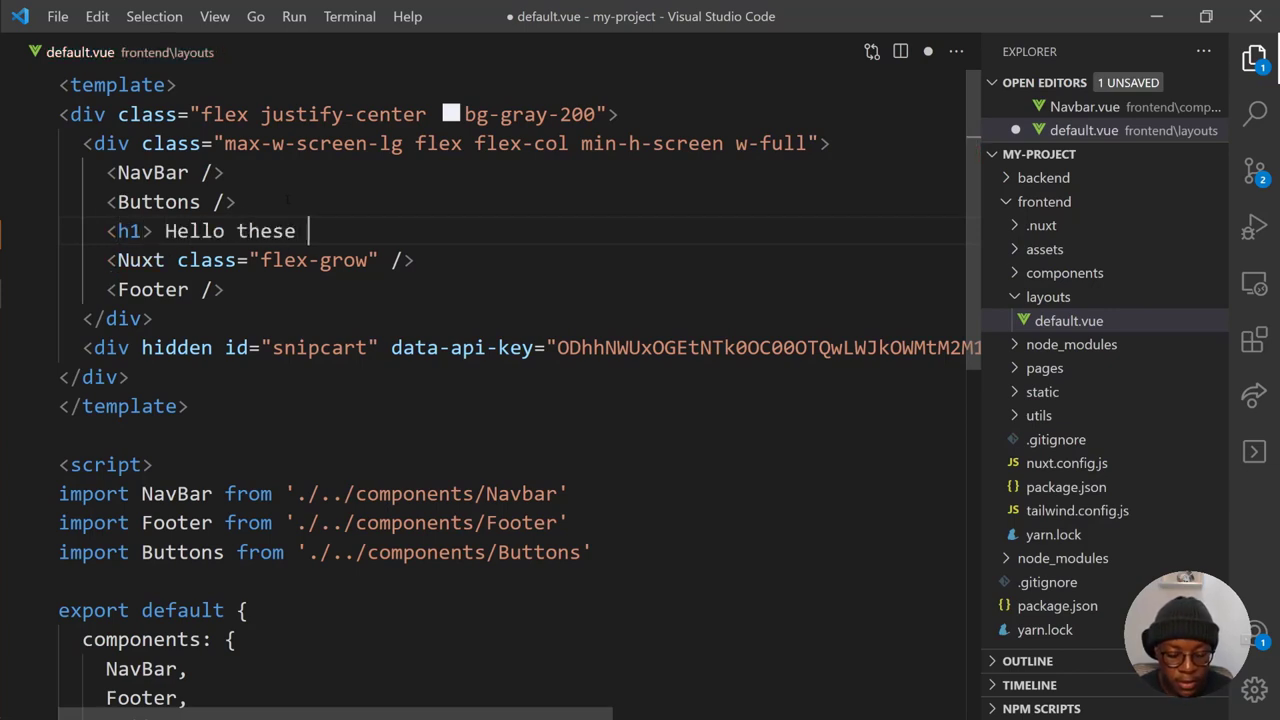
pyautogui.write('products are rea')
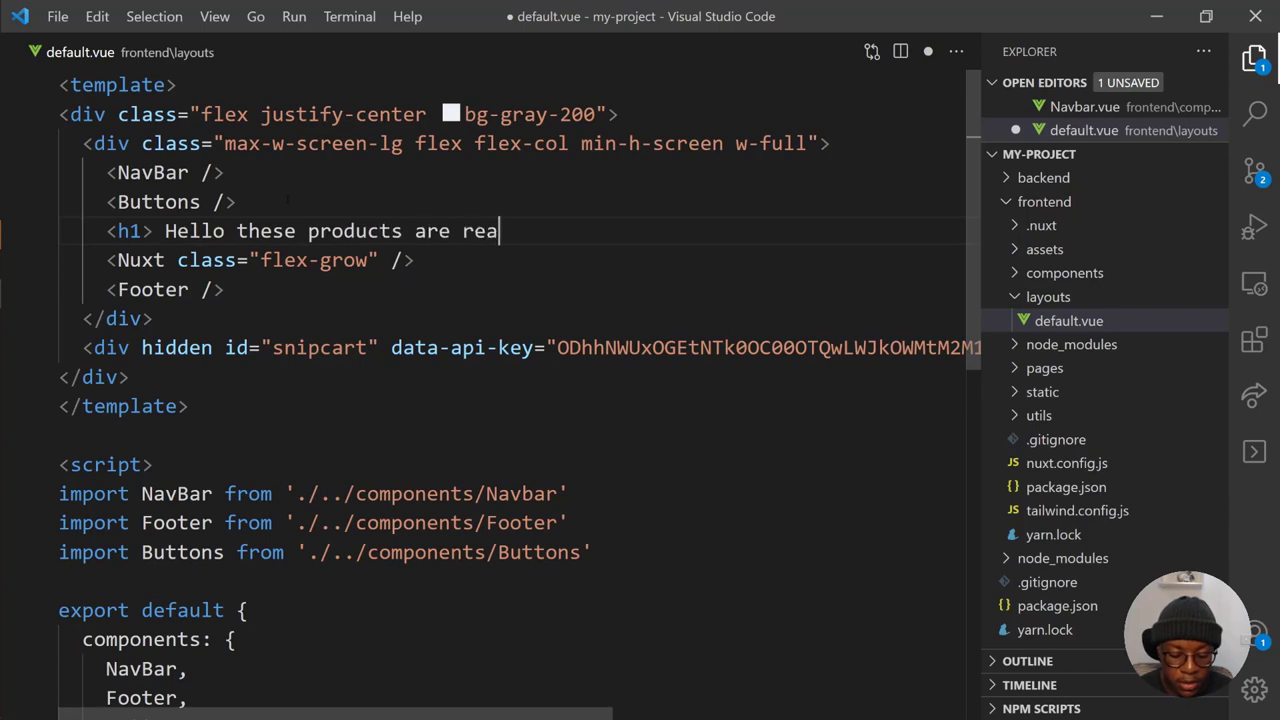
pyautogui.write('lly good')
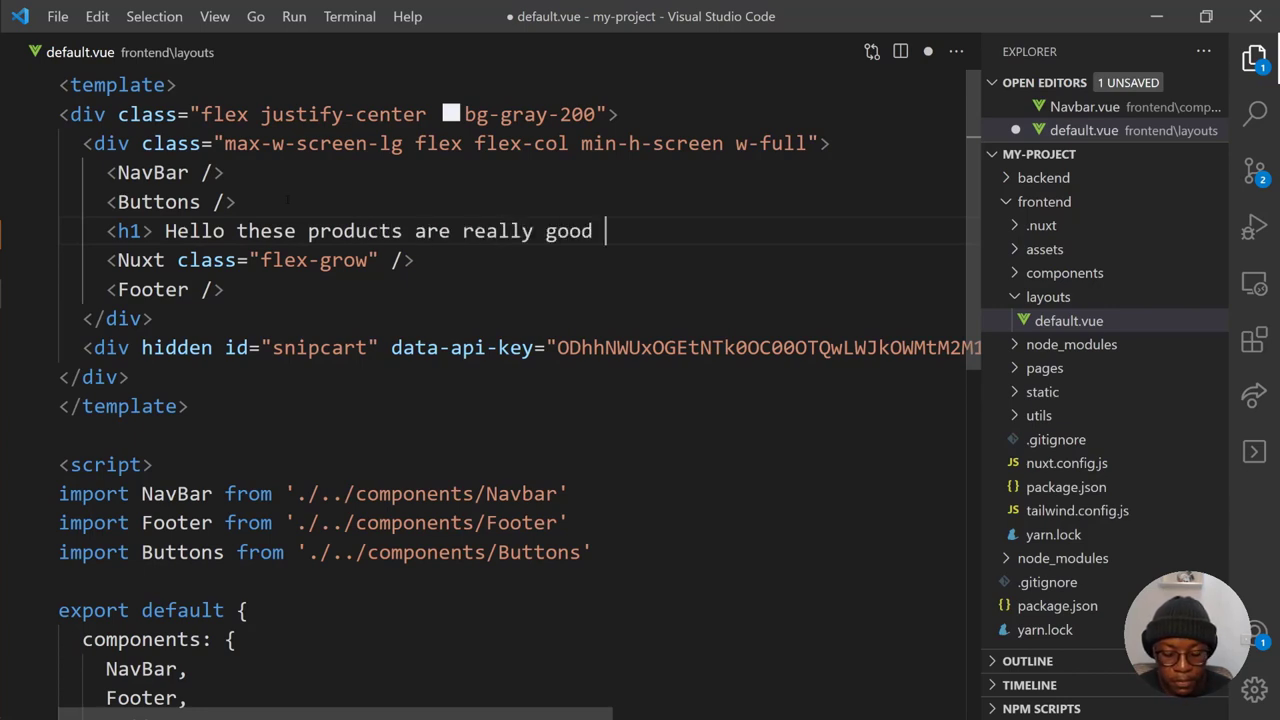
pyautogui.write('</')
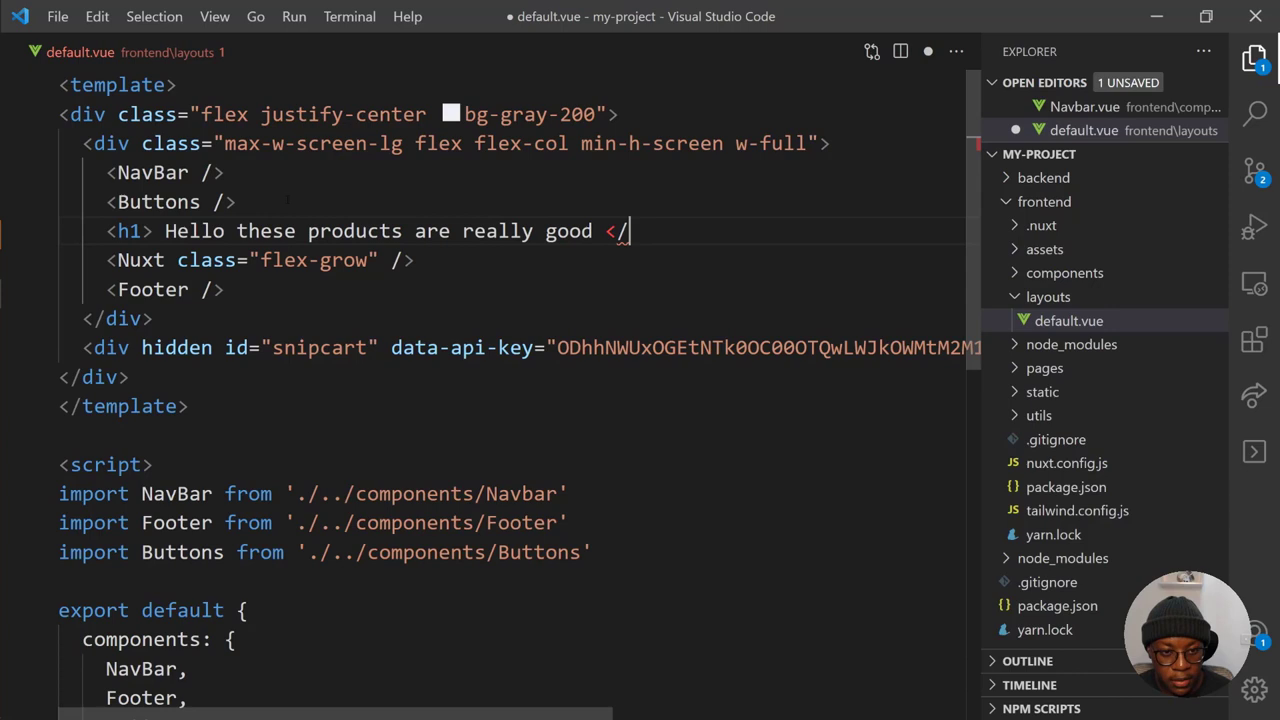
pyautogui.write('2>')
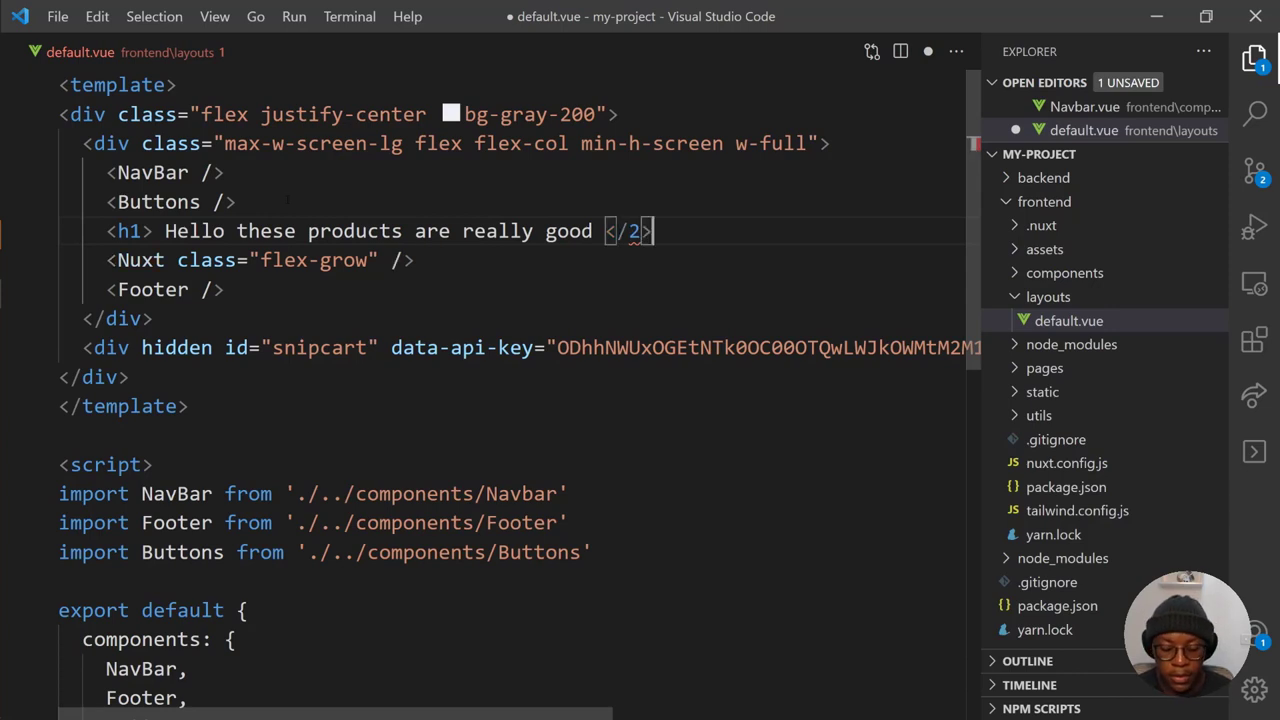
pyautogui.write('h1')
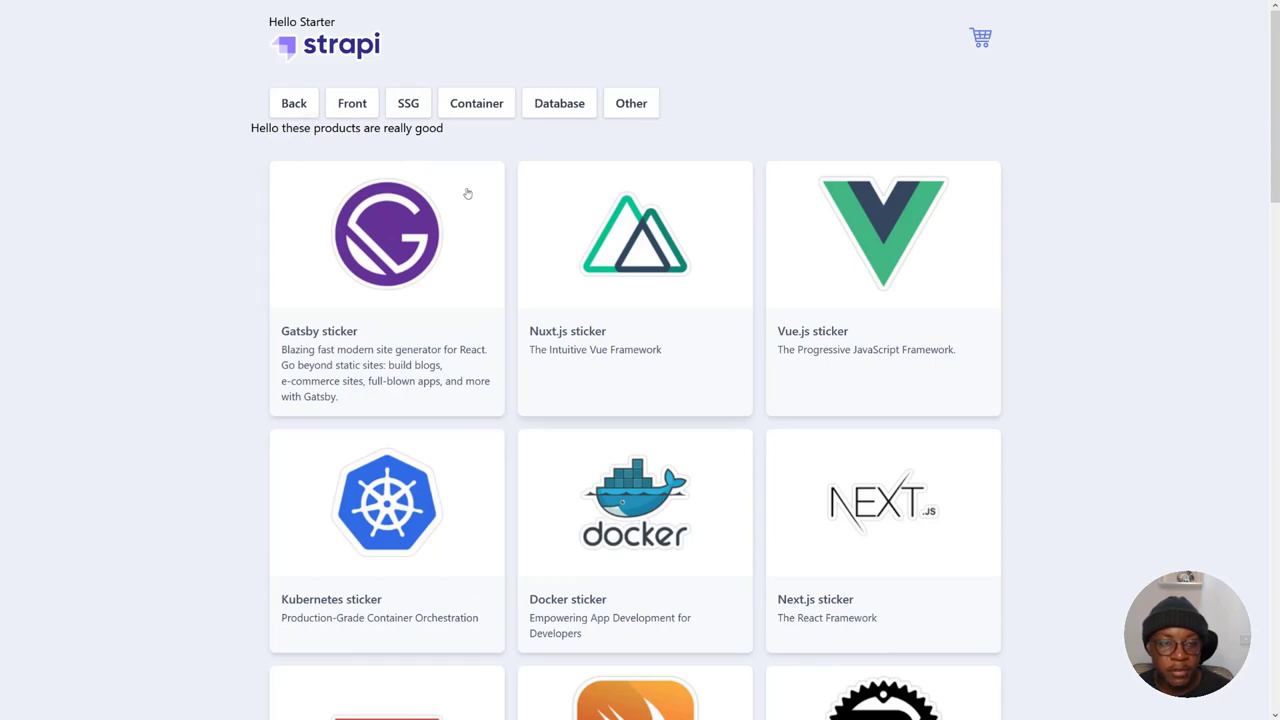
pyautogui.moveTo(516, 216)
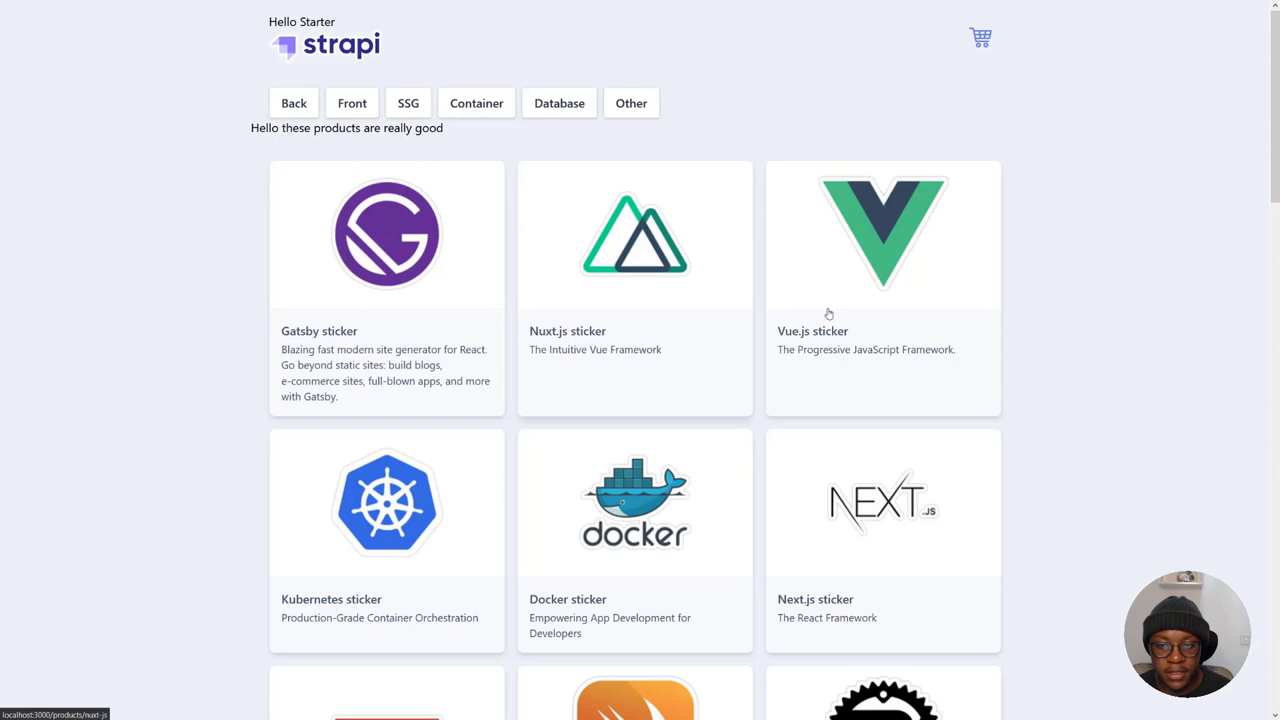
pyautogui.moveTo(874, 66)
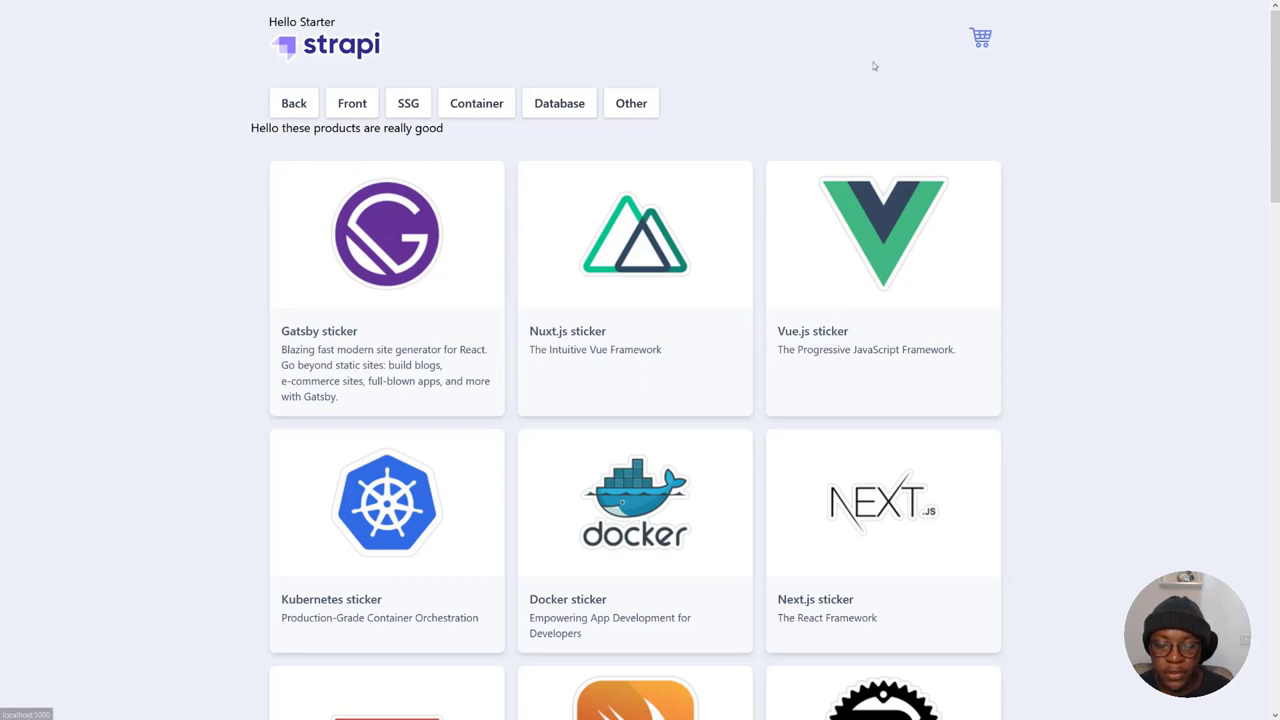
pyautogui.moveTo(1096, 264)
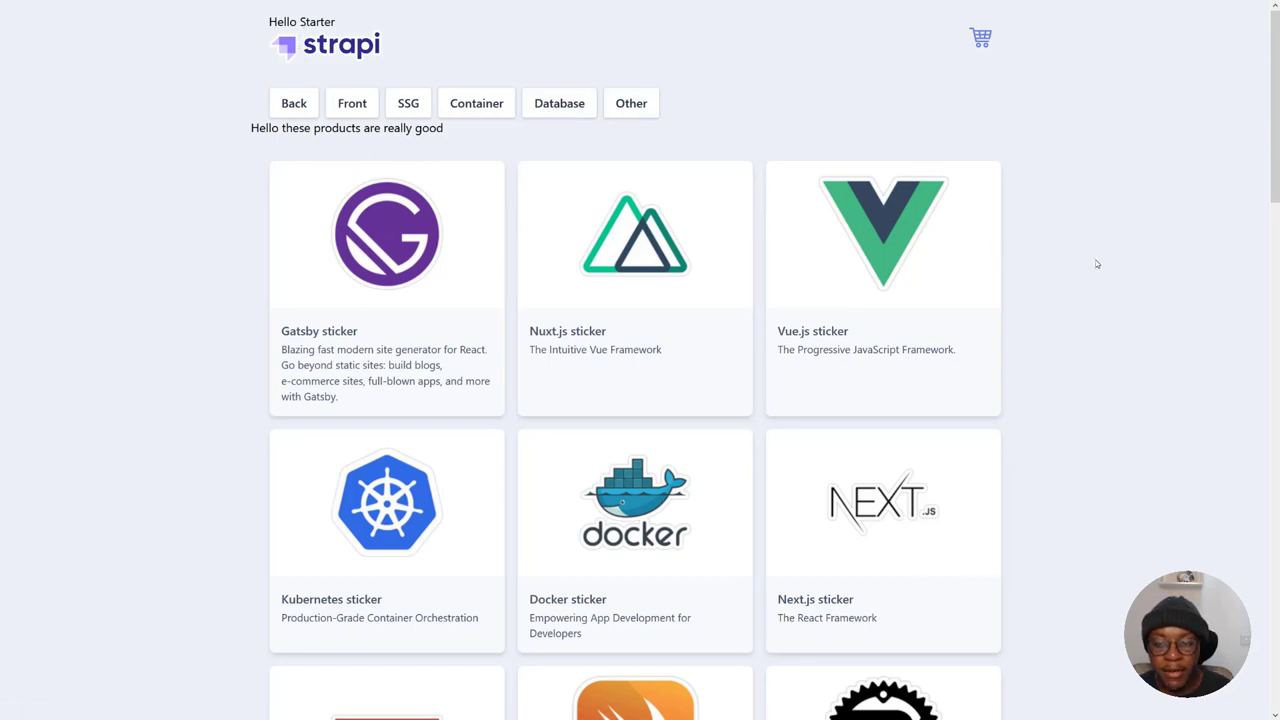
pyautogui.moveTo(1052, 248)
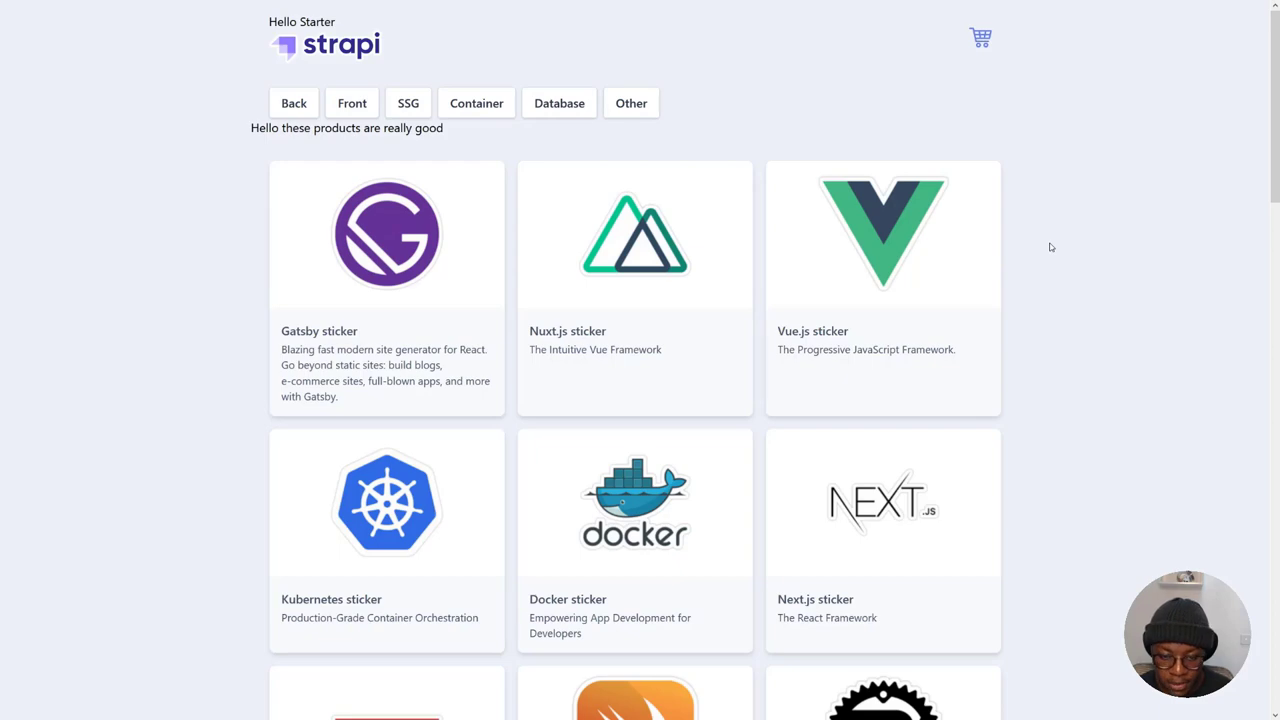
# Scroll down the storefront catalogue to the MongoDB, Laravel, GraphQL, React and Ruby stickers
pyautogui.scroll(-3)
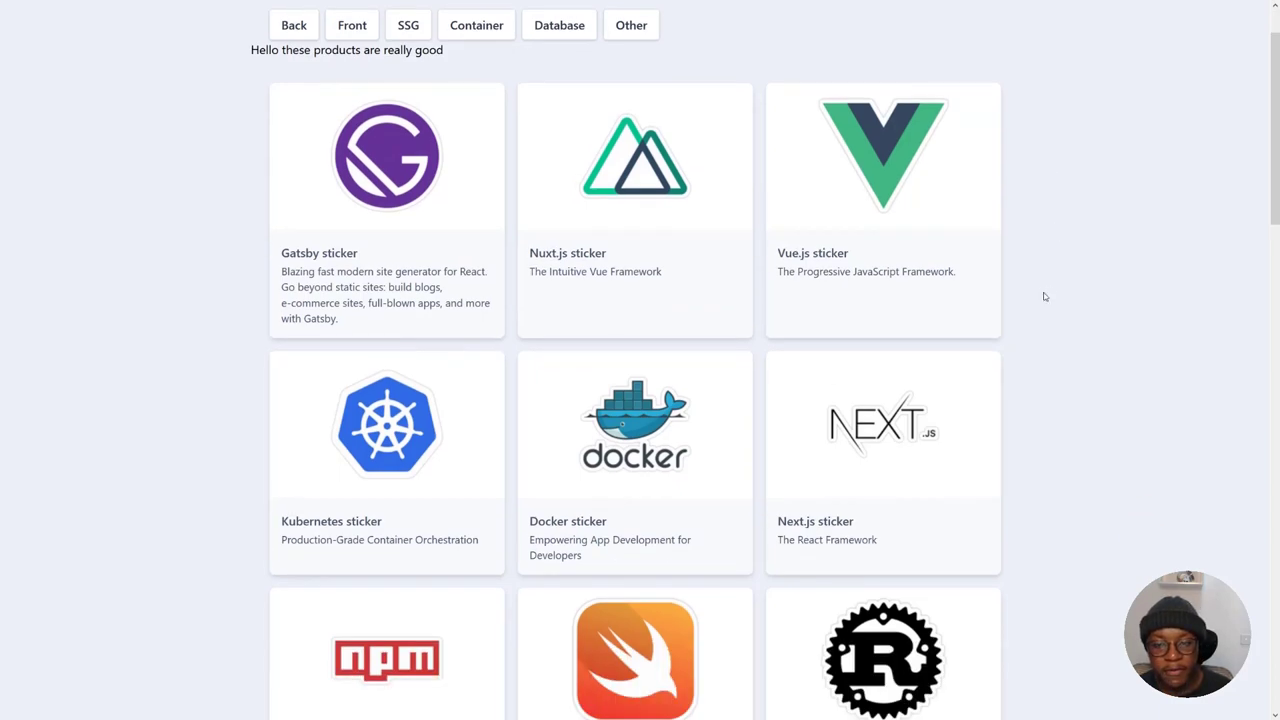
pyautogui.scroll(-3)
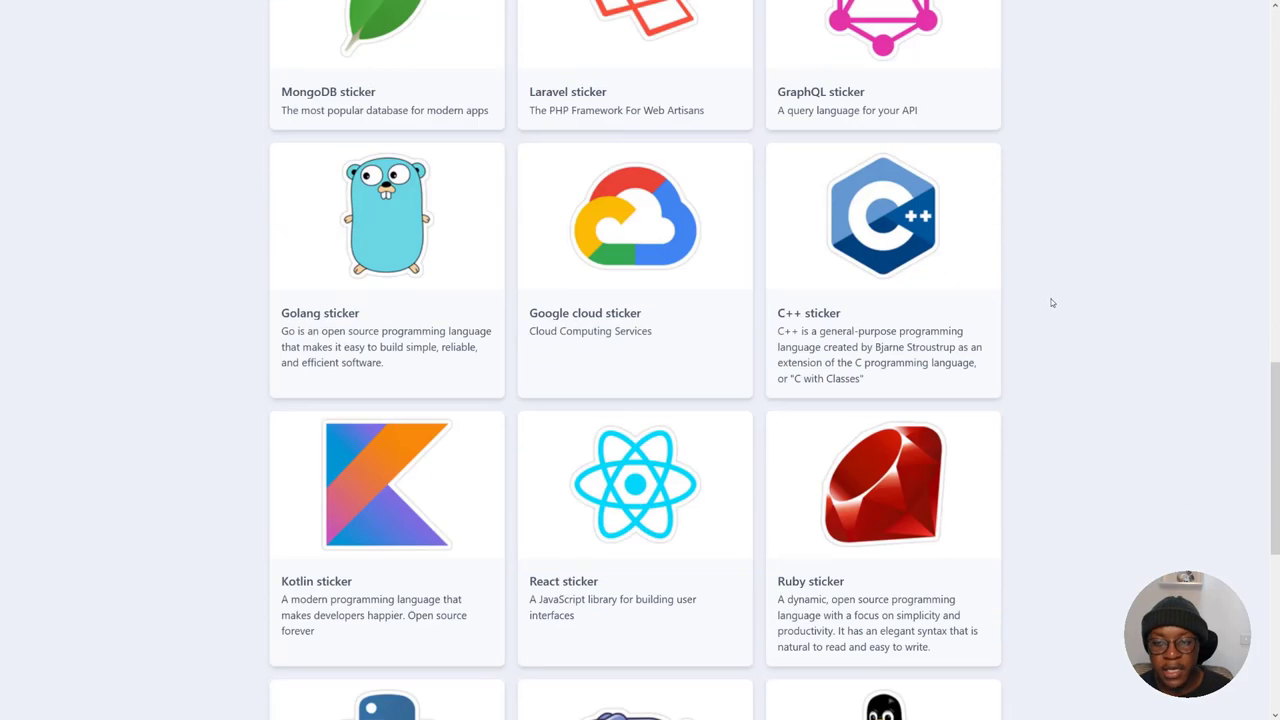
pyautogui.moveTo(1056, 306)
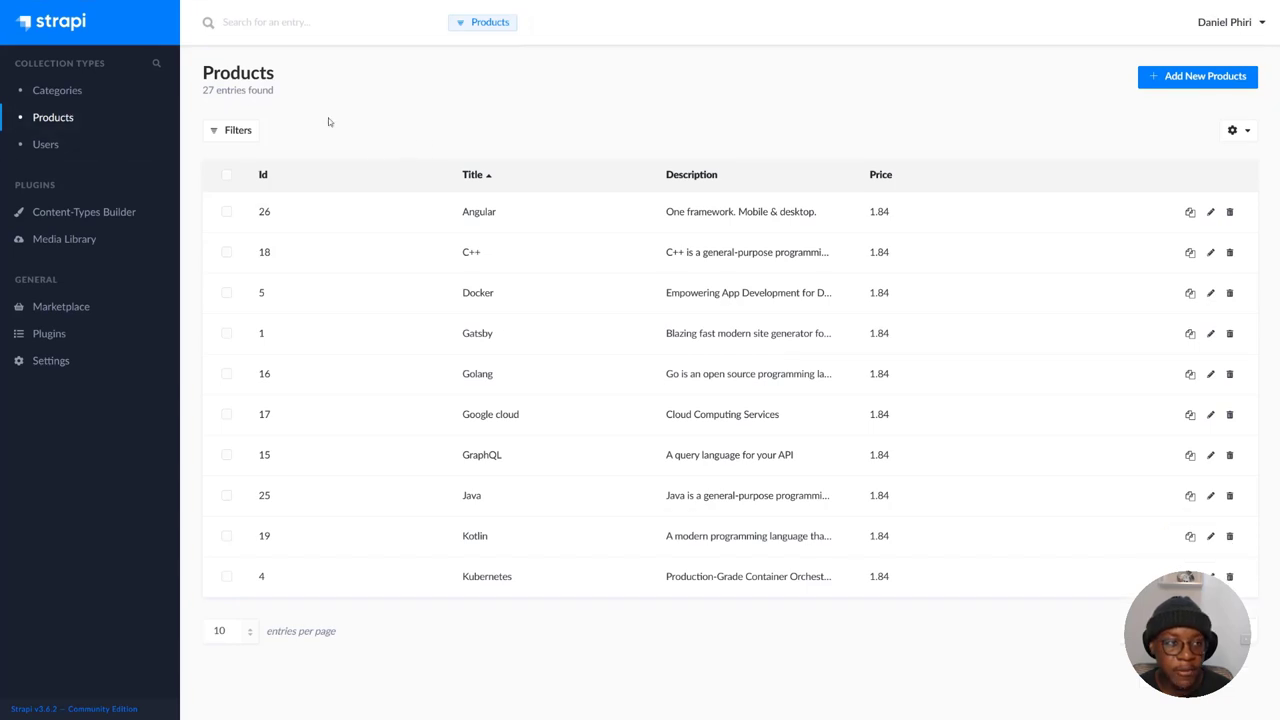
pyautogui.moveTo(556, 190)
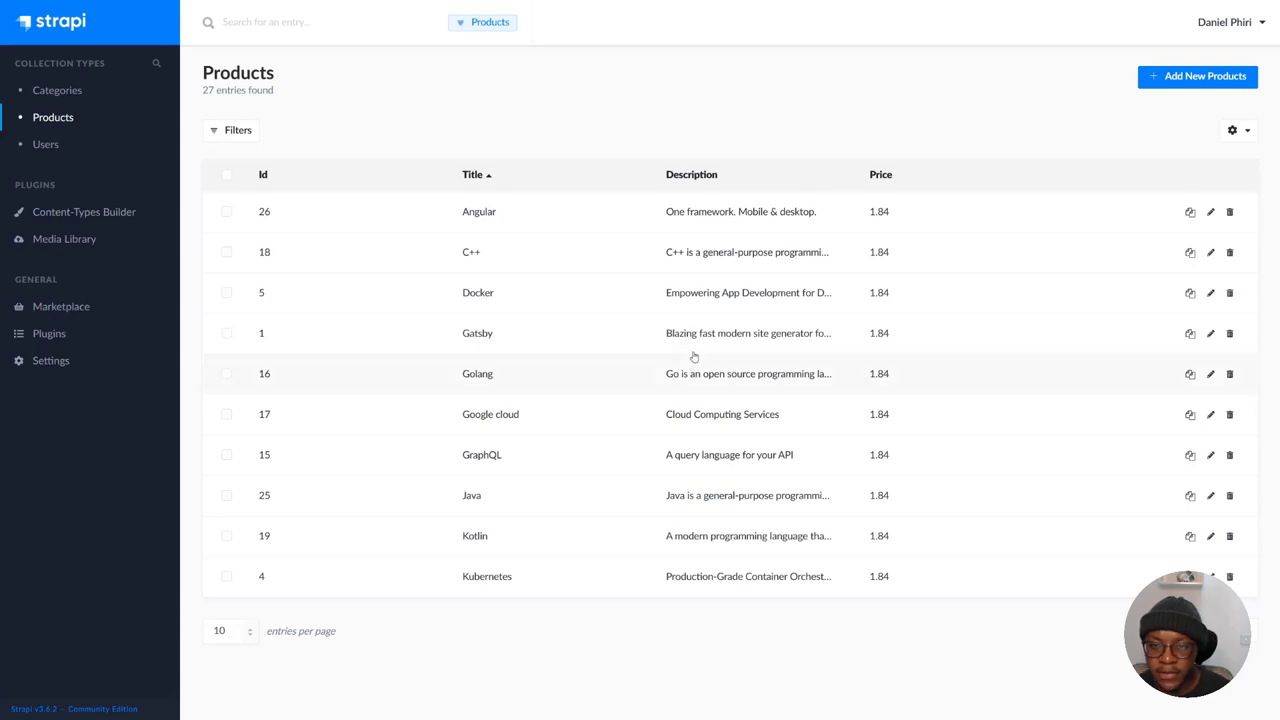
pyautogui.moveTo(254, 638)
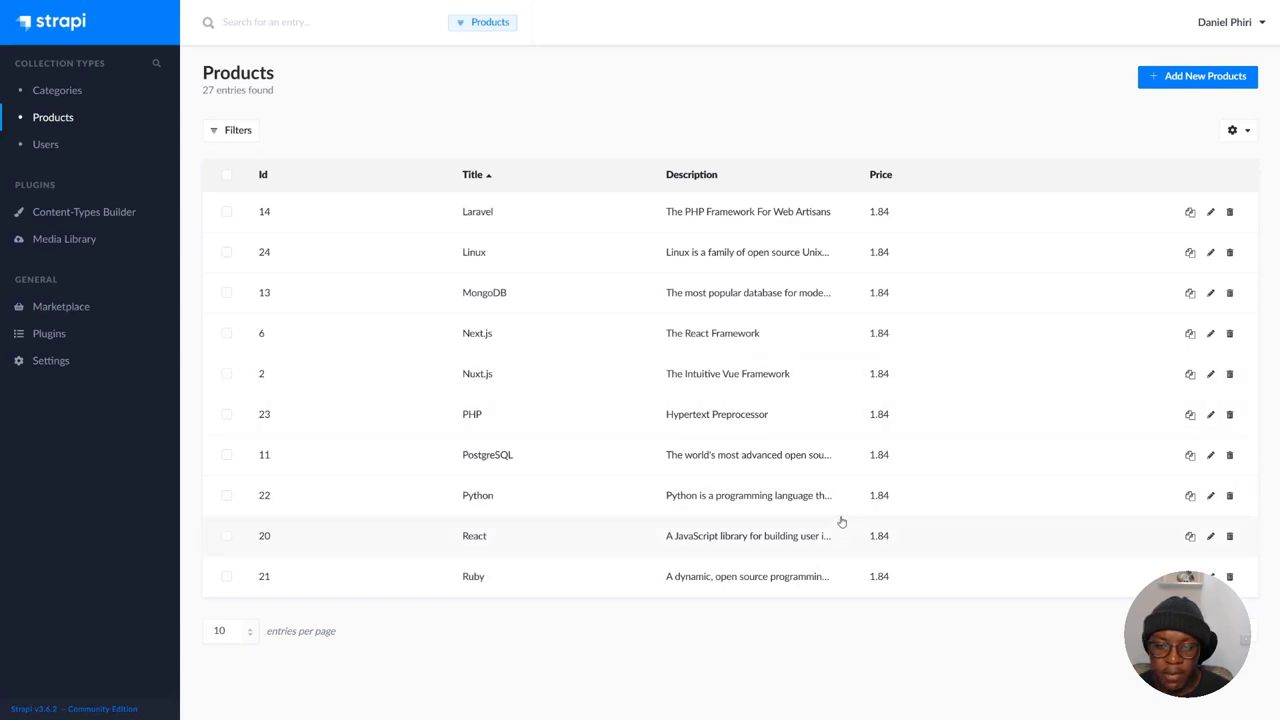
pyautogui.moveTo(628, 298)
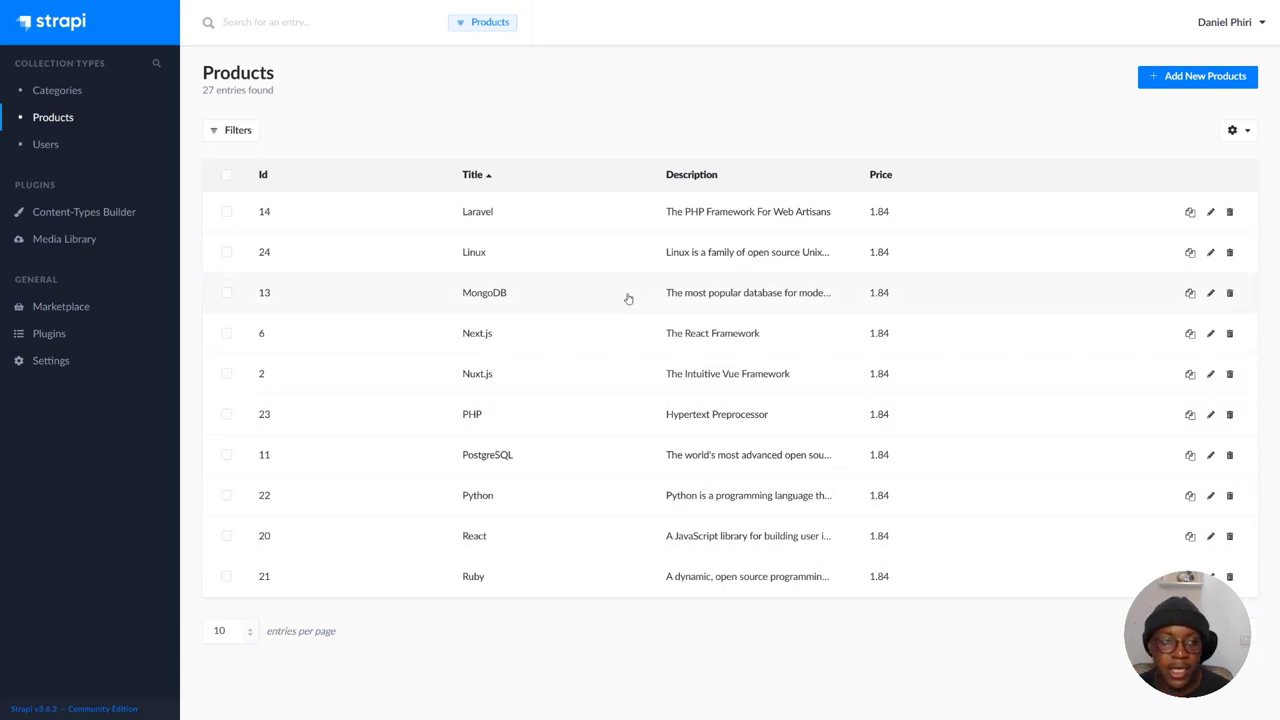
pyautogui.moveTo(572, 108)
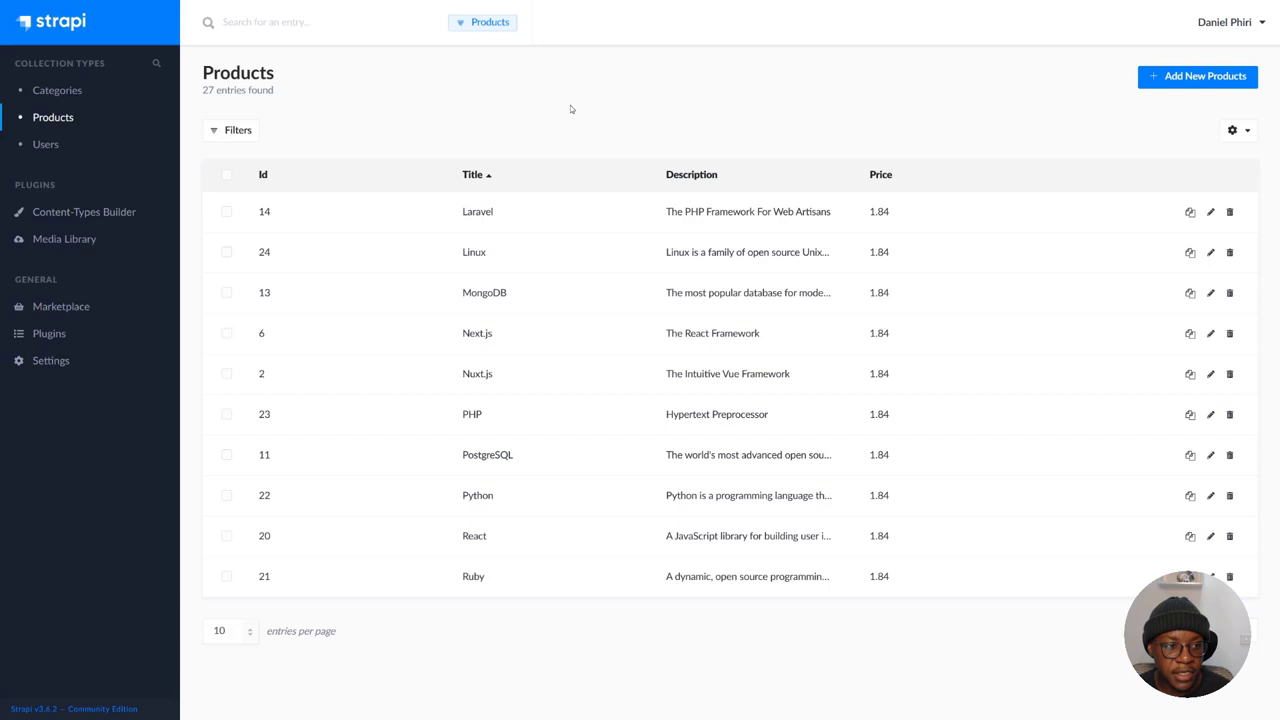
# Show the Strapi Marketplace listing GraphQL, Email and Documentation plugins with install status
pyautogui.click(60, 306)
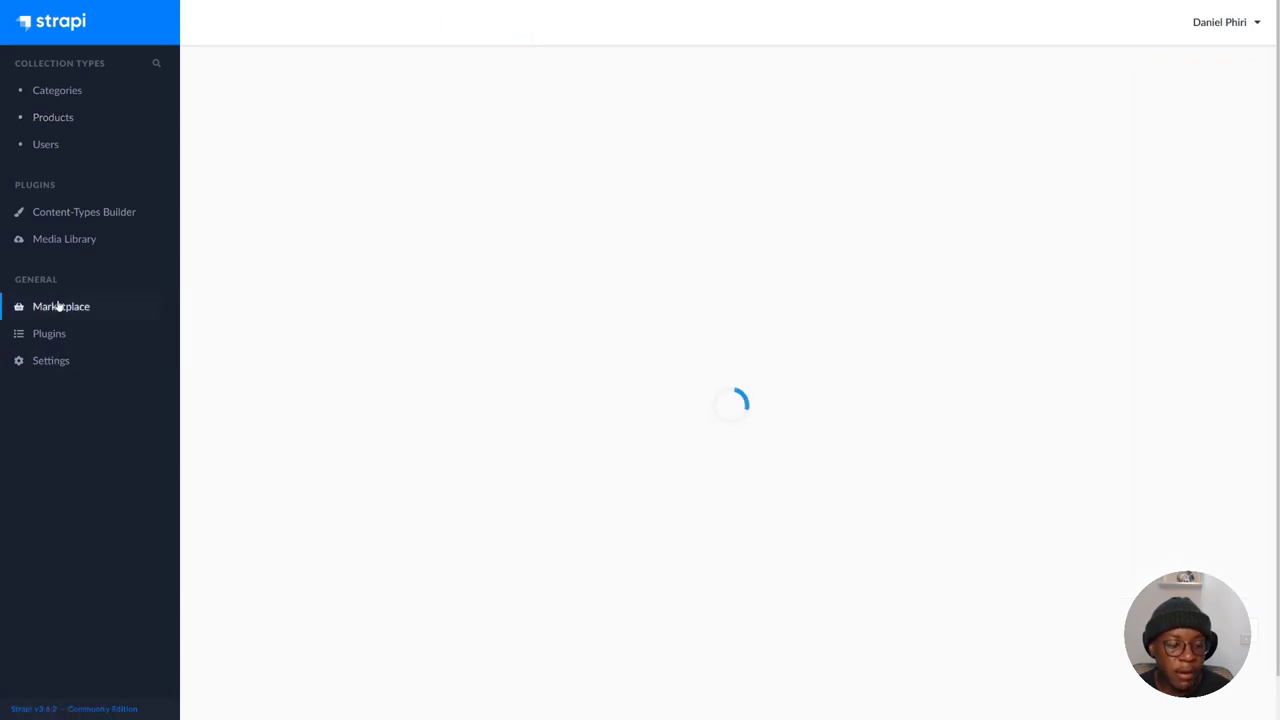
pyautogui.click(60, 306)
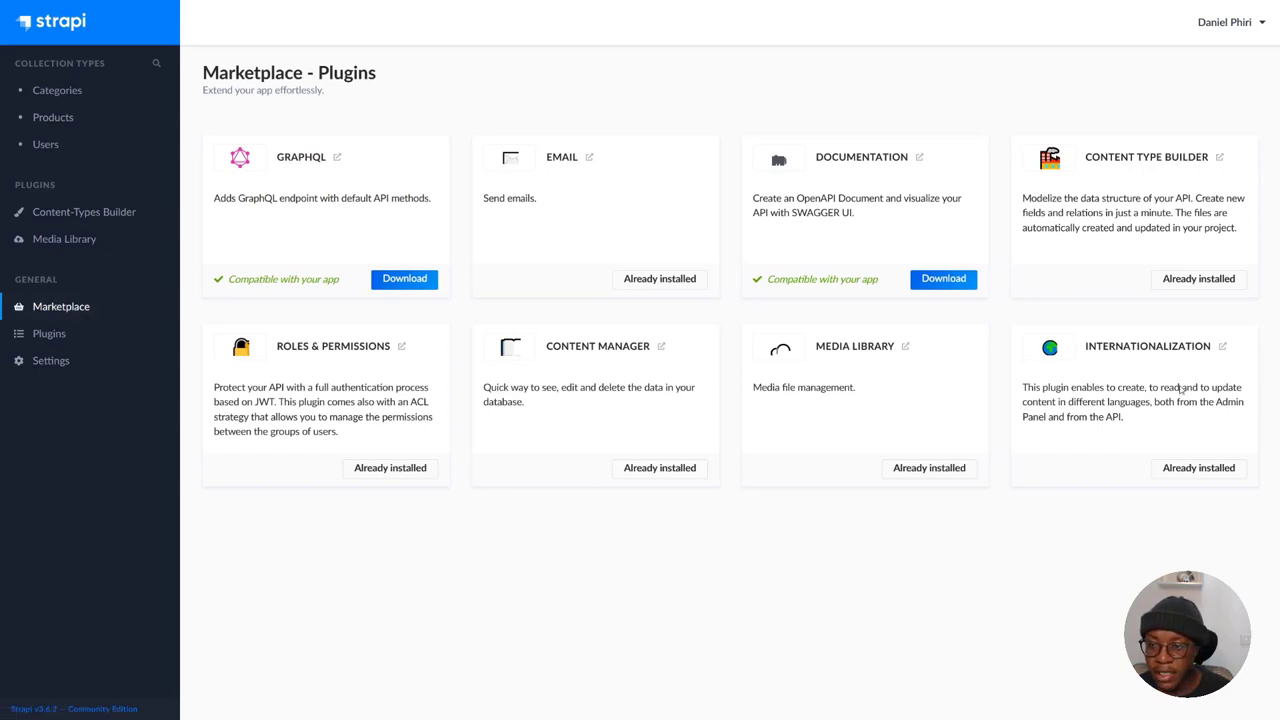
pyautogui.moveTo(48, 332)
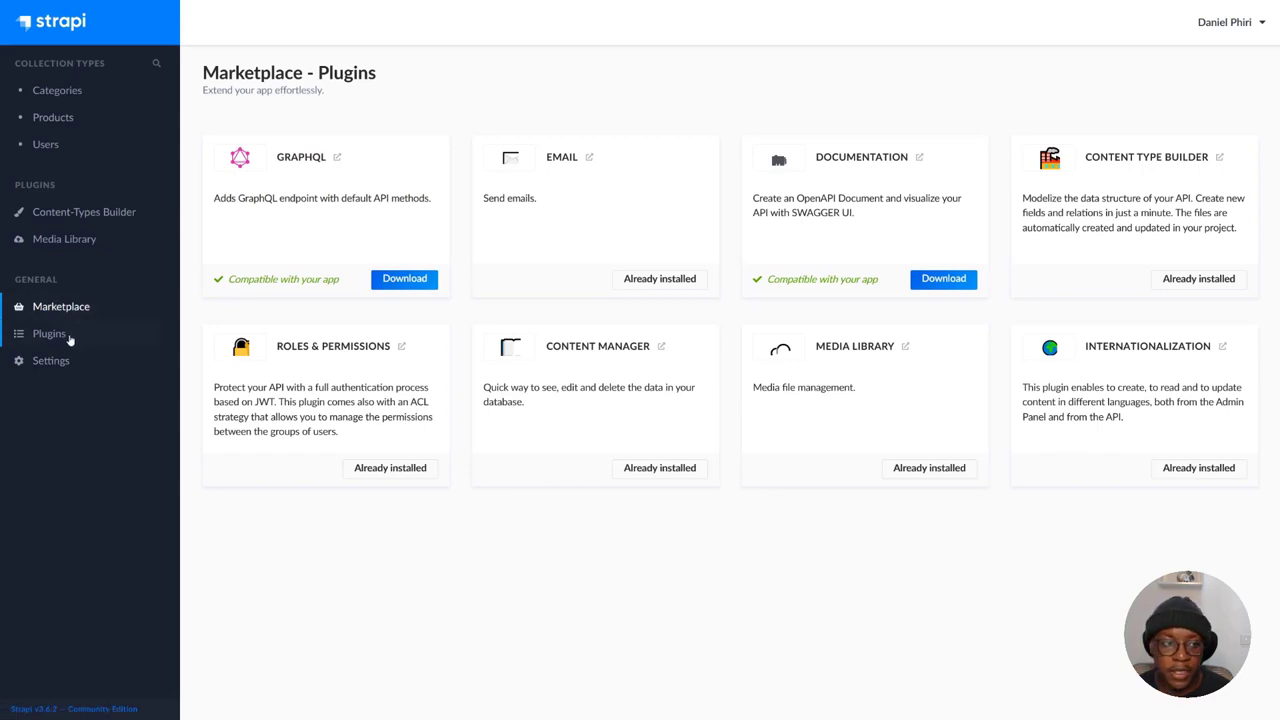
pyautogui.moveTo(50, 360)
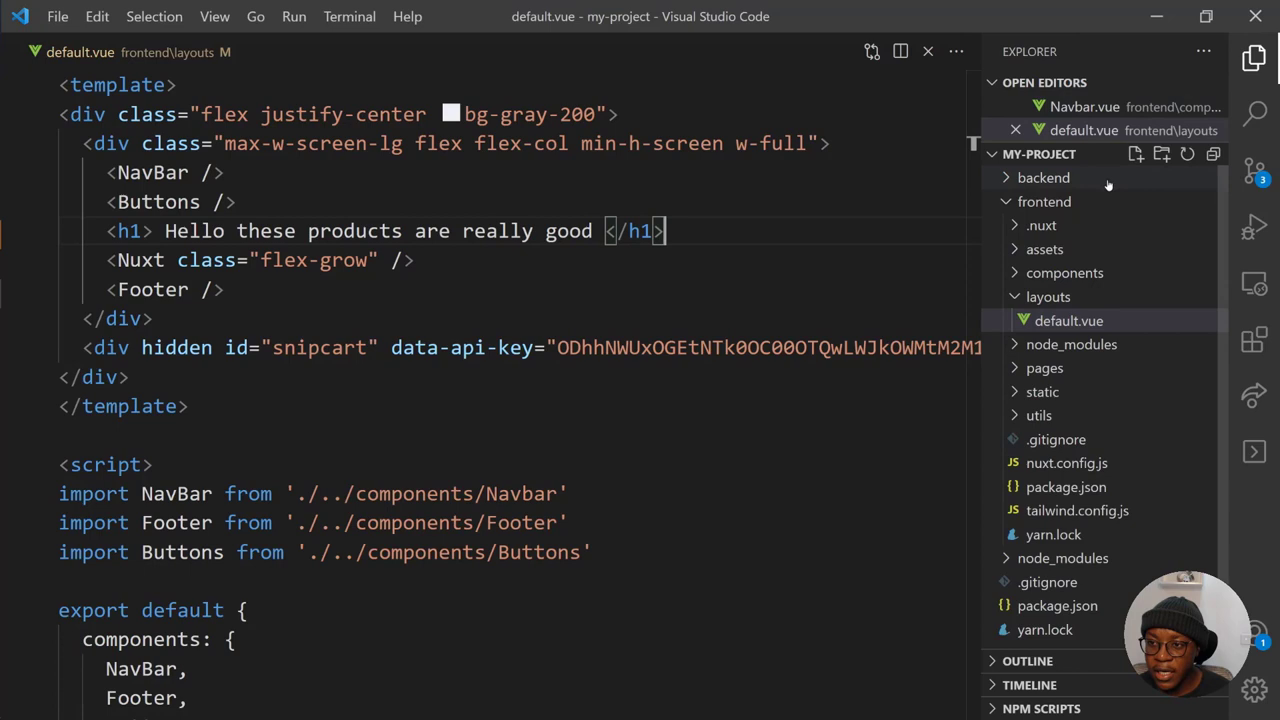
# Expand backend and api in the Explorer to reveal category and product, leaving category collapsed
pyautogui.click(1044, 176)
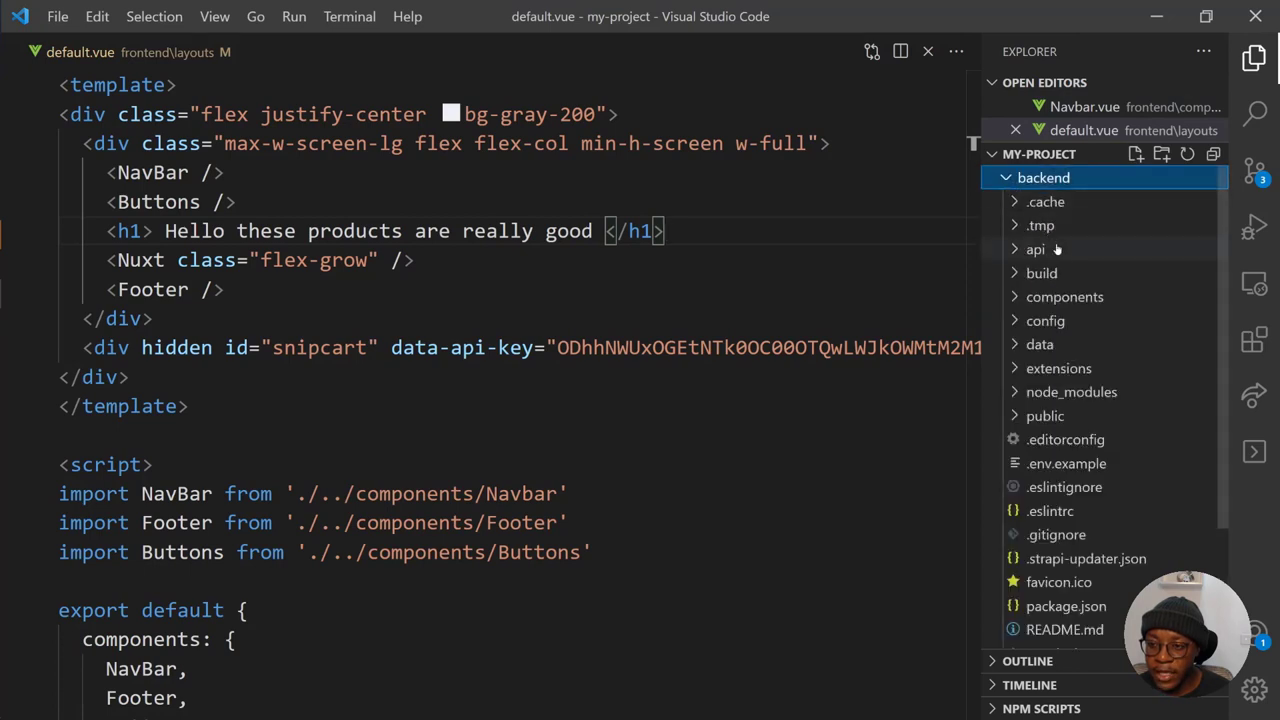
pyautogui.click(1036, 248)
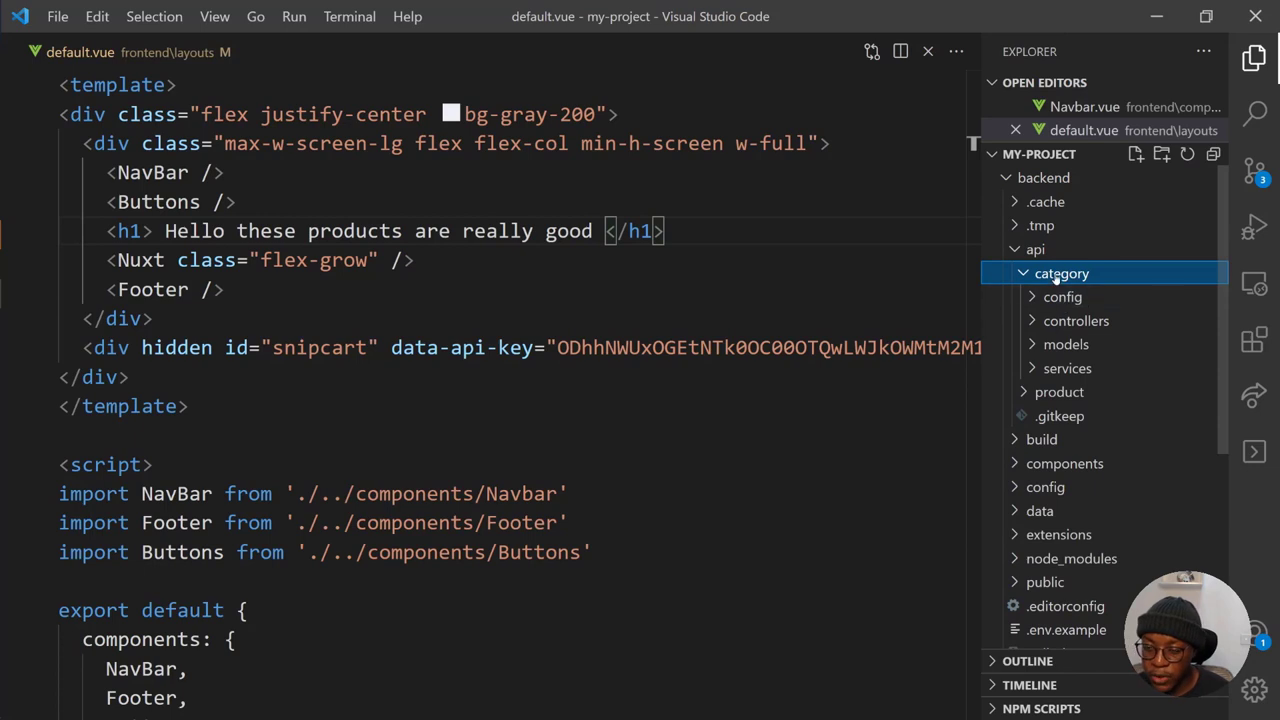
pyautogui.click(1062, 272)
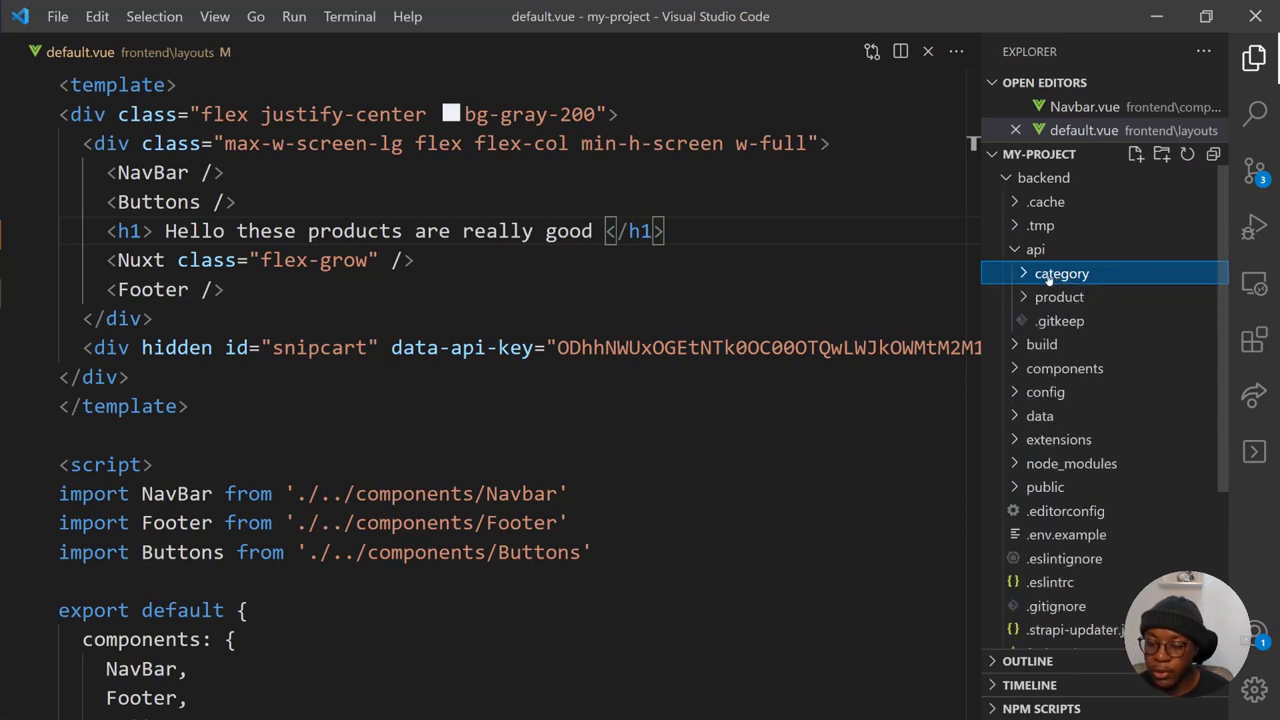